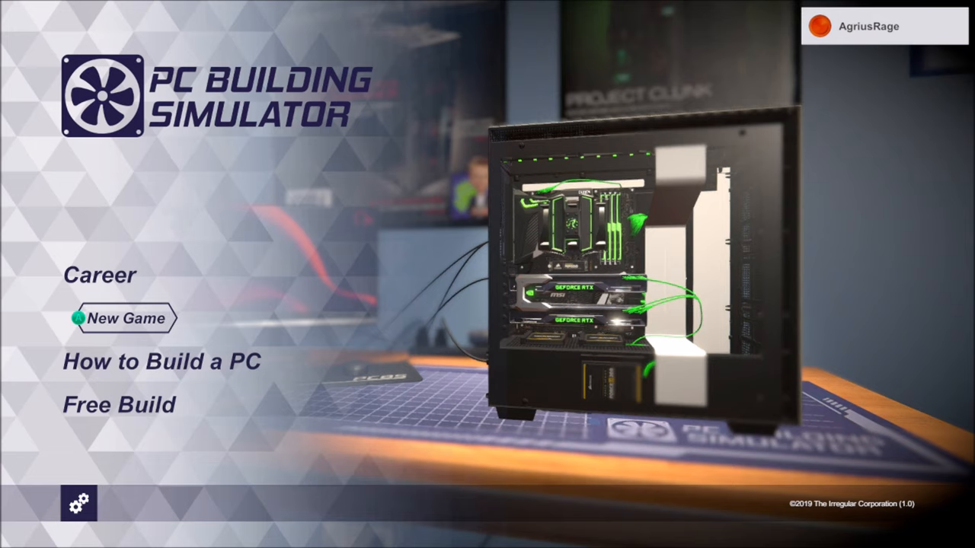
# - Start a new career game and dismiss the Welcome dialog
pyautogui.click(120, 318)
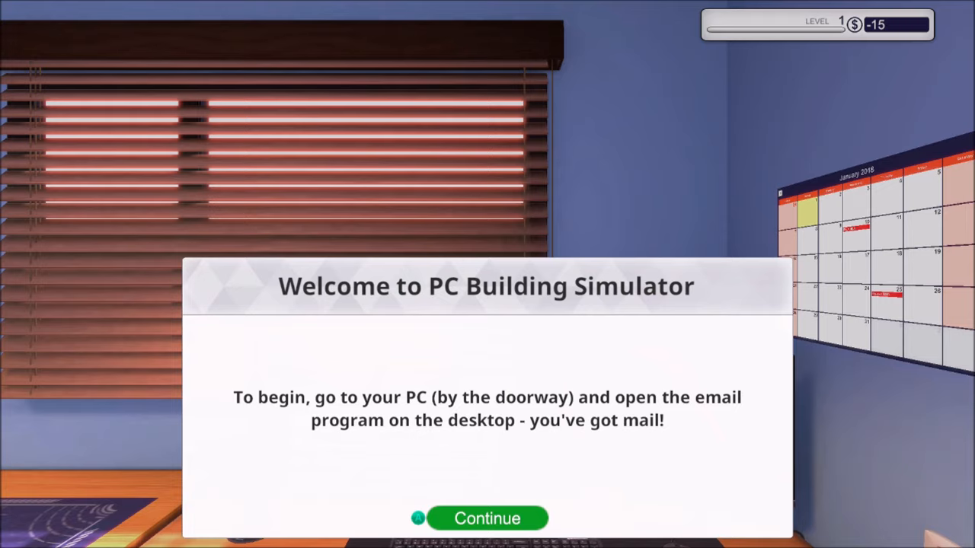
pyautogui.click(487, 518)
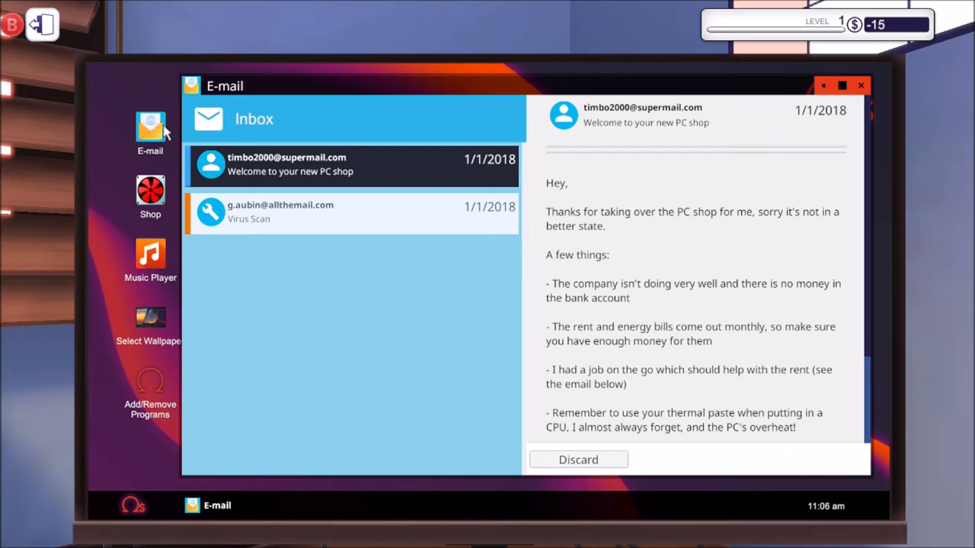
pyautogui.moveTo(424, 124)
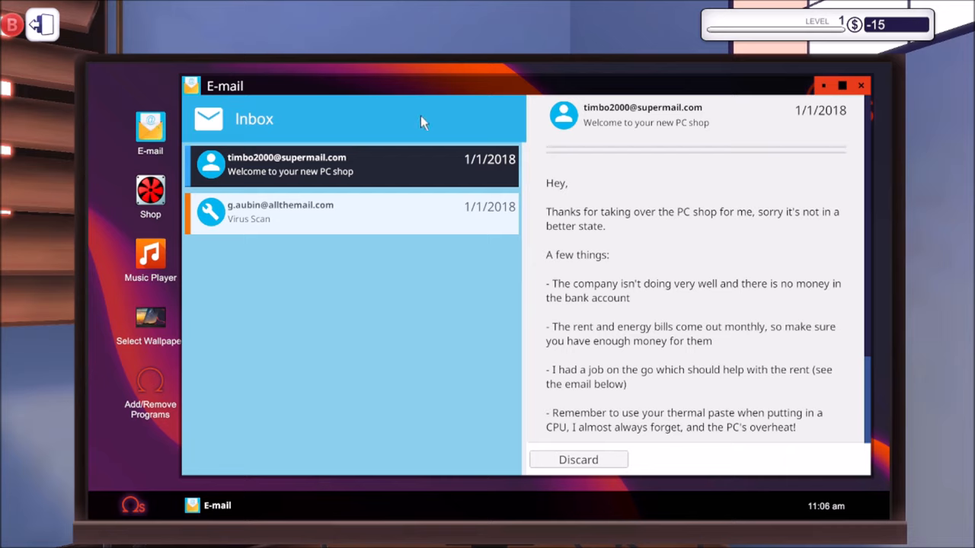
pyautogui.moveTo(678, 218)
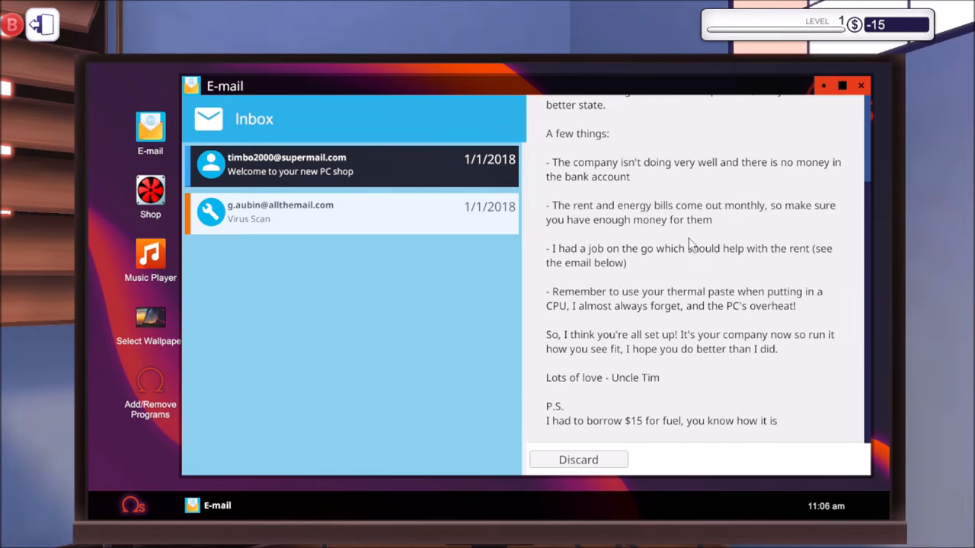
pyautogui.scroll(-3)
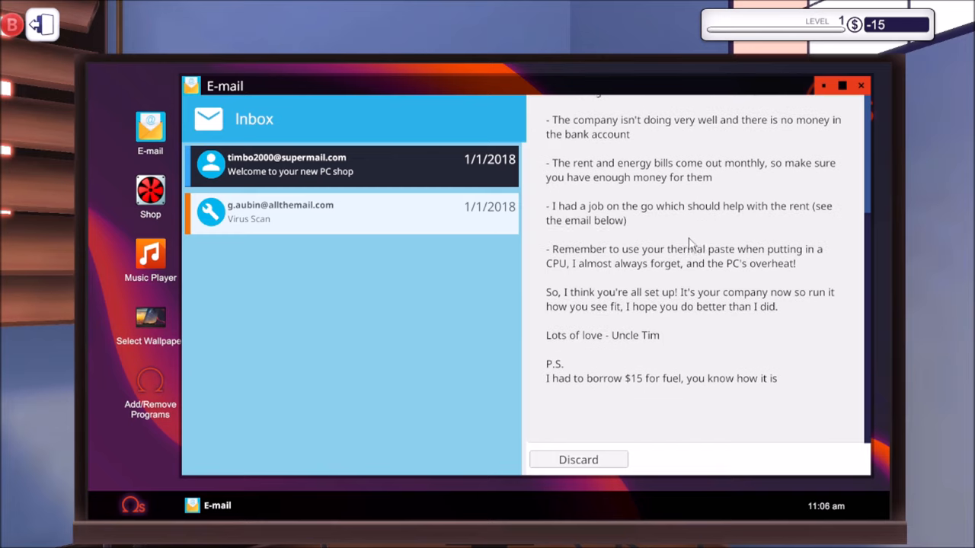
pyautogui.scroll(-3)
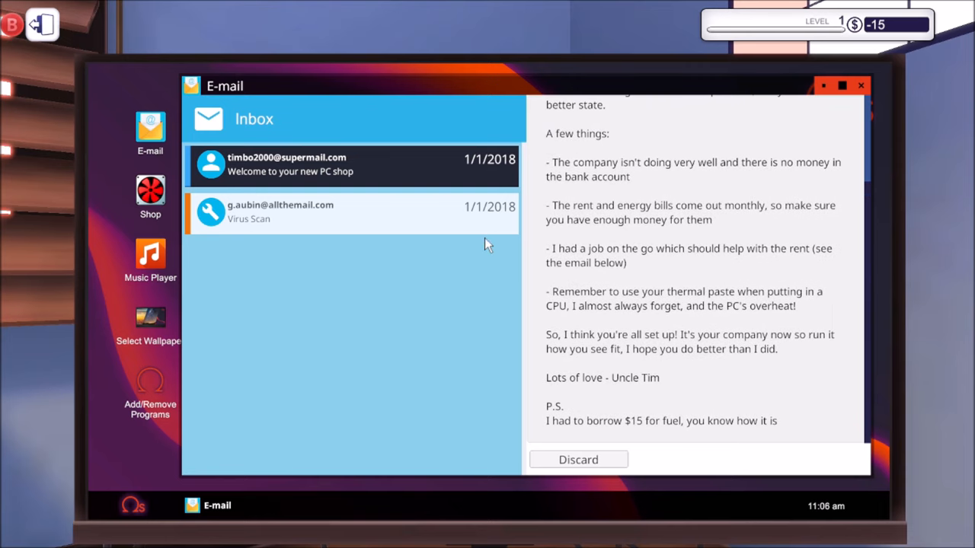
pyautogui.moveTo(311, 233)
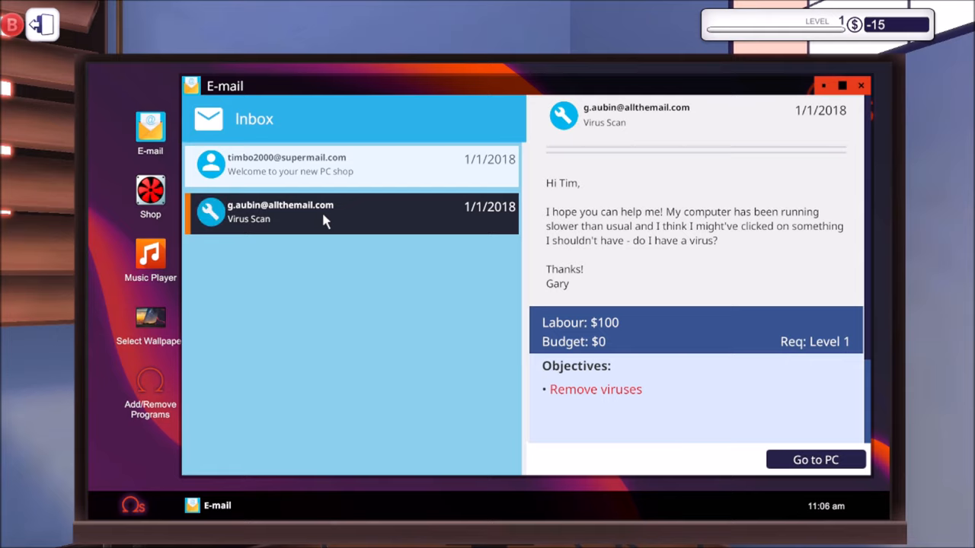
pyautogui.moveTo(705, 202)
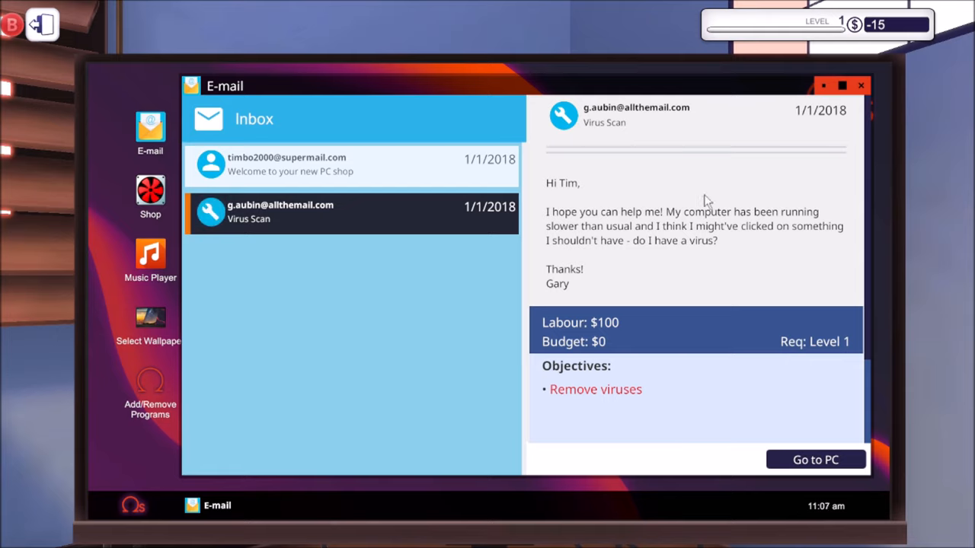
pyautogui.moveTo(714, 275)
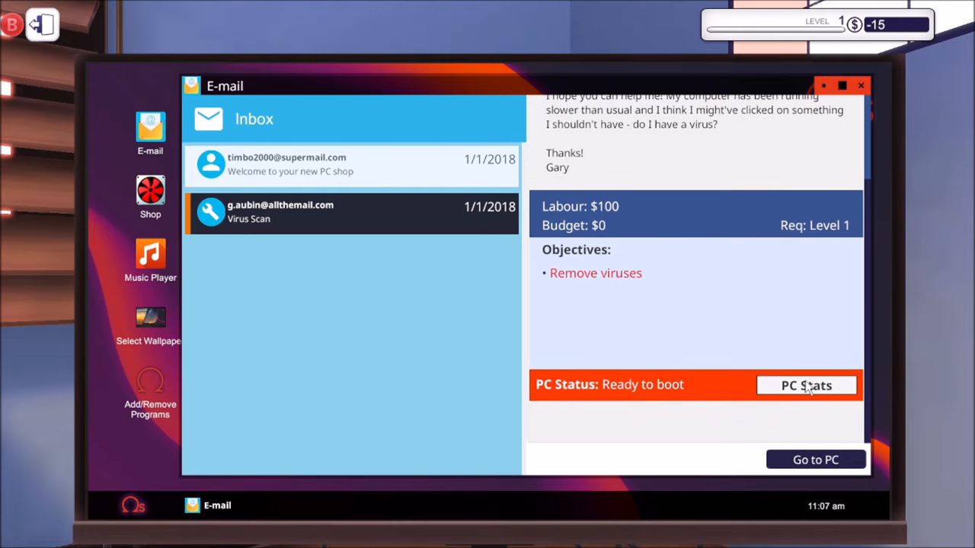
pyautogui.click(806, 385)
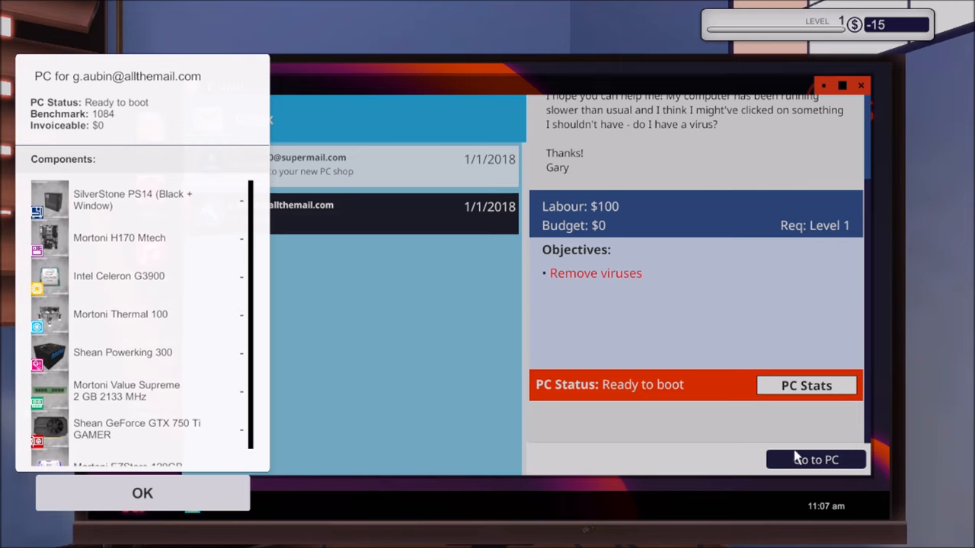
pyautogui.moveTo(659, 473)
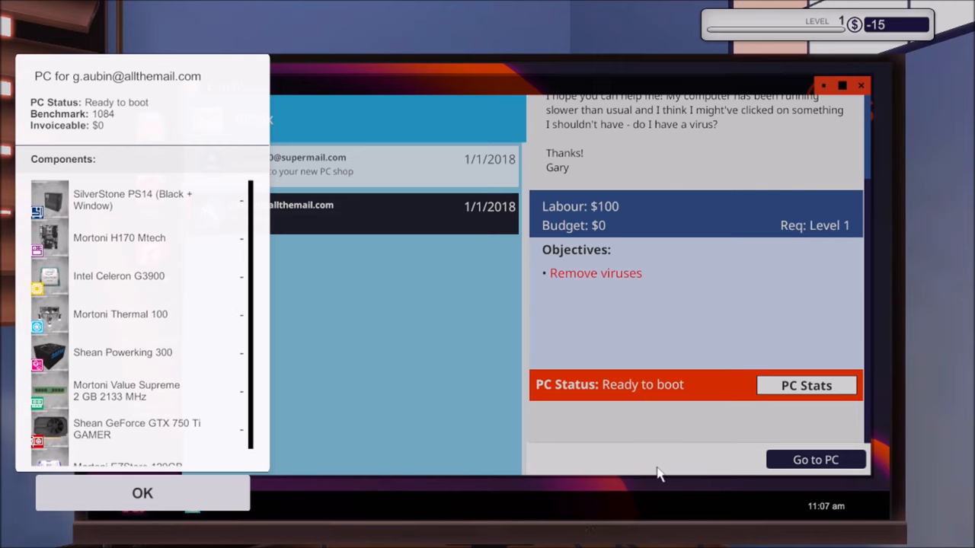
pyautogui.click(141, 493)
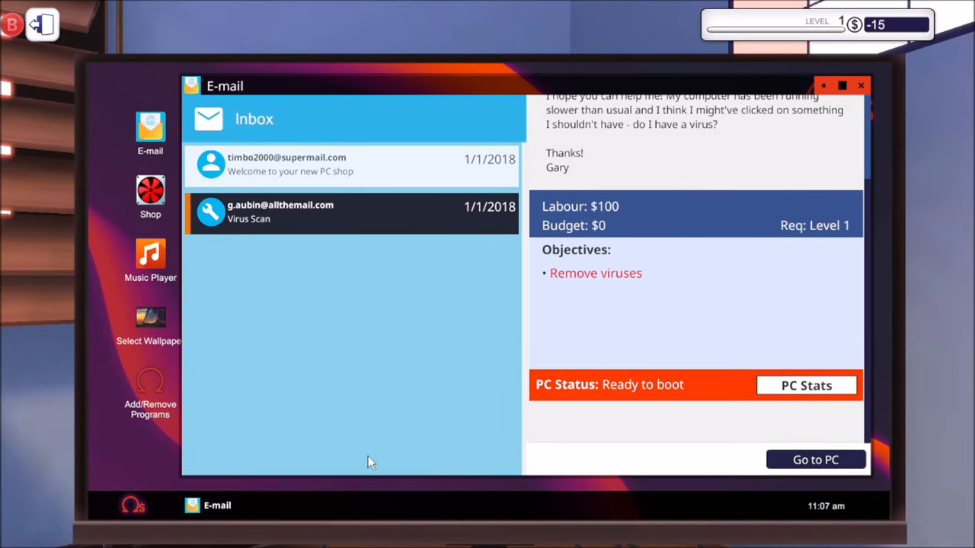
pyautogui.click(815, 460)
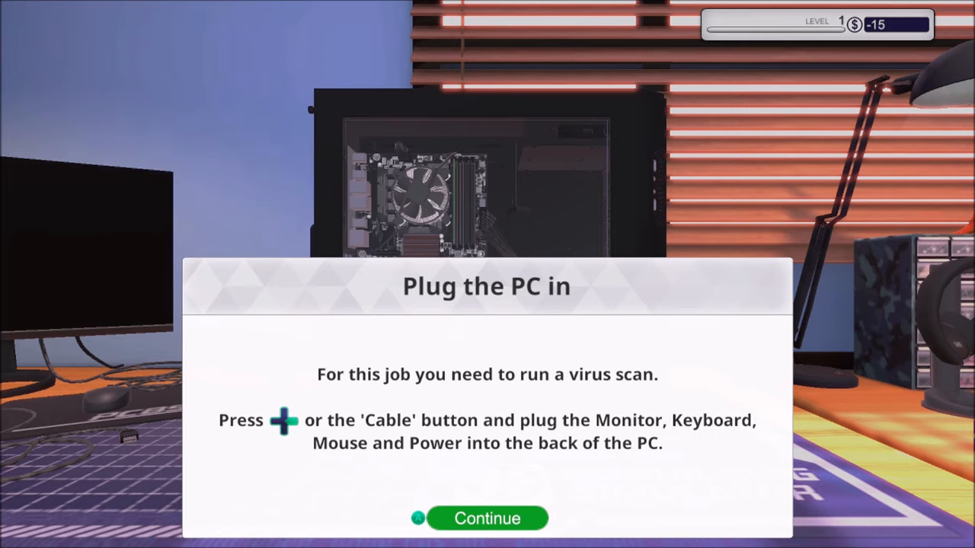
# - Dismiss the 'Plug the PC in' instructions
pyautogui.click(486, 518)
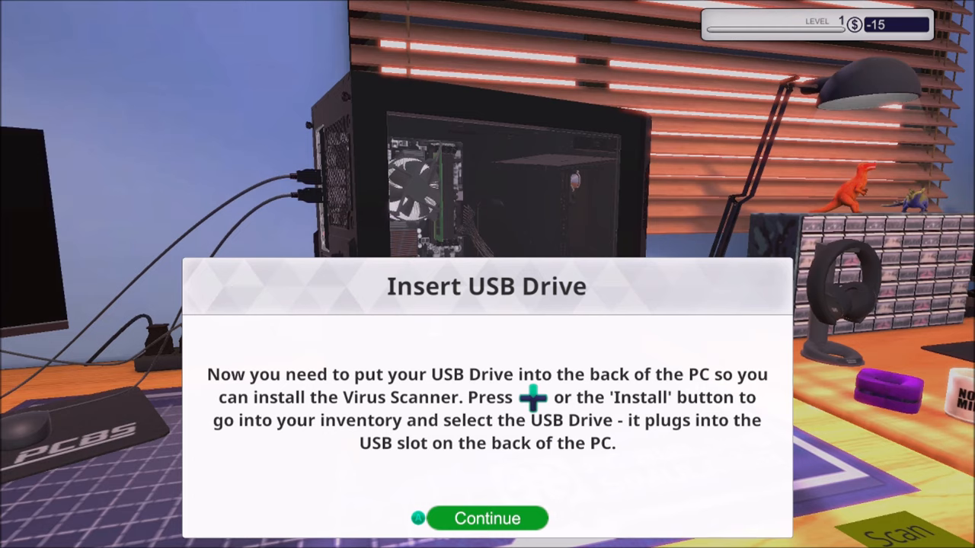
# - Insert the USB drive into the customer's PC and power it on
pyautogui.click(486, 518)
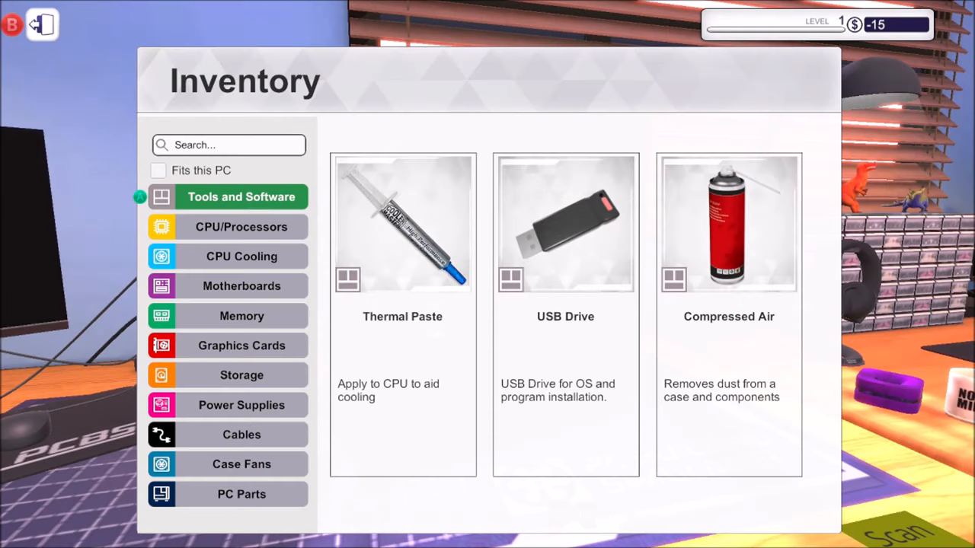
pyautogui.click(565, 224)
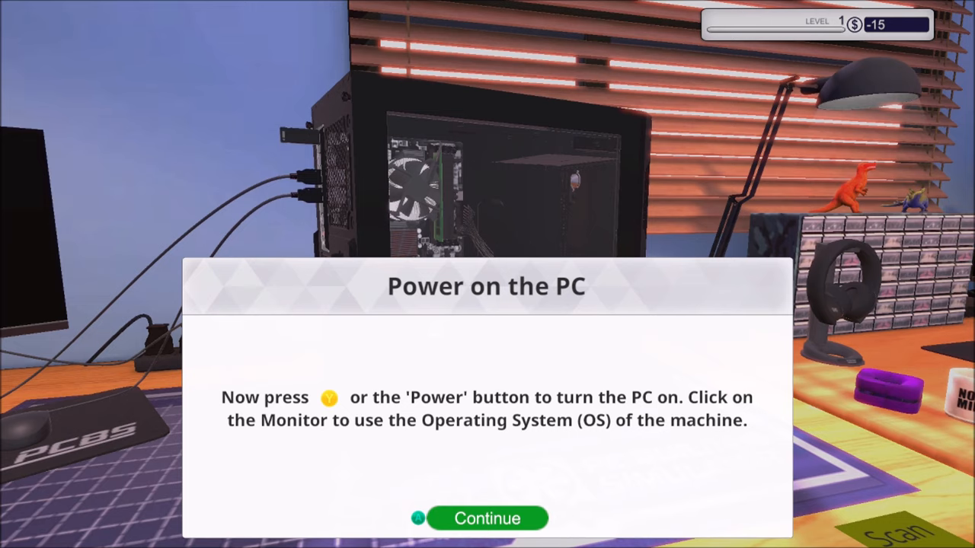
pyautogui.click(486, 518)
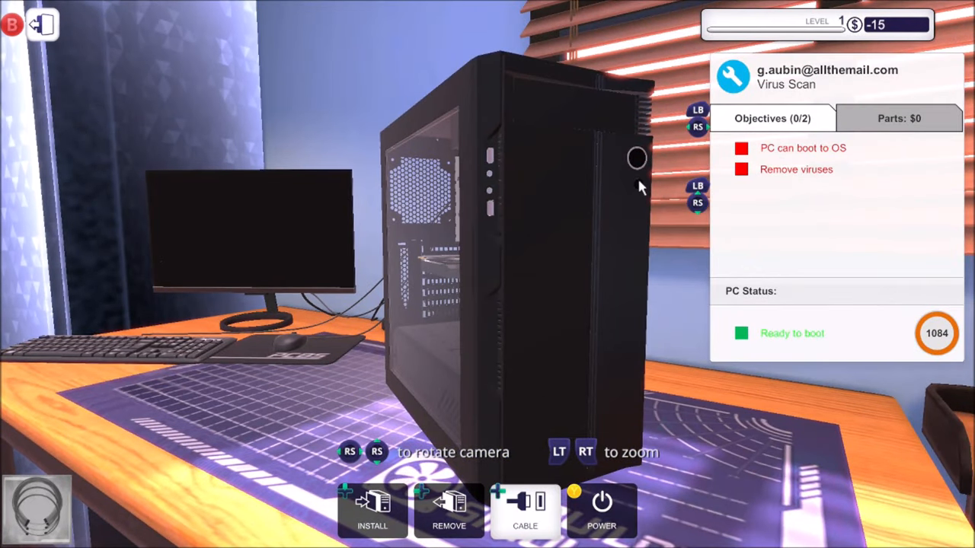
pyautogui.moveTo(636, 158)
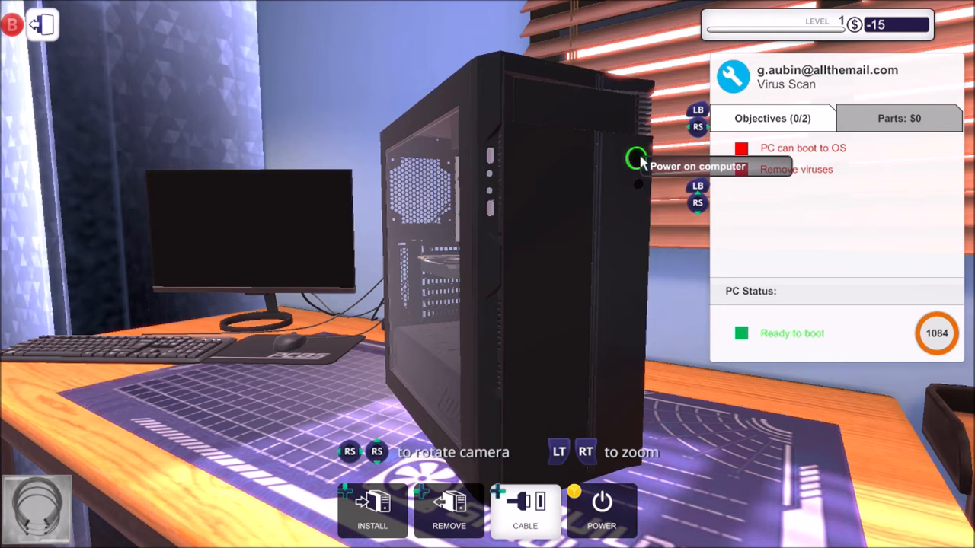
pyautogui.click(636, 159)
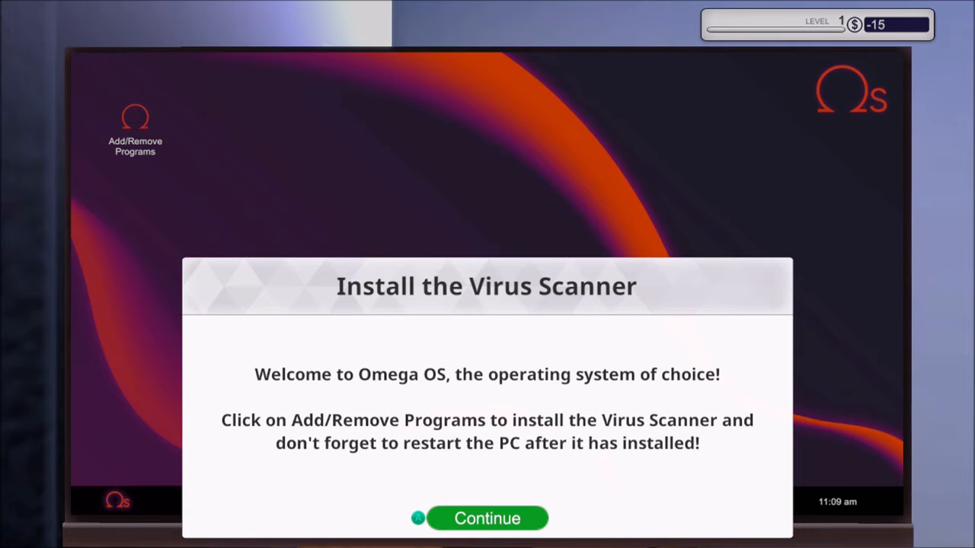
# - Install the Virus Scanner through Add/Remove Programs and restart the PC
pyautogui.click(487, 518)
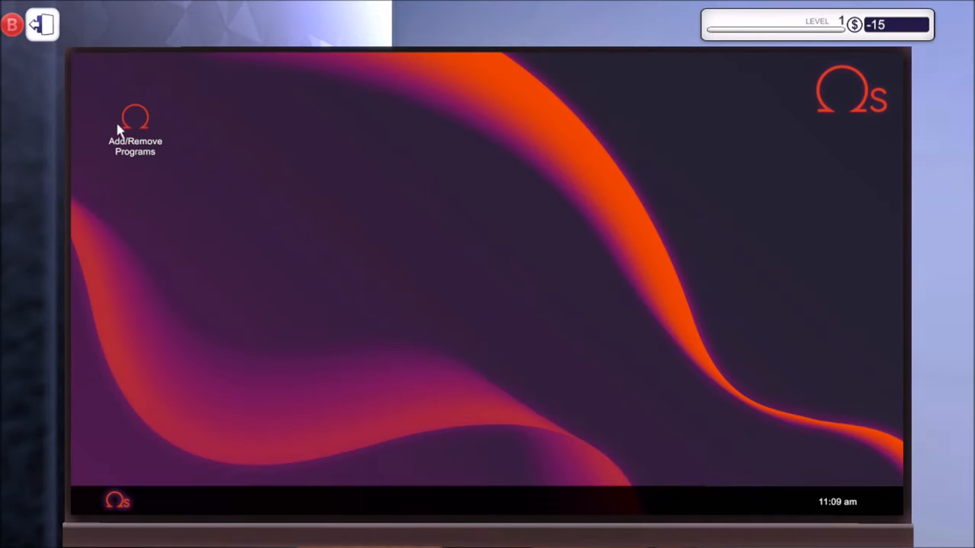
pyautogui.doubleClick(135, 122)
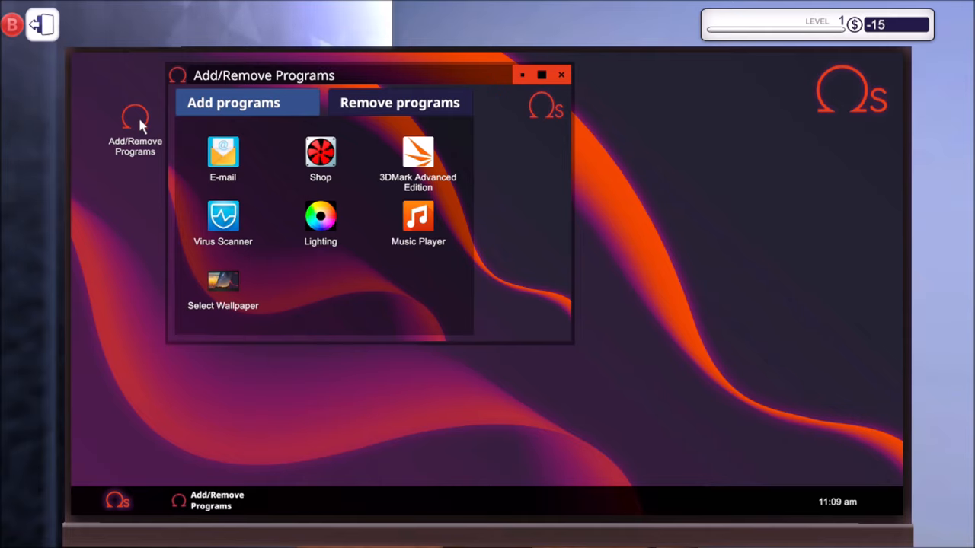
pyautogui.moveTo(273, 148)
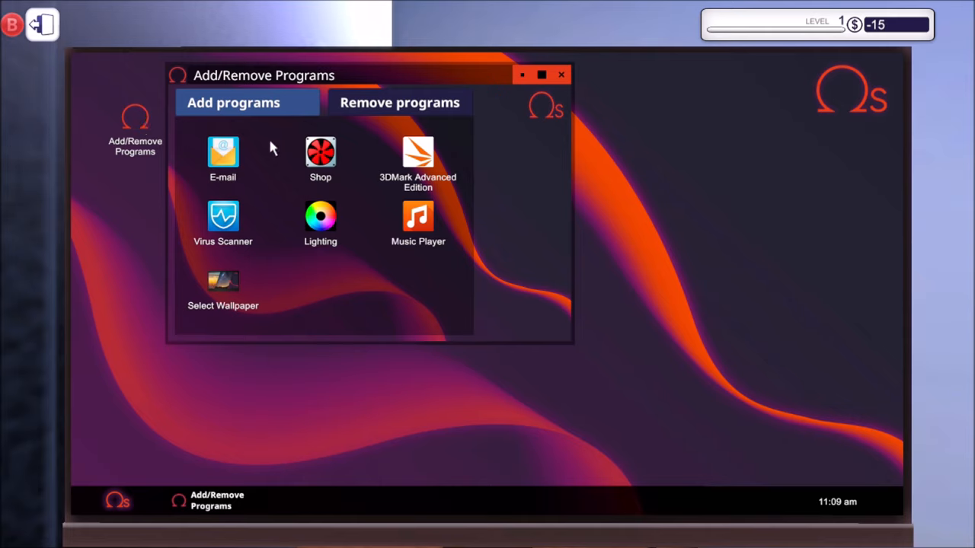
pyautogui.moveTo(267, 187)
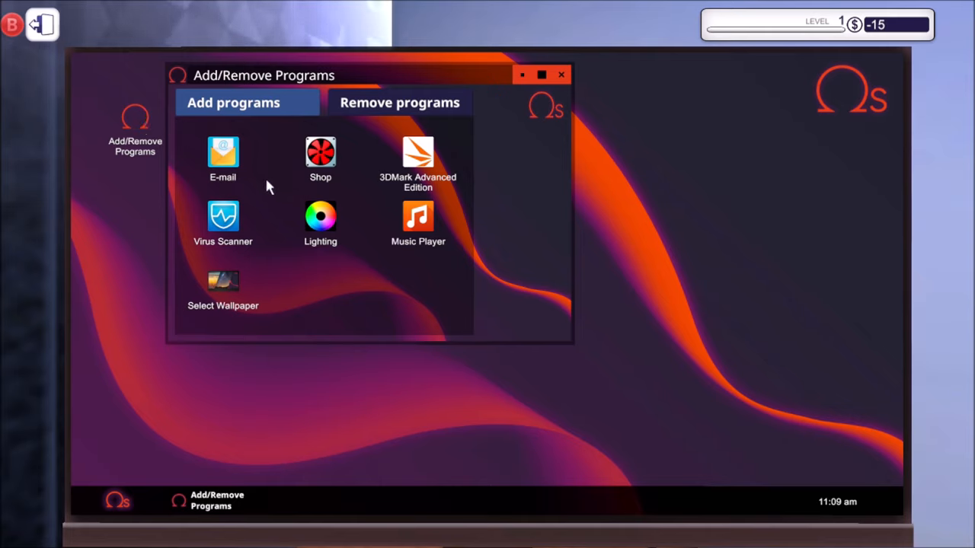
pyautogui.click(223, 216)
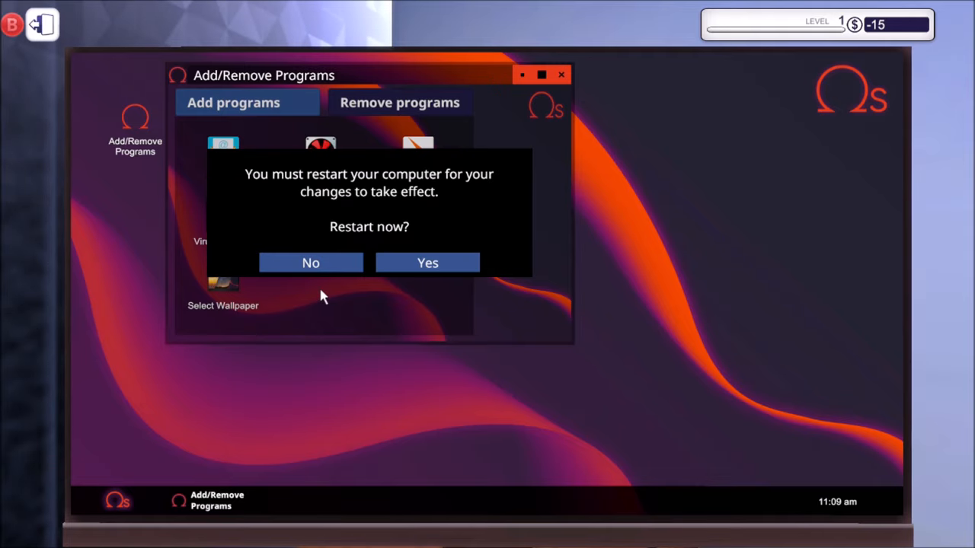
pyautogui.moveTo(362, 329)
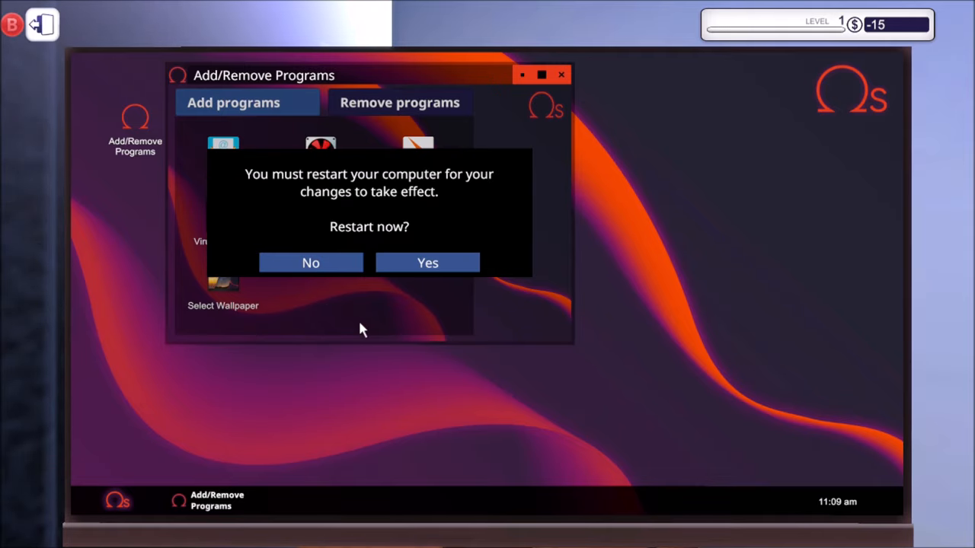
pyautogui.click(428, 262)
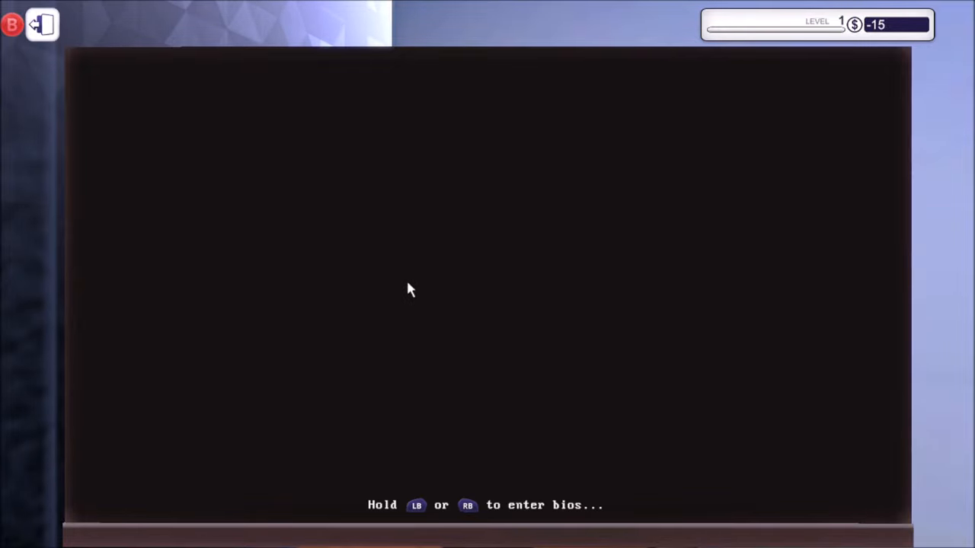
pyautogui.moveTo(415, 469)
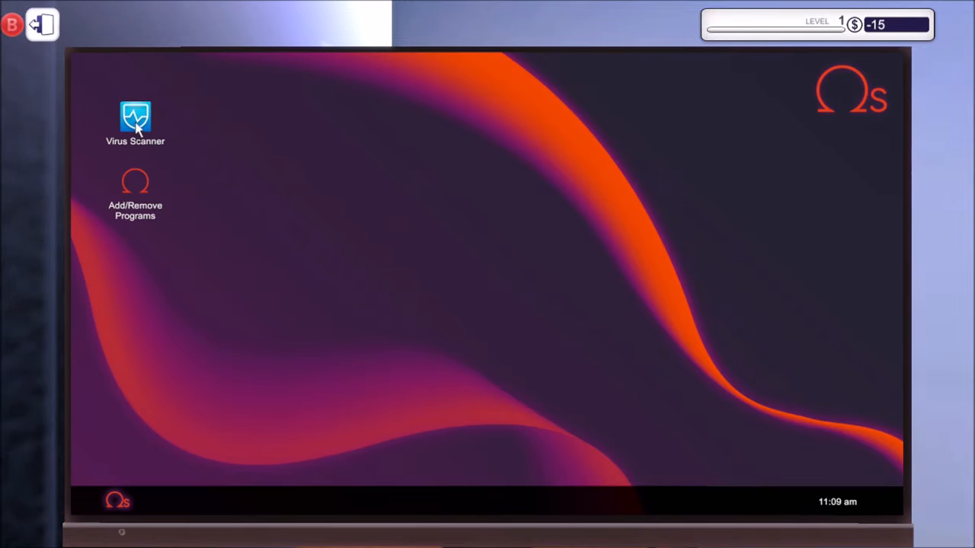
# - Run the Virus Scanner and clean the 287 infected files
pyautogui.doubleClick(135, 122)
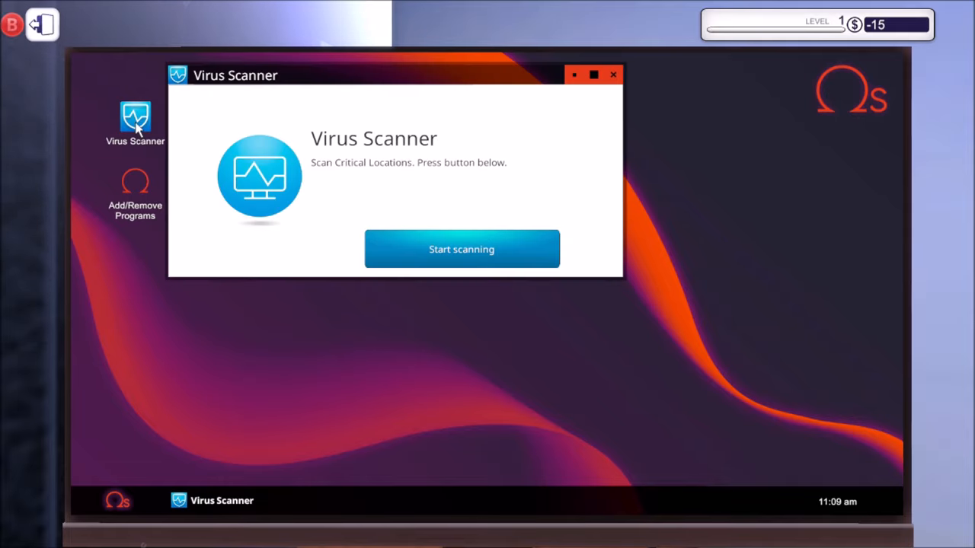
pyautogui.click(462, 249)
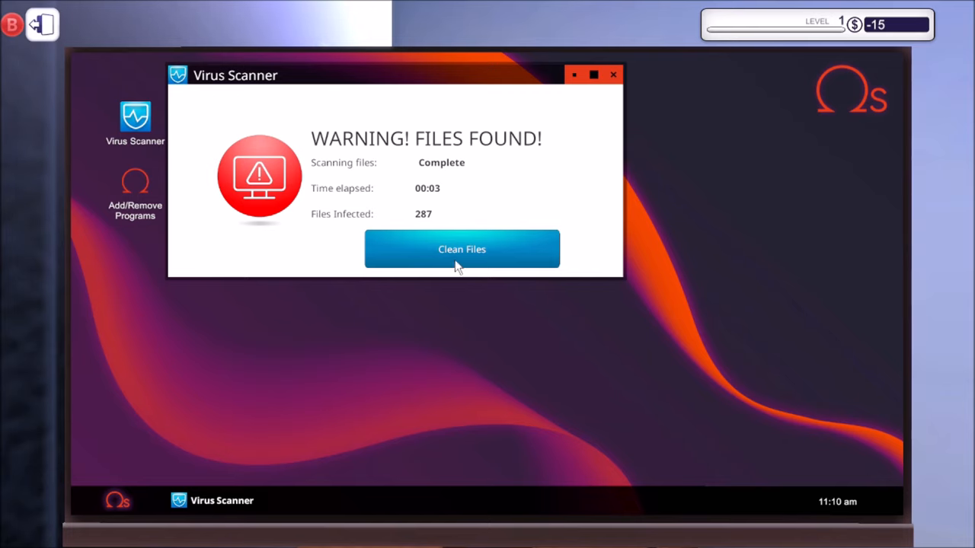
pyautogui.click(462, 249)
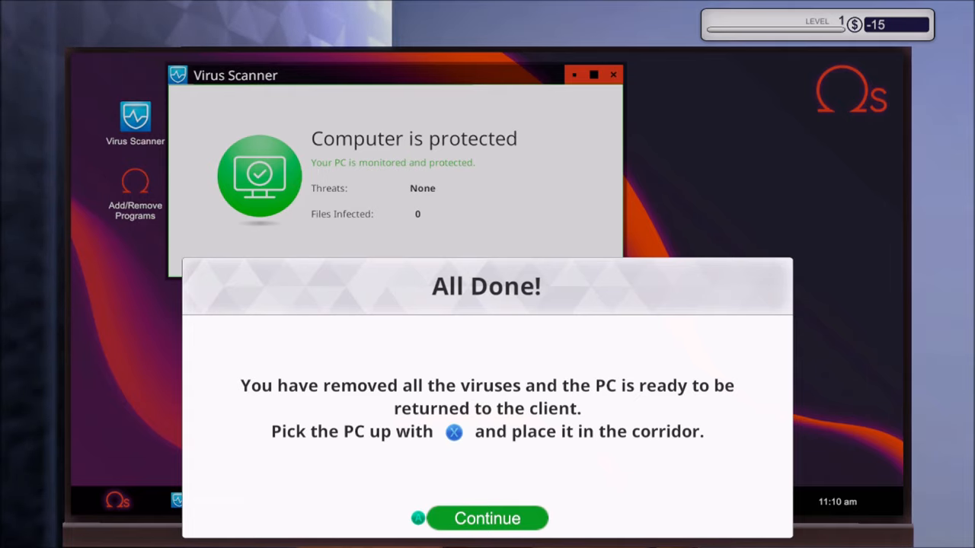
pyautogui.click(487, 518)
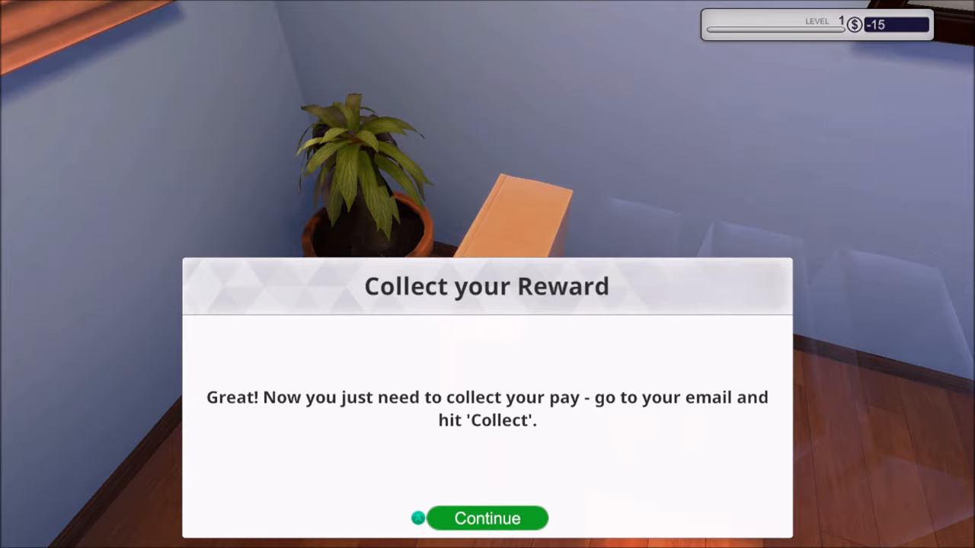
# - Collect Gary's $100 virus-scan payment and close the invoice and Job Complete notices
pyautogui.click(488, 518)
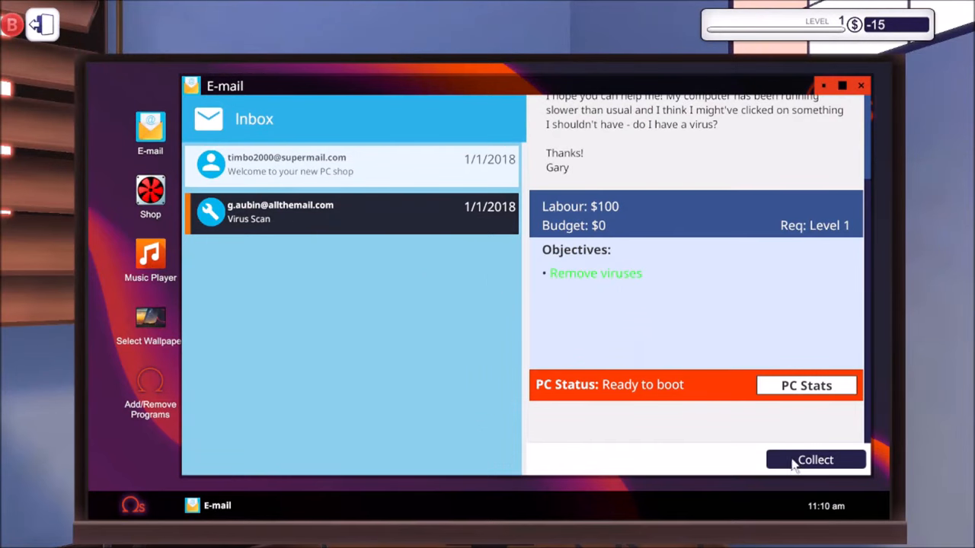
pyautogui.click(814, 459)
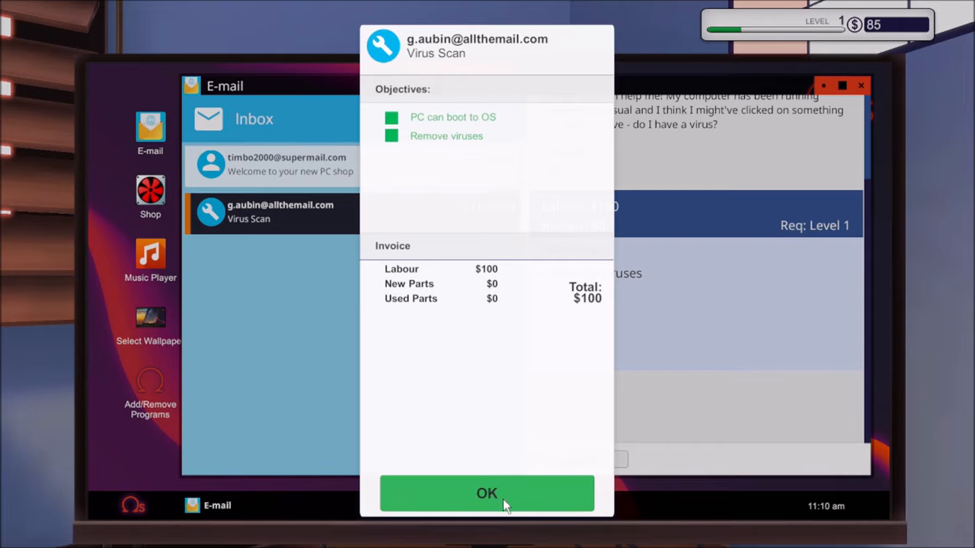
pyautogui.click(487, 493)
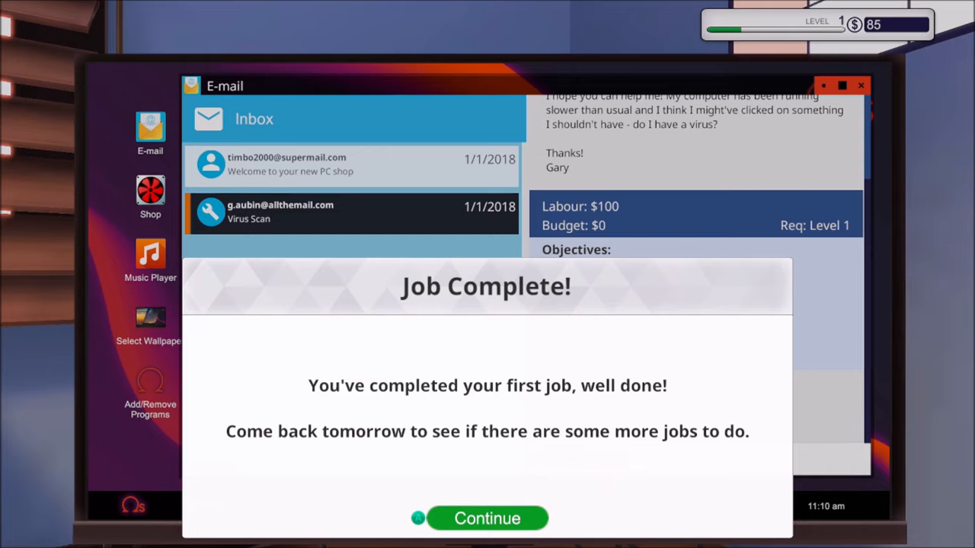
pyautogui.click(487, 518)
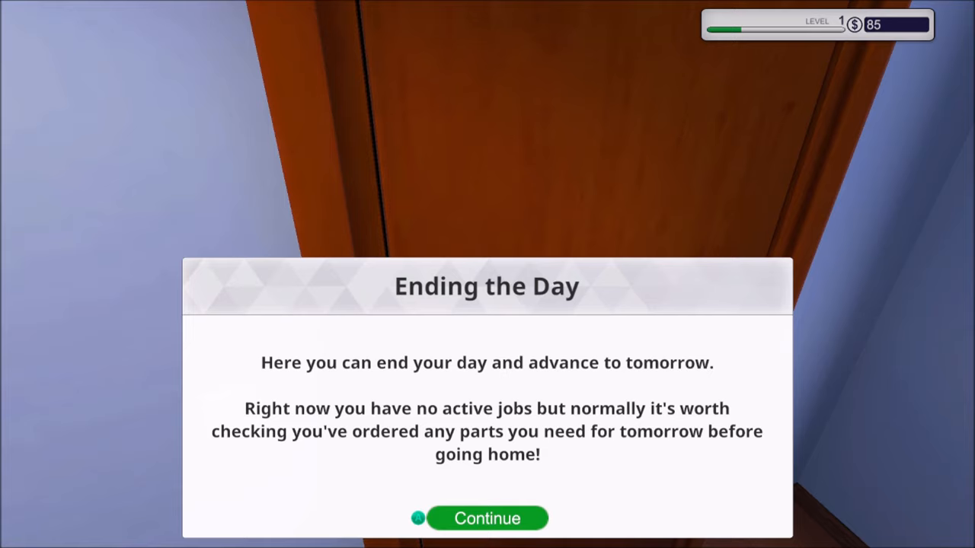
# - Dismiss the Ending the Day prompt and end Monday, January 1 from the calendar
pyautogui.click(487, 518)
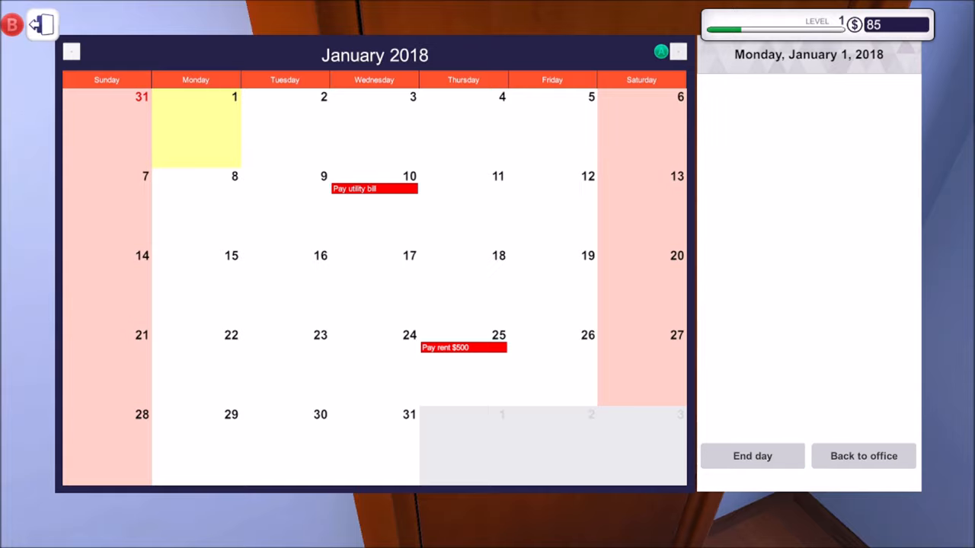
pyautogui.click(751, 455)
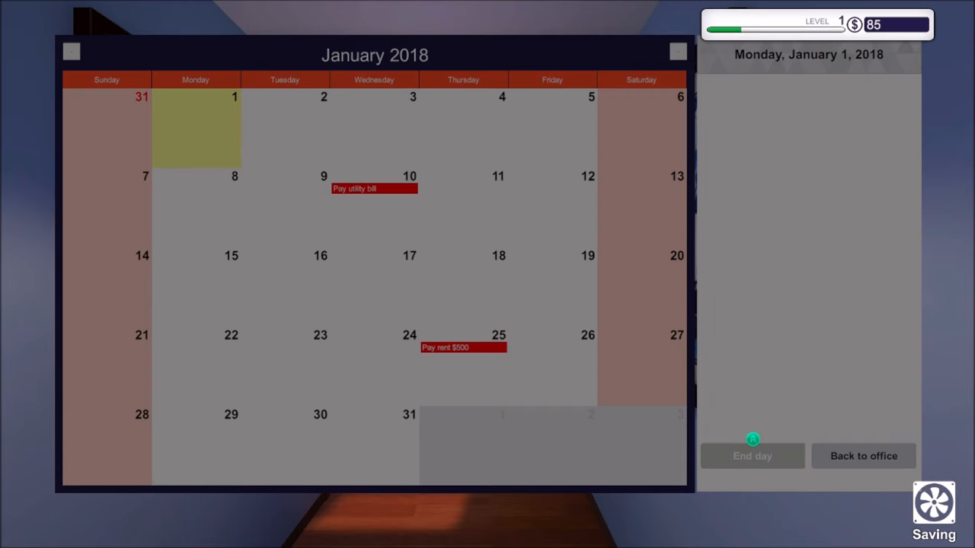
# - Open ShermanDental's Help! email, read its objectives, and accept the job
pyautogui.click(752, 455)
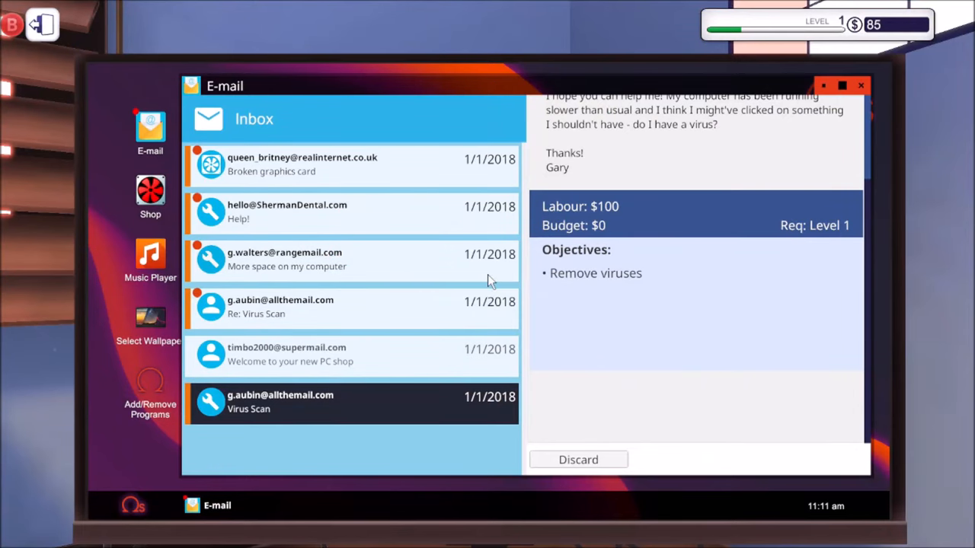
pyautogui.moveTo(380, 171)
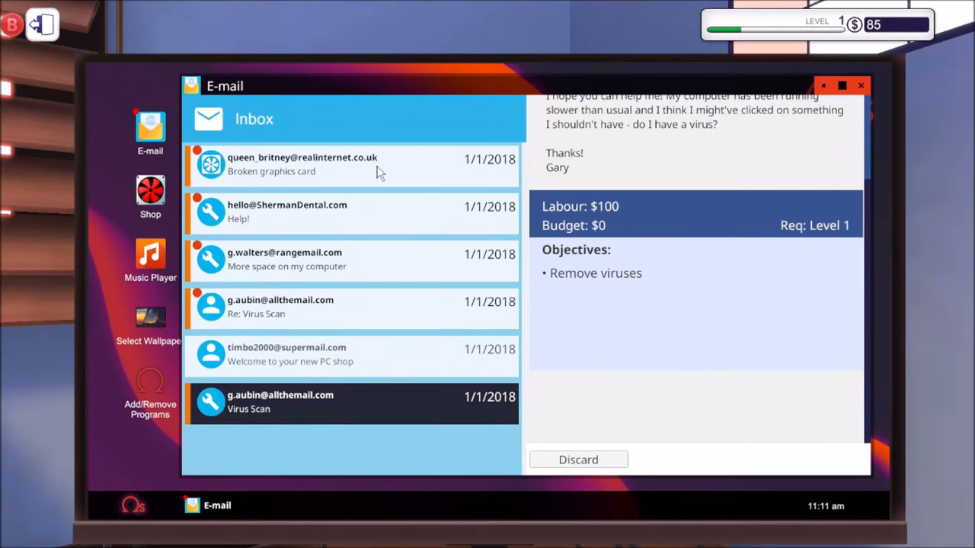
pyautogui.click(304, 165)
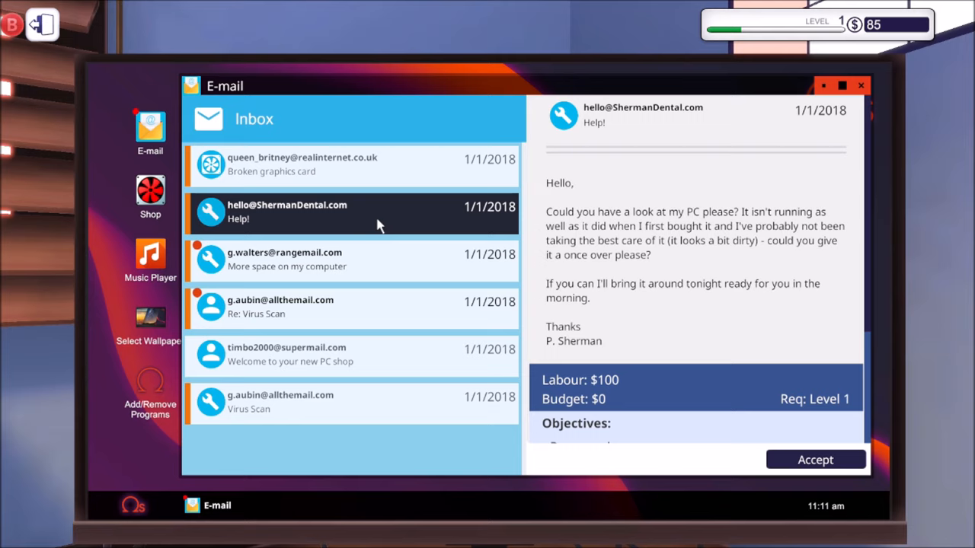
pyautogui.moveTo(754, 243)
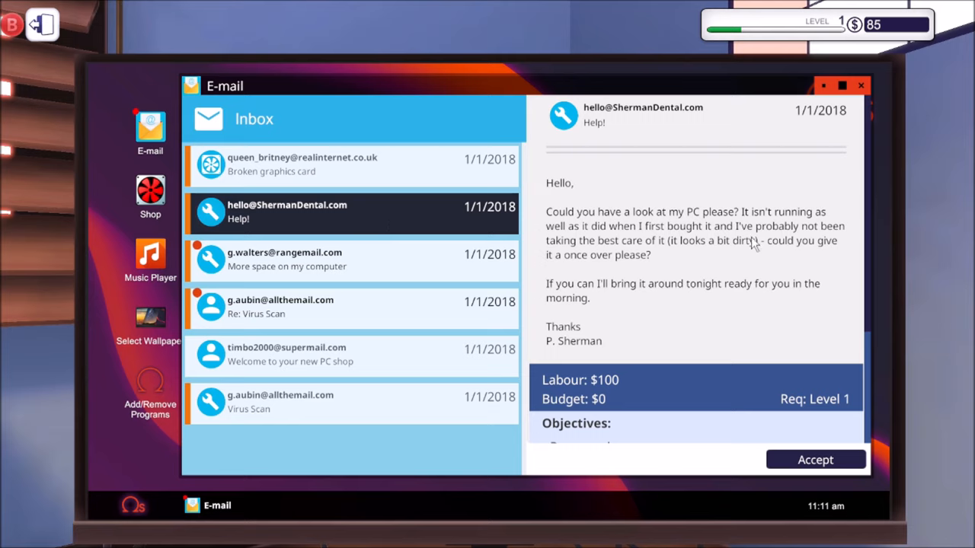
pyautogui.moveTo(600, 326)
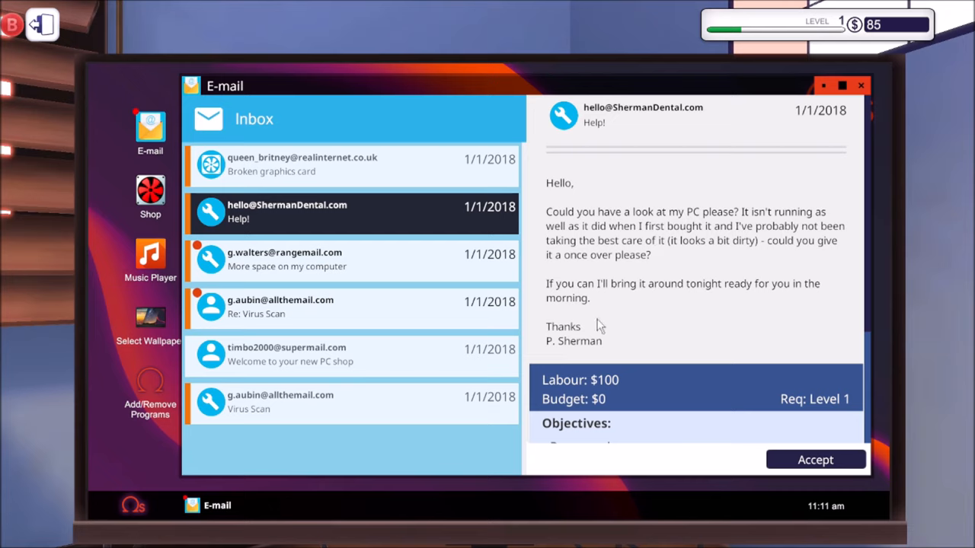
pyautogui.scroll(-3)
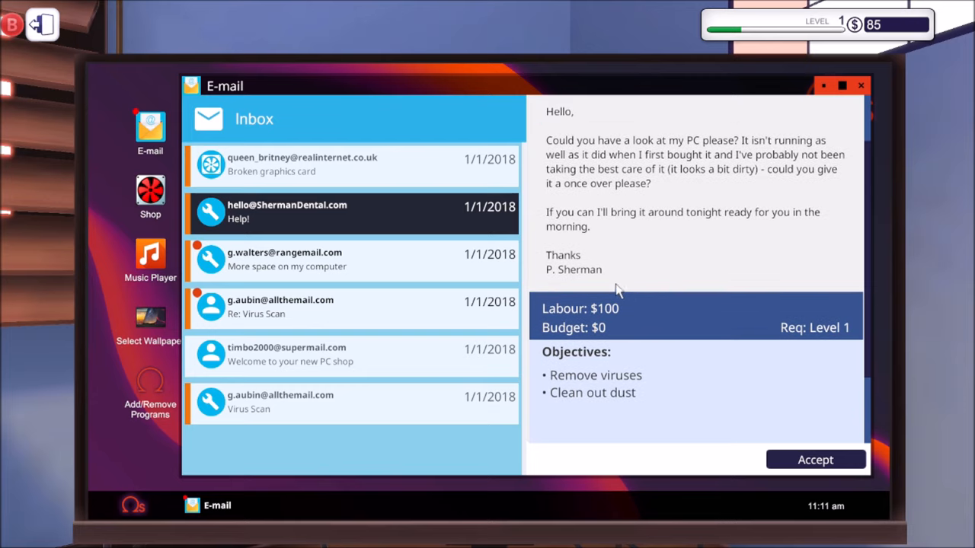
pyautogui.click(815, 459)
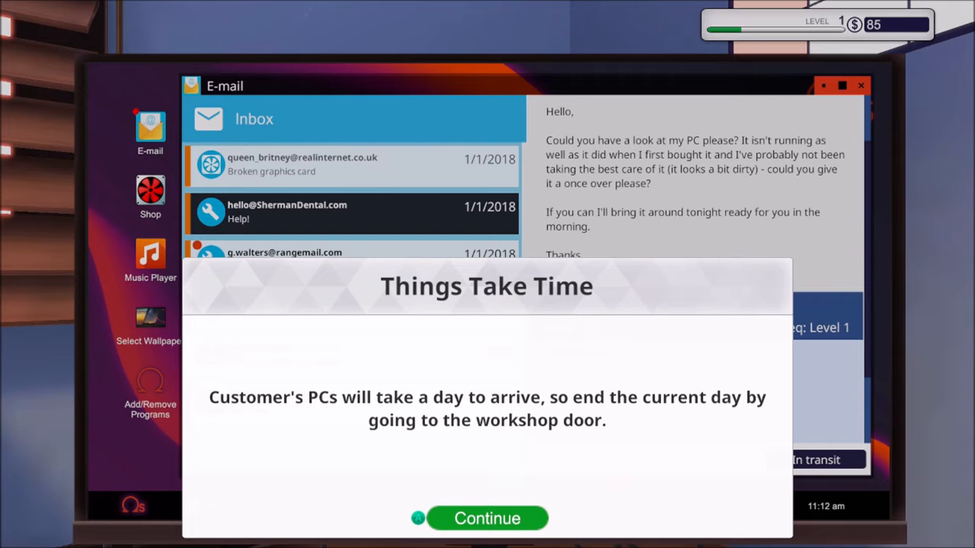
# - Dismiss the Things Take Time prompt and accept g.walters' 500GB HDD upgrade job
pyautogui.click(487, 518)
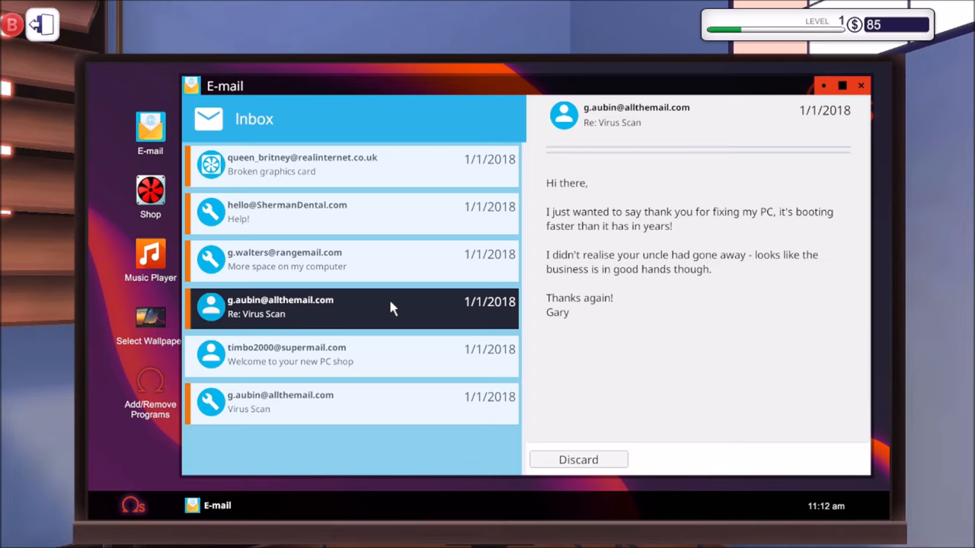
pyautogui.moveTo(518, 301)
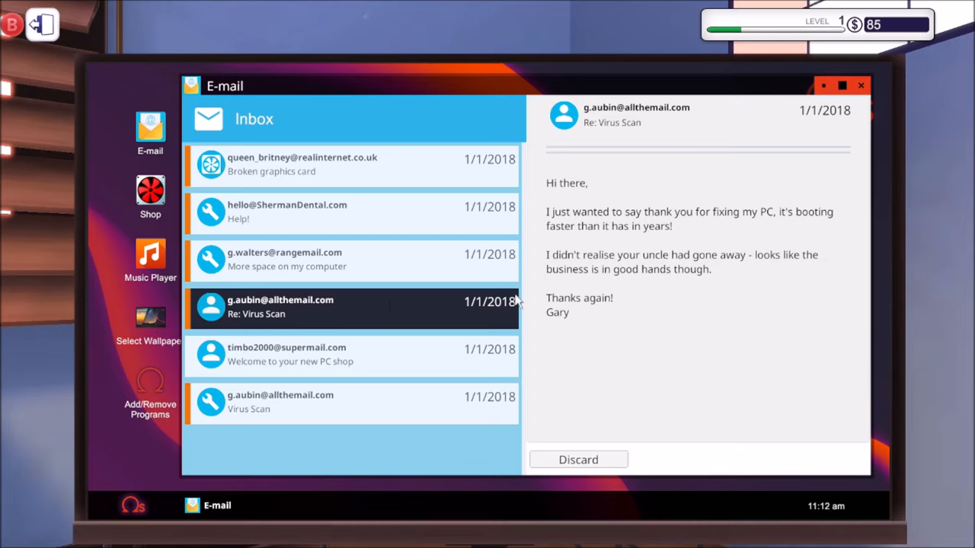
pyautogui.moveTo(667, 264)
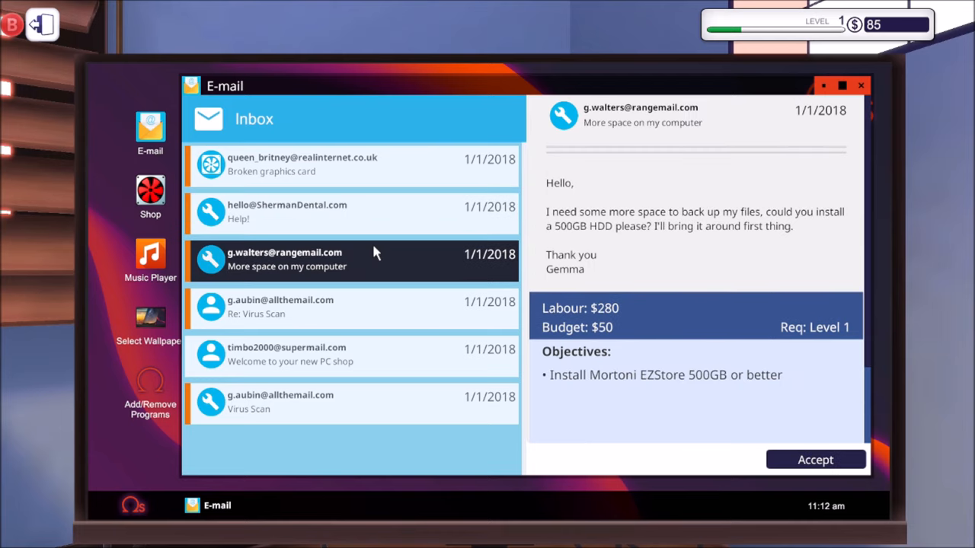
pyautogui.moveTo(815, 459)
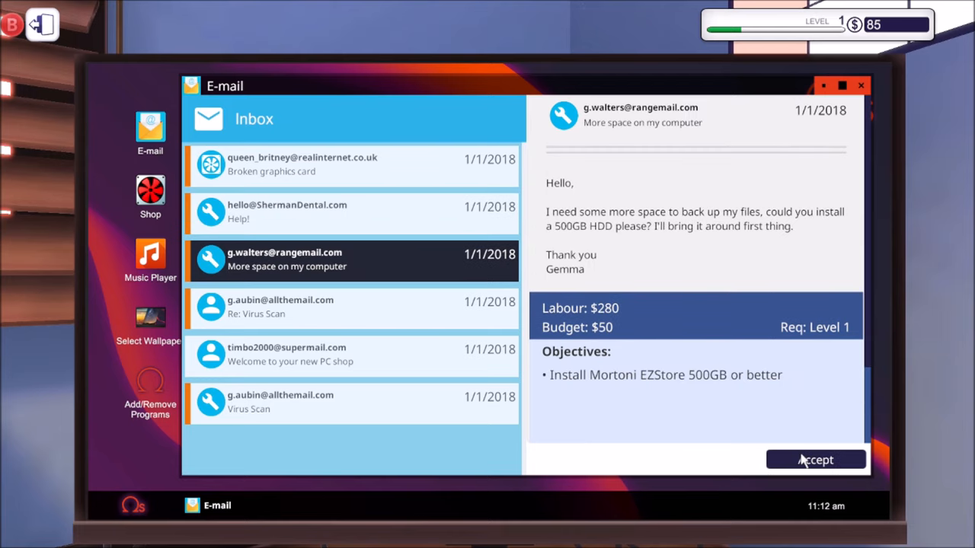
pyautogui.click(816, 459)
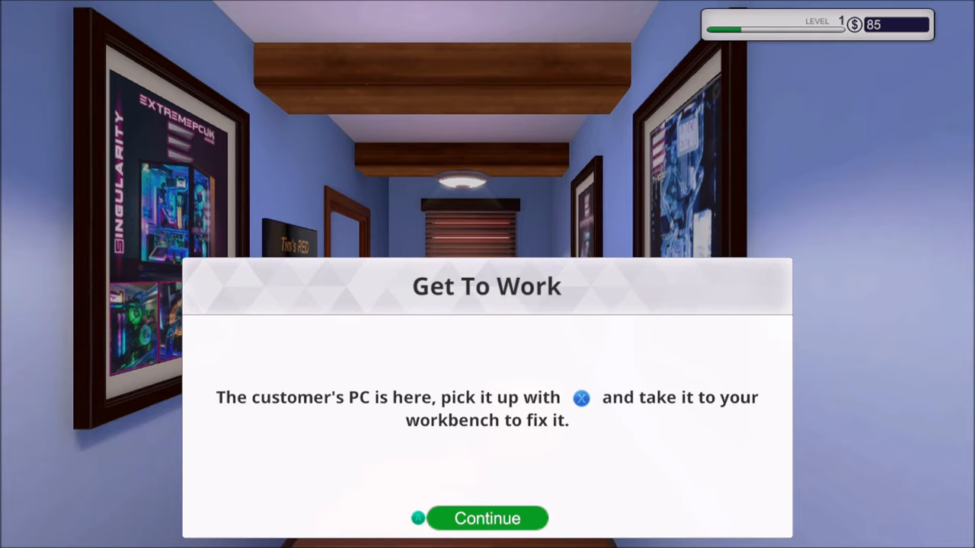
# - Acknowledge the arrived customer PC and start the workday from the calendar
pyautogui.click(487, 517)
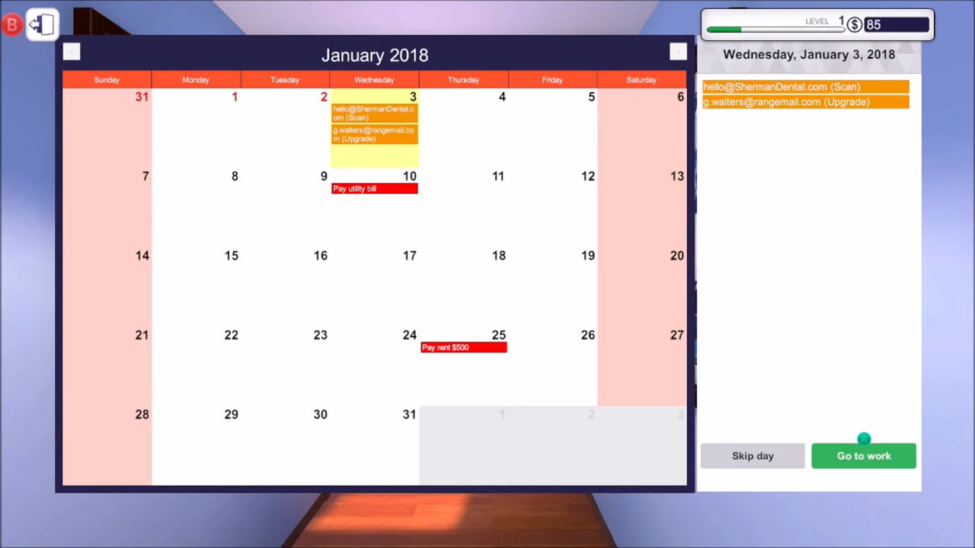
pyautogui.click(863, 455)
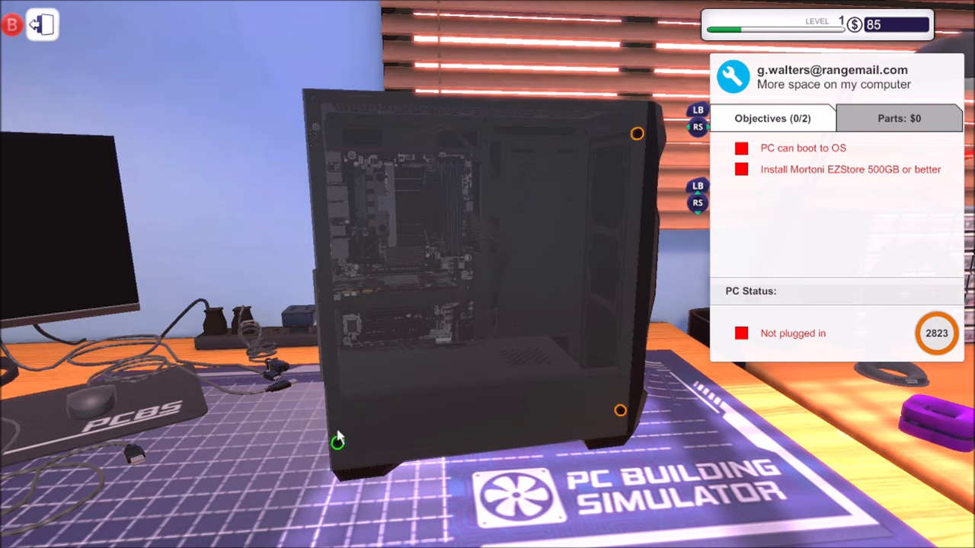
pyautogui.moveTo(621, 411)
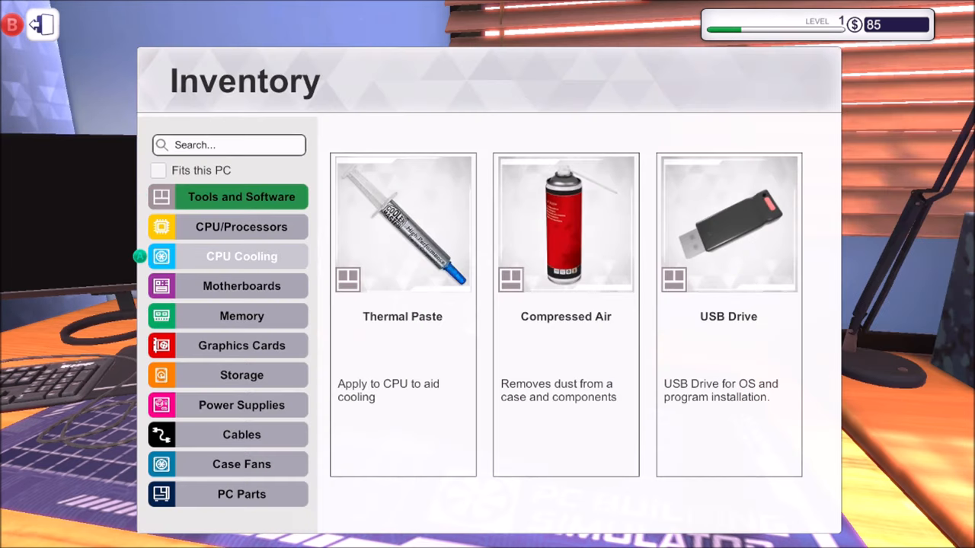
pyautogui.moveTo(241, 286)
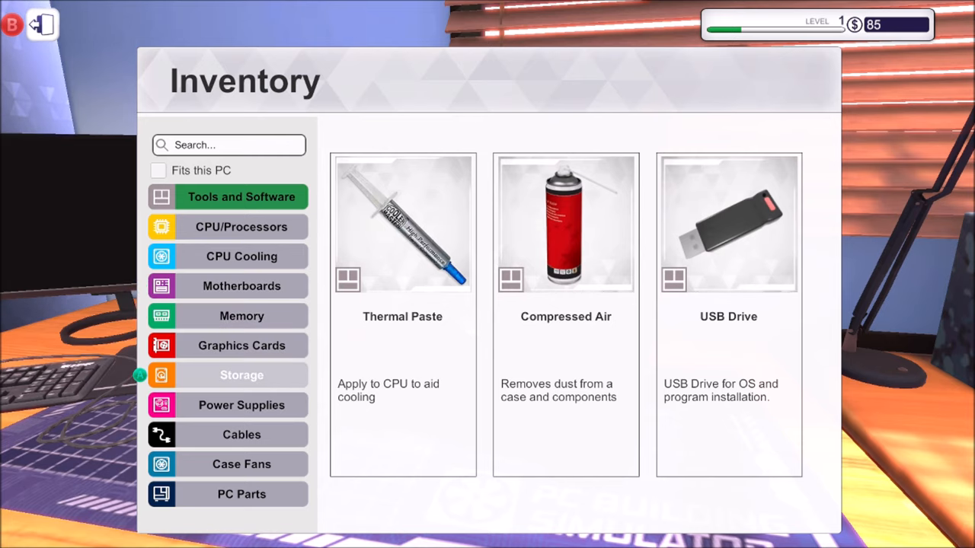
# - Browse the storage parts in the inventory before reopening Gemma's drive request
pyautogui.click(241, 375)
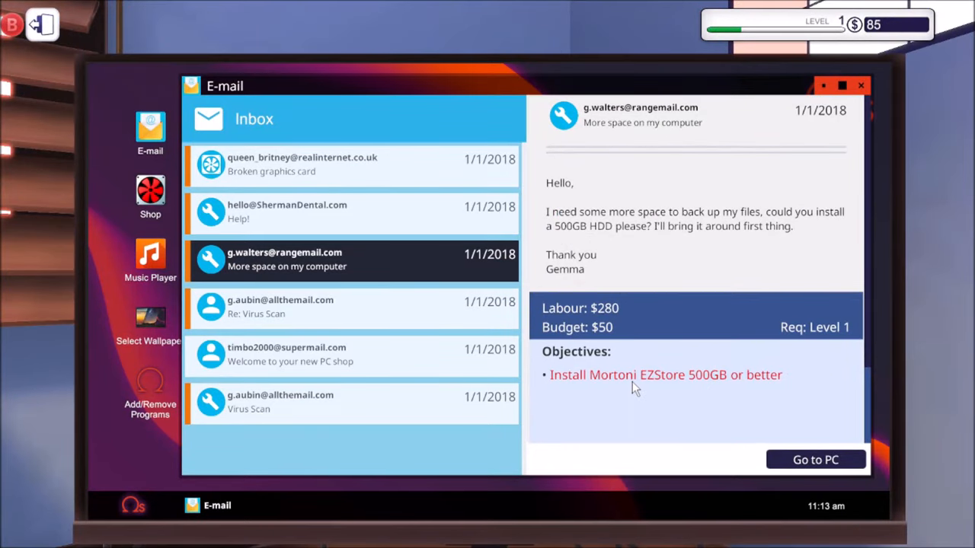
pyautogui.moveTo(293, 211)
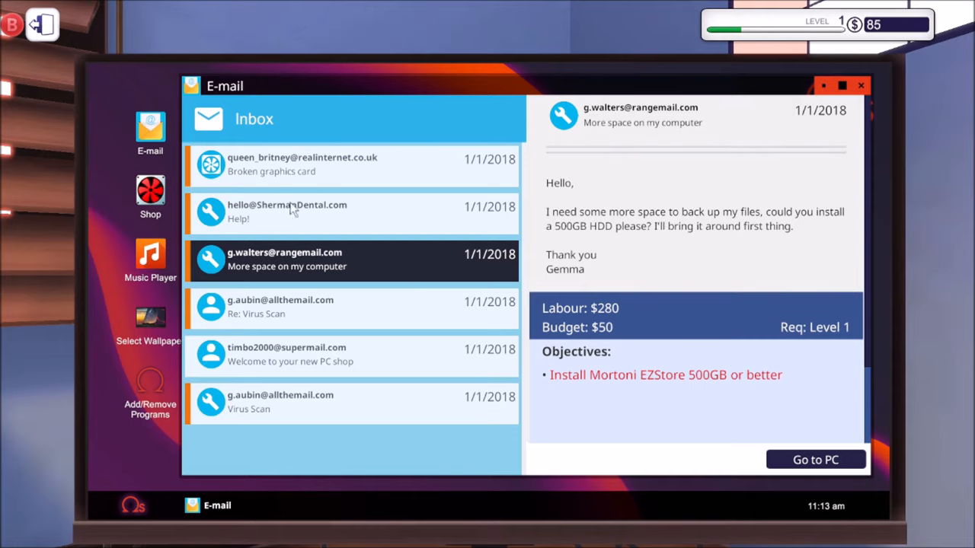
pyautogui.moveTo(802, 187)
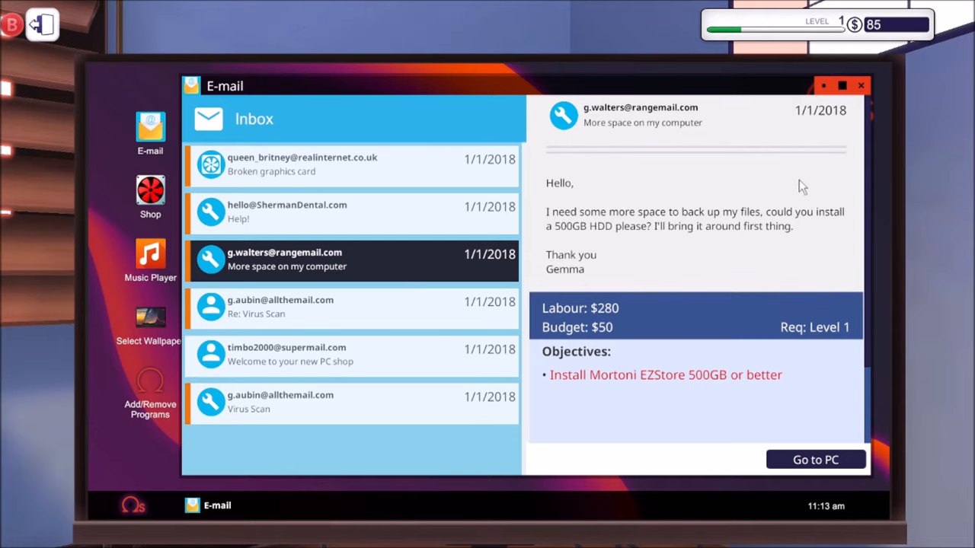
# - Close the email and add the $50 Mortoni EZStore 500GB drive to the cart
pyautogui.click(860, 84)
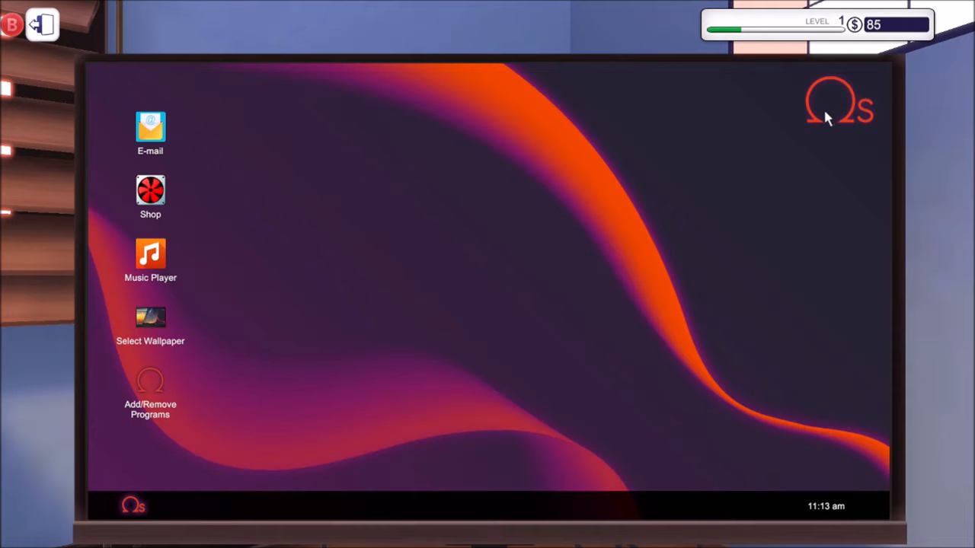
pyautogui.moveTo(151, 191)
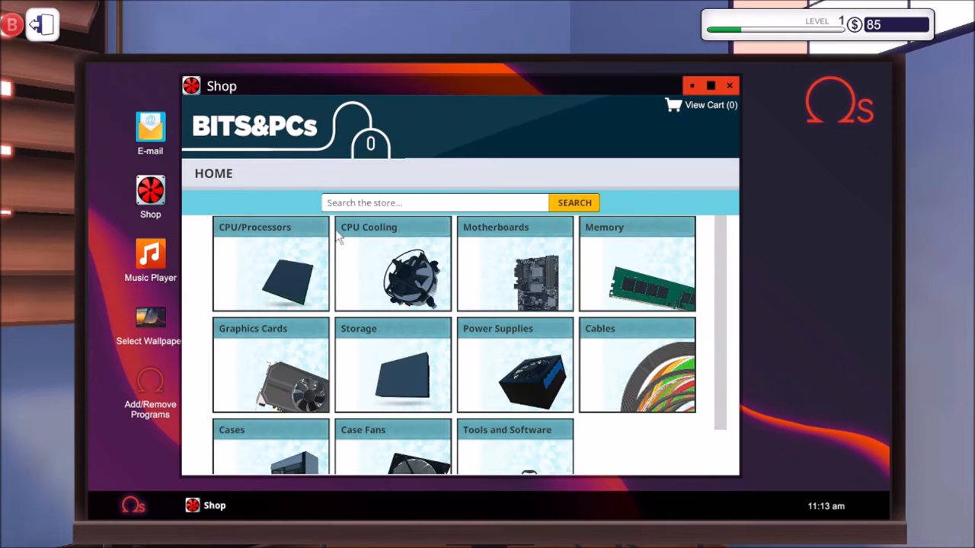
pyautogui.scroll(-3)
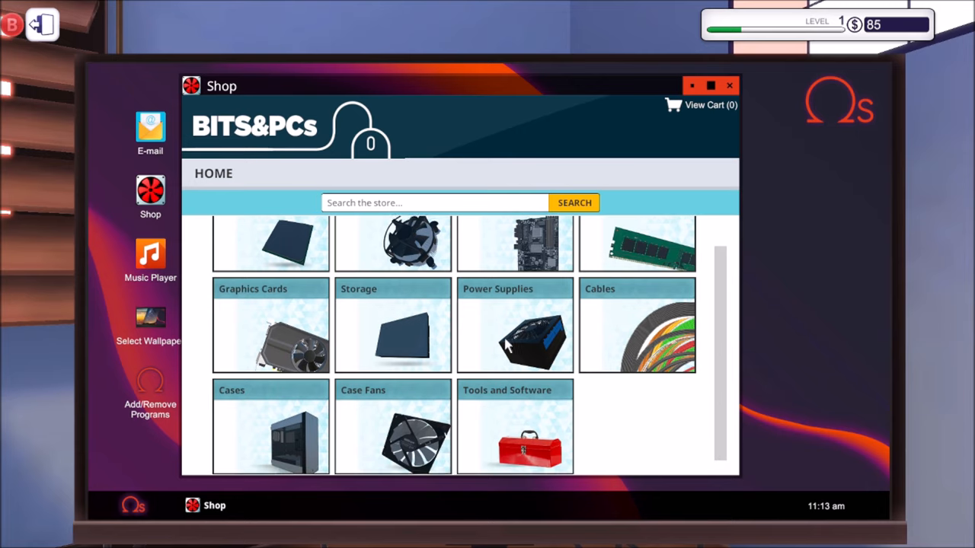
pyautogui.scroll(3)
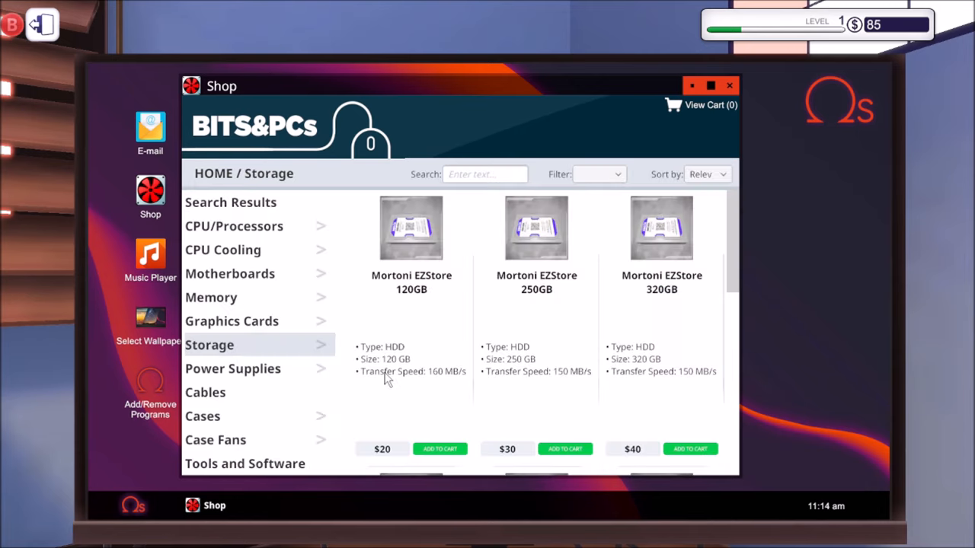
pyautogui.moveTo(417, 338)
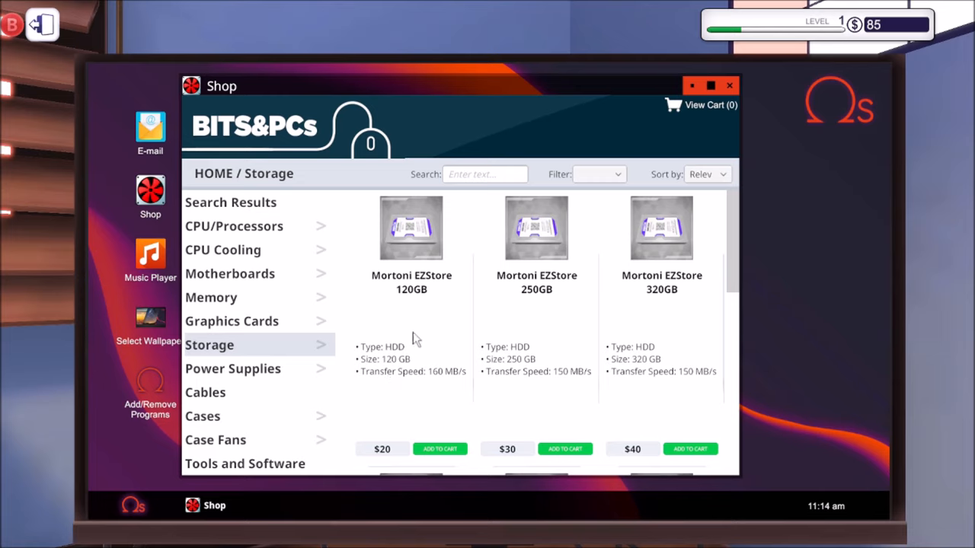
pyautogui.scroll(-3)
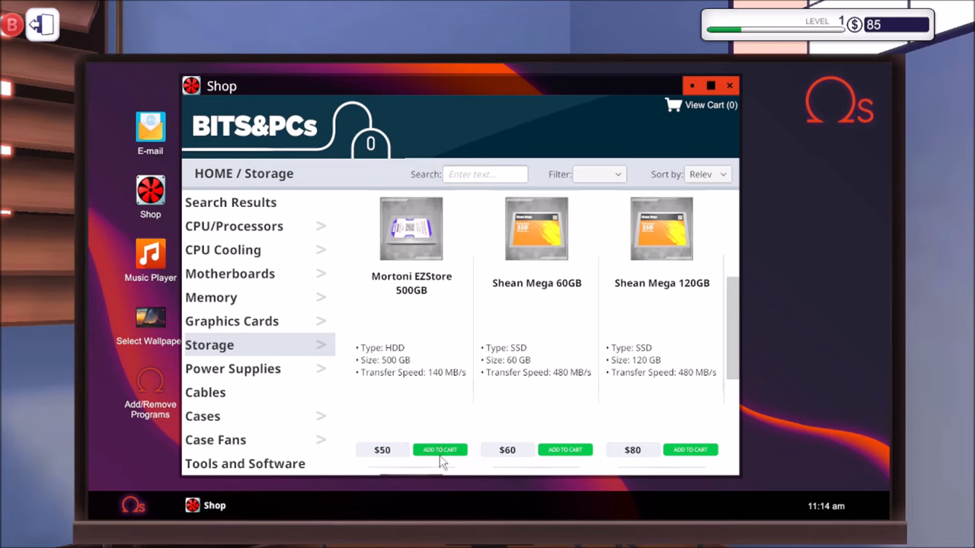
pyautogui.click(440, 450)
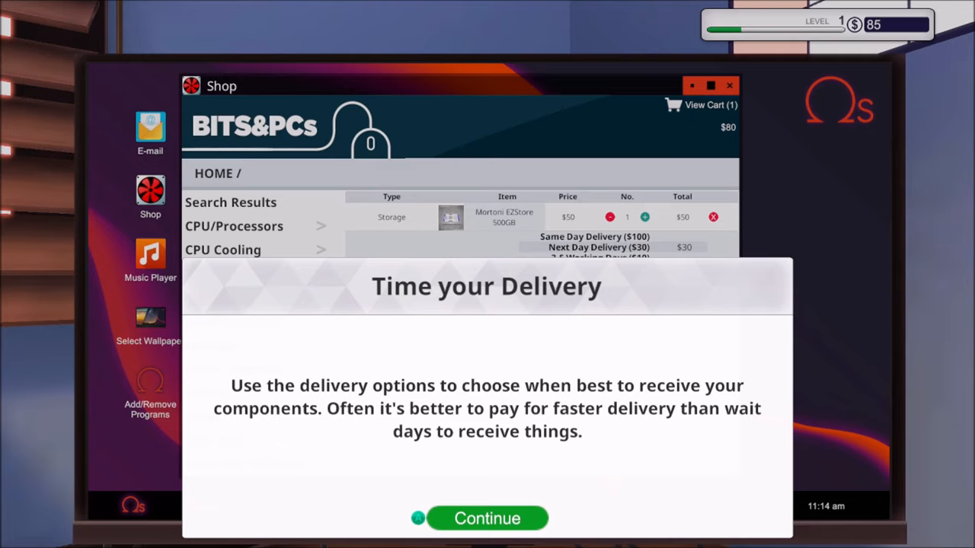
# - Dismiss the tip and buy the drive with $30 next-day delivery
pyautogui.click(487, 518)
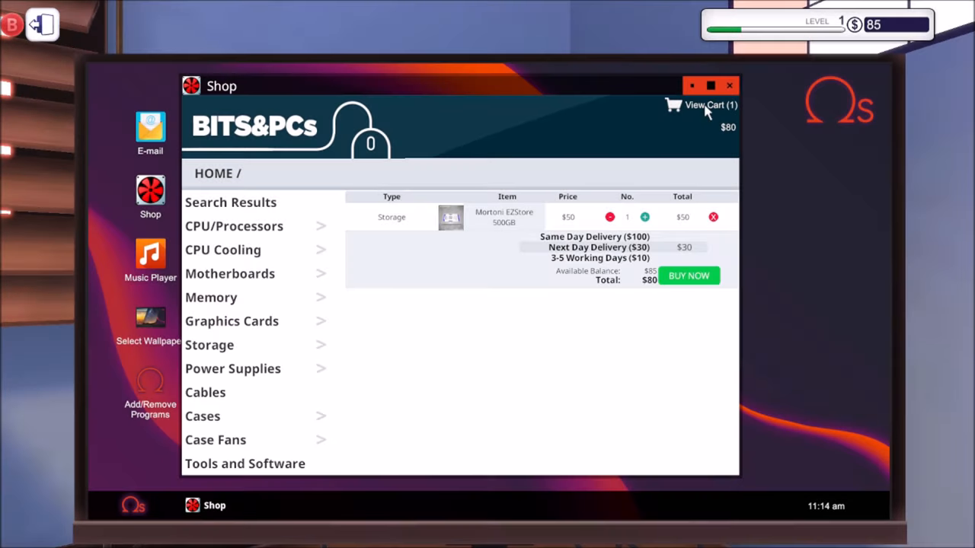
pyautogui.moveTo(582, 255)
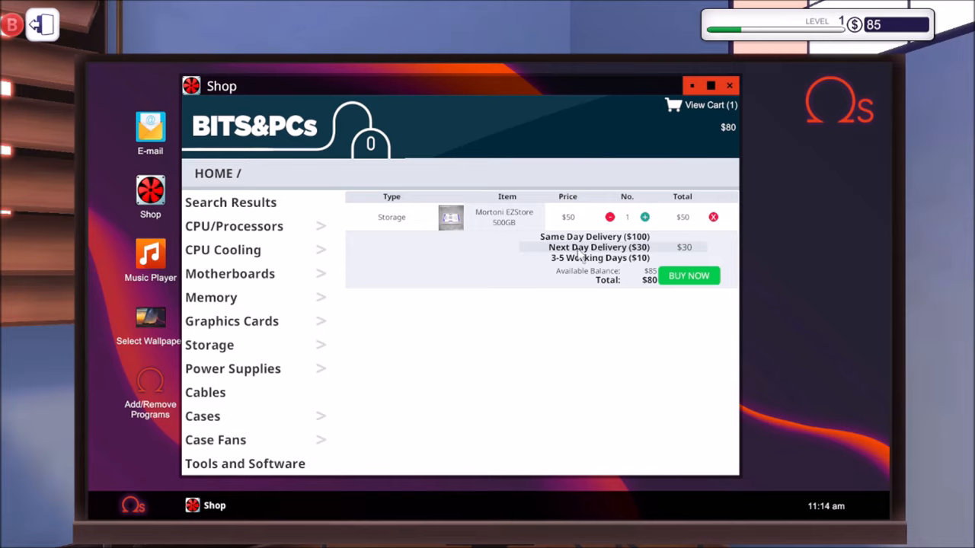
pyautogui.moveTo(597, 240)
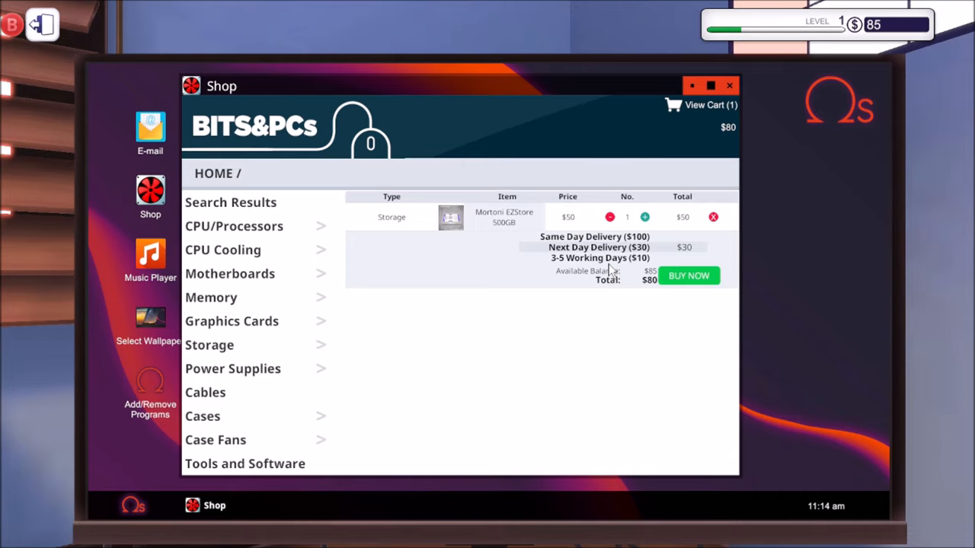
pyautogui.moveTo(605, 268)
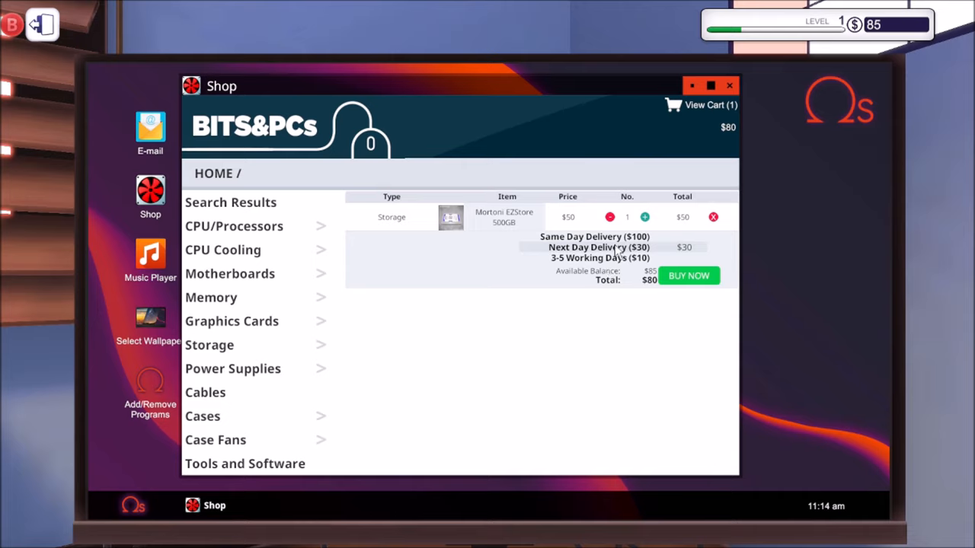
pyautogui.click(688, 275)
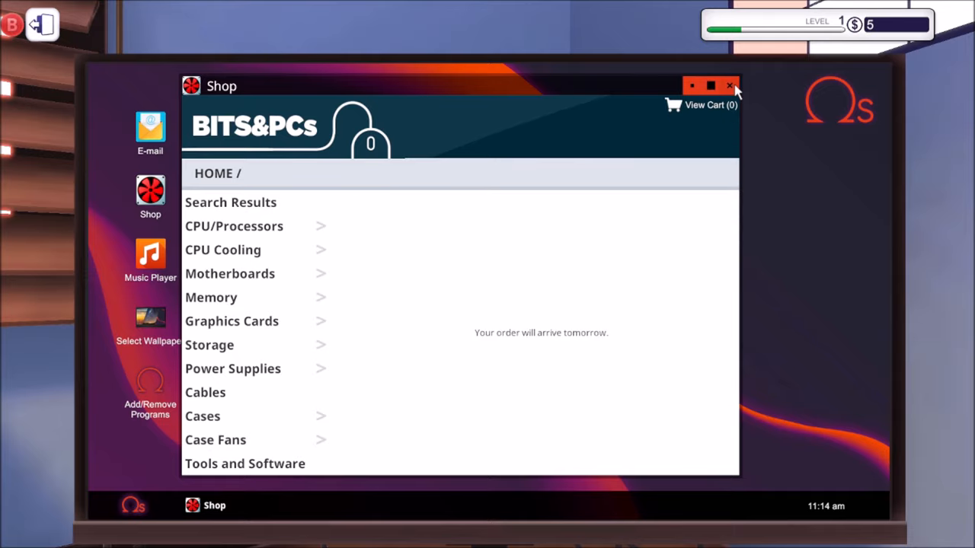
# - Close the shop and dismiss the Cleaning a PC tip at P. Sherman's dusty PC
pyautogui.click(729, 85)
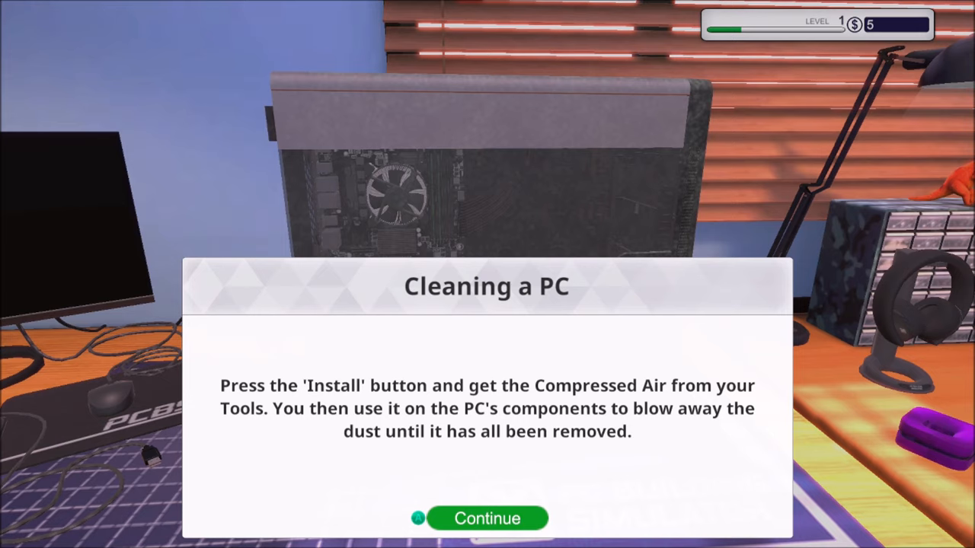
pyautogui.click(486, 518)
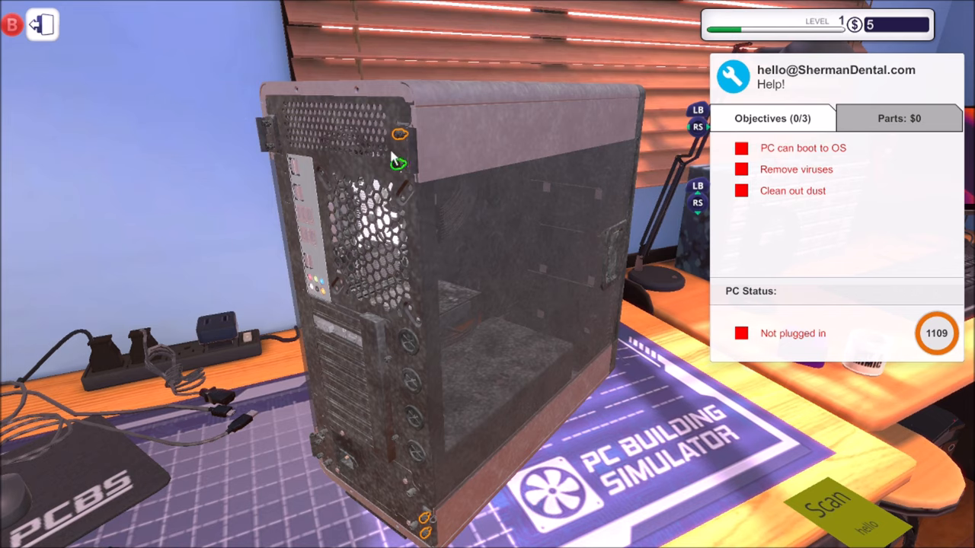
pyautogui.moveTo(415, 393)
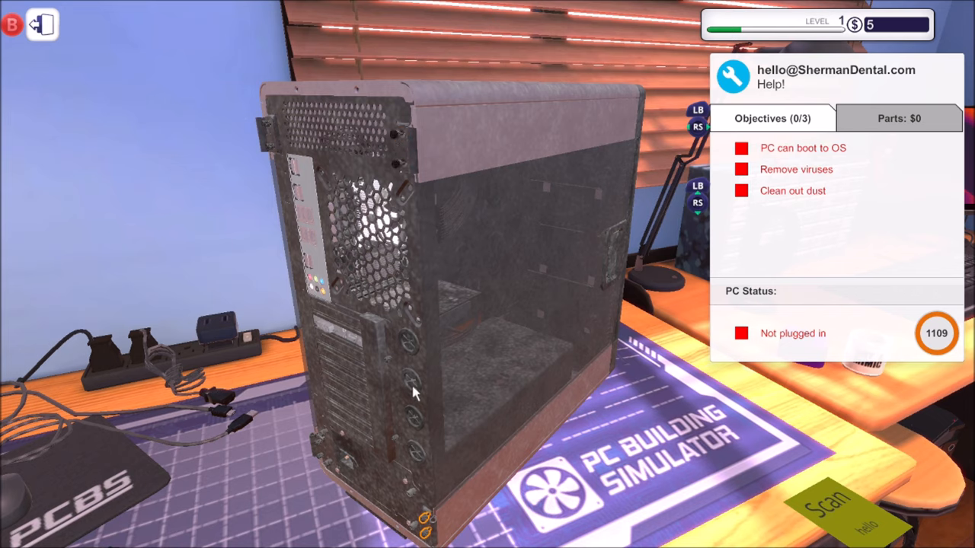
pyautogui.moveTo(424, 521)
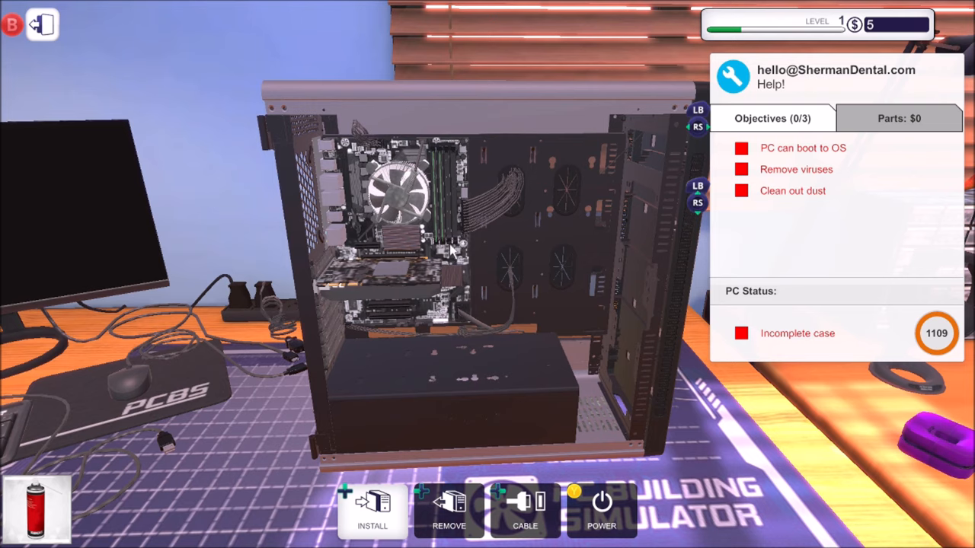
pyautogui.moveTo(355, 248)
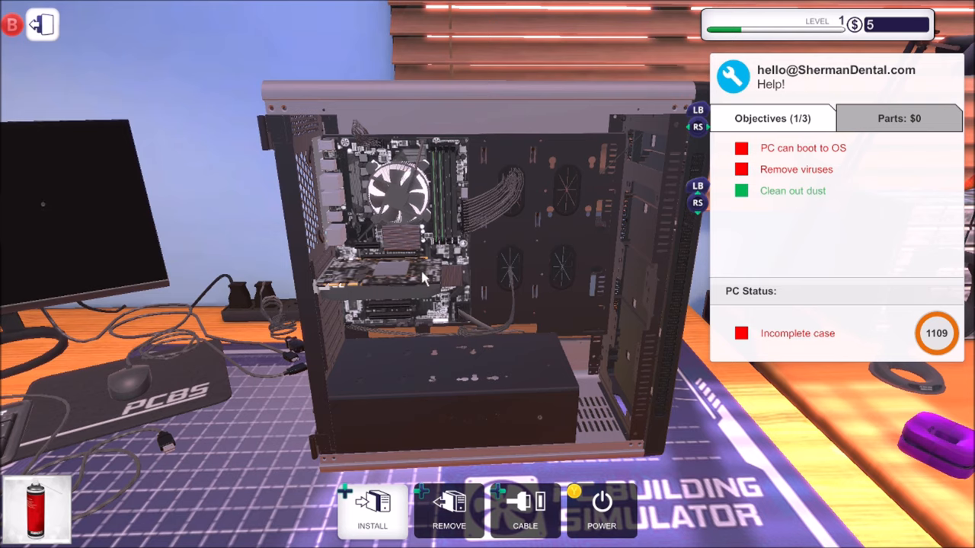
pyautogui.moveTo(309, 133)
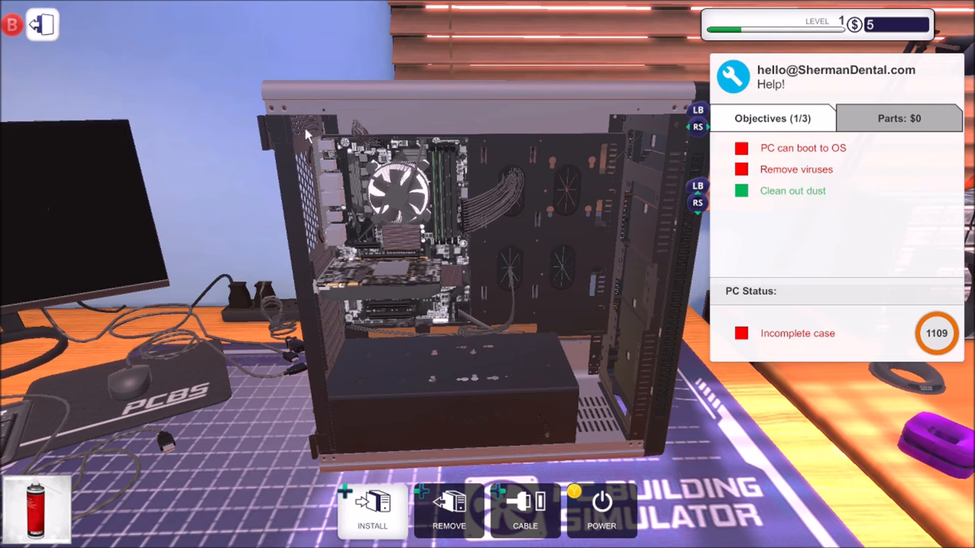
pyautogui.moveTo(417, 301)
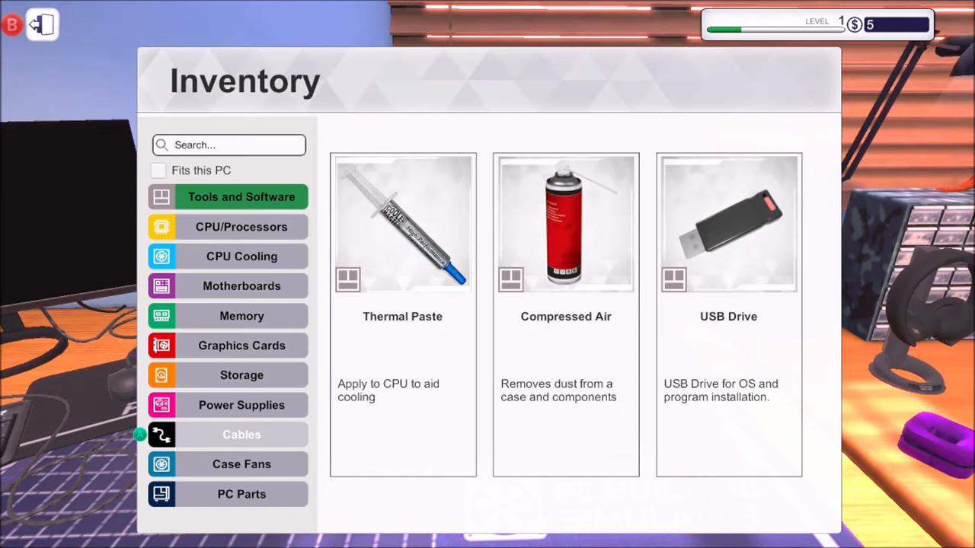
# - Select the used PCI Cover part from the inventory while closing up and cabling the PC
pyautogui.click(242, 494)
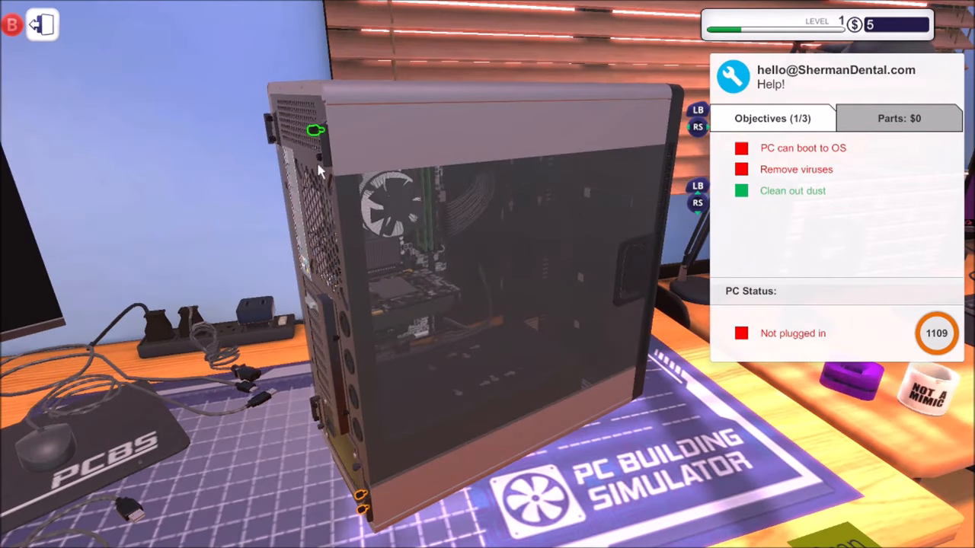
pyautogui.moveTo(362, 415)
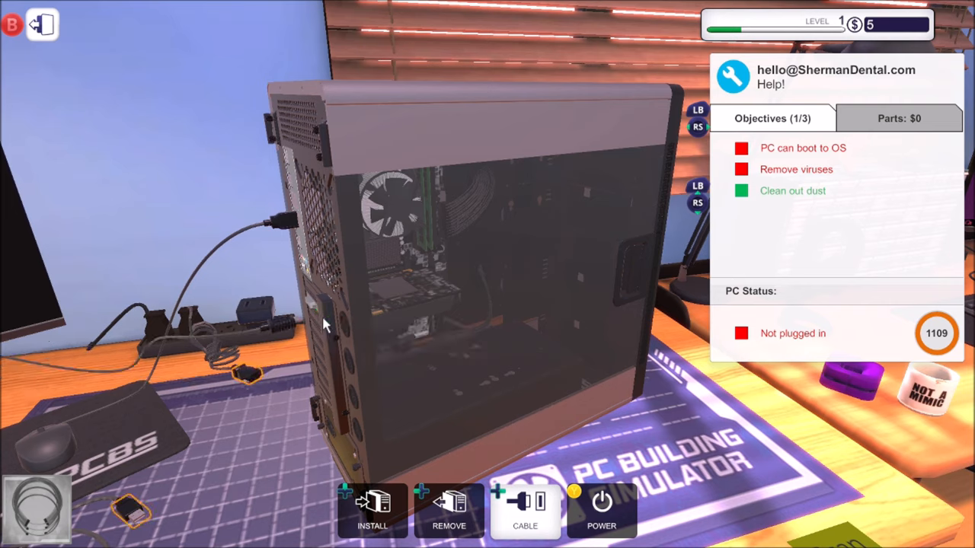
pyautogui.moveTo(328, 423)
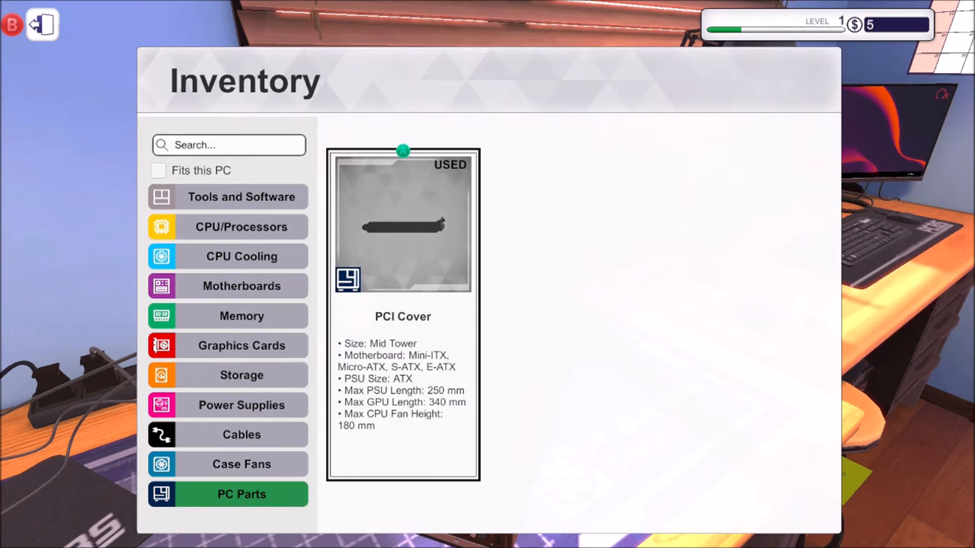
pyautogui.click(242, 196)
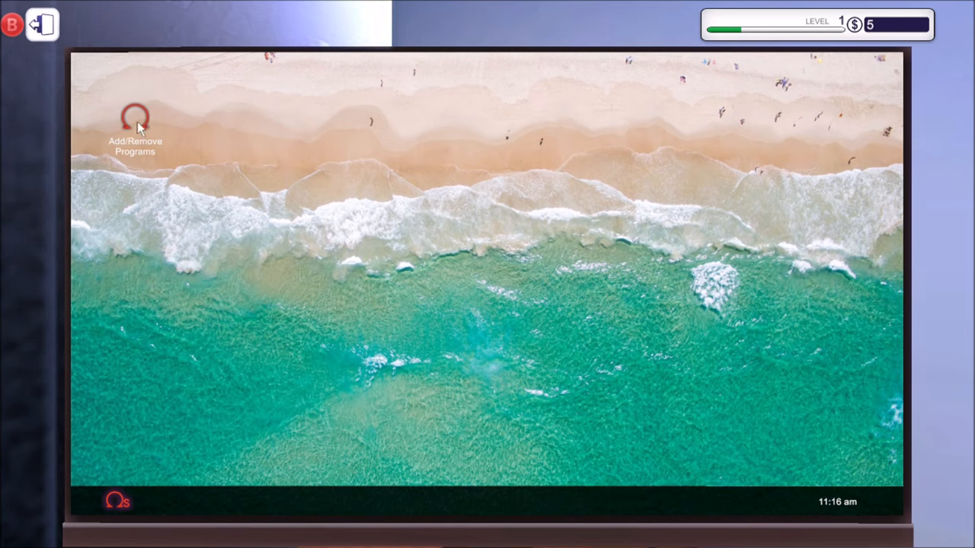
# - Install the Virus Scanner program and respond to the restart prompt
pyautogui.click(135, 118)
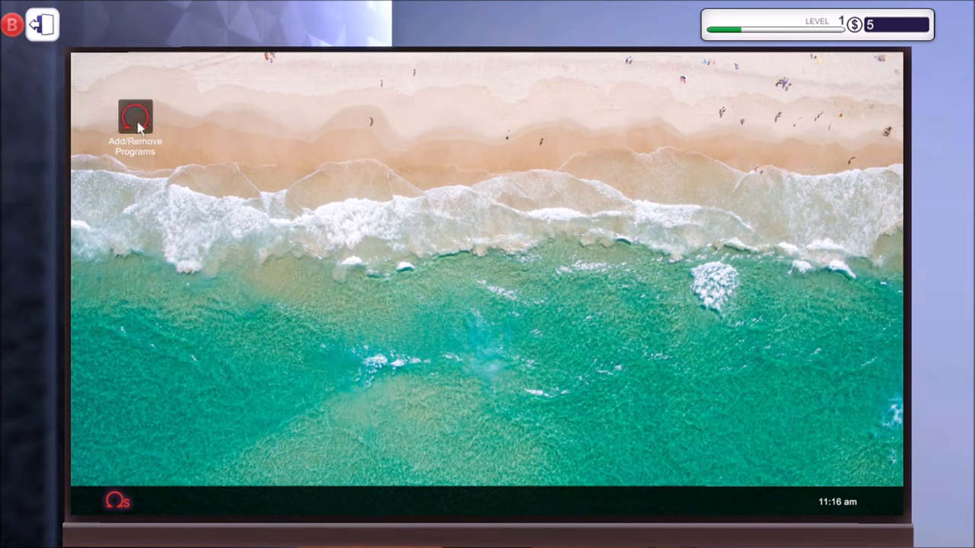
pyautogui.doubleClick(135, 118)
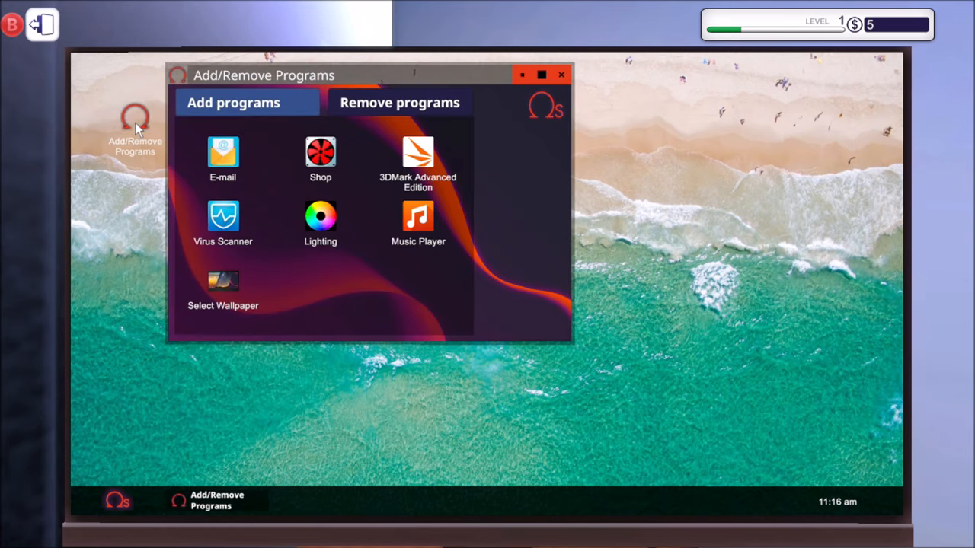
pyautogui.click(223, 221)
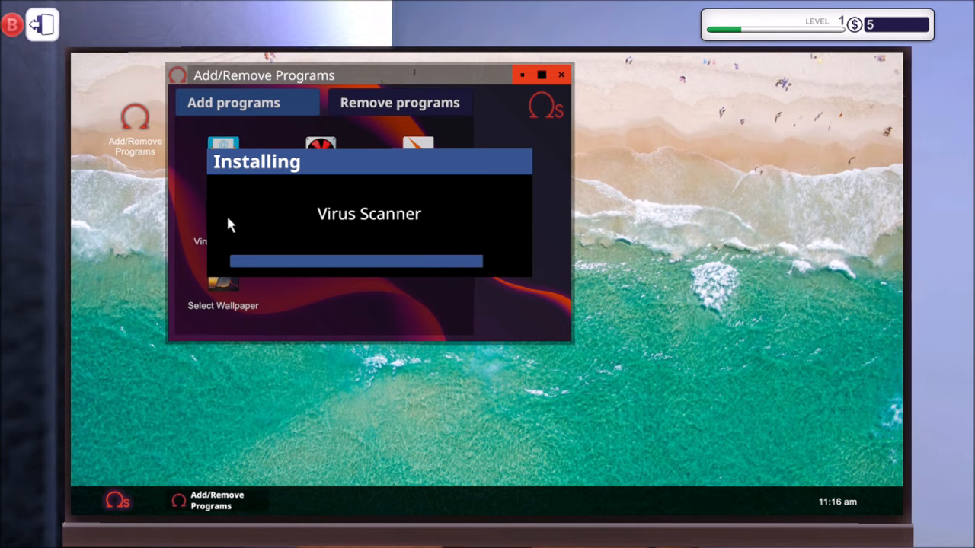
pyautogui.moveTo(315, 218)
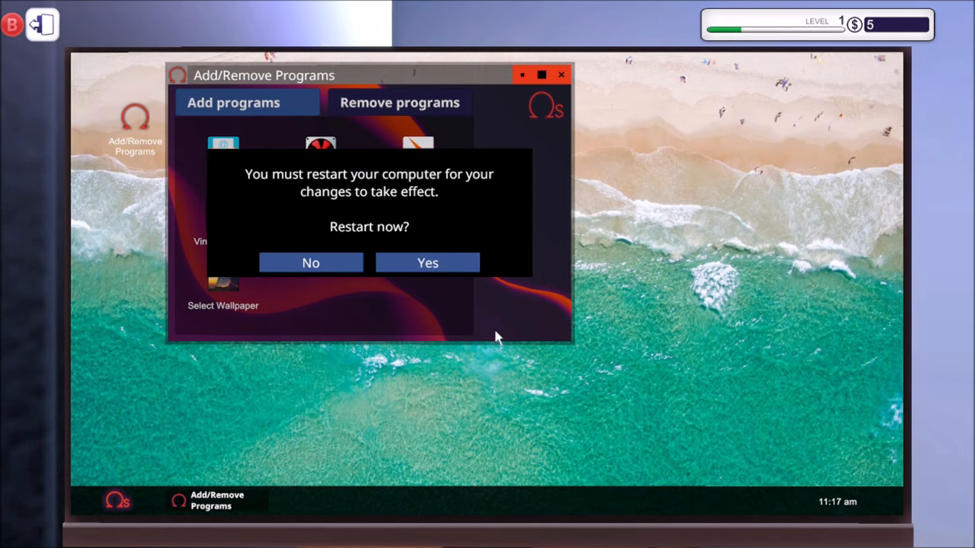
pyautogui.click(428, 263)
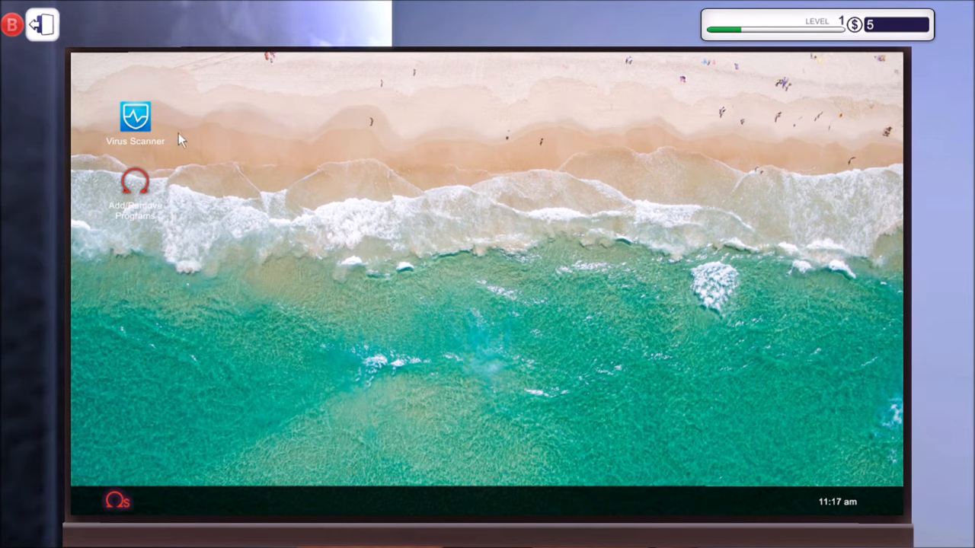
# - Launch Virus Scanner and run a full scan
pyautogui.doubleClick(134, 118)
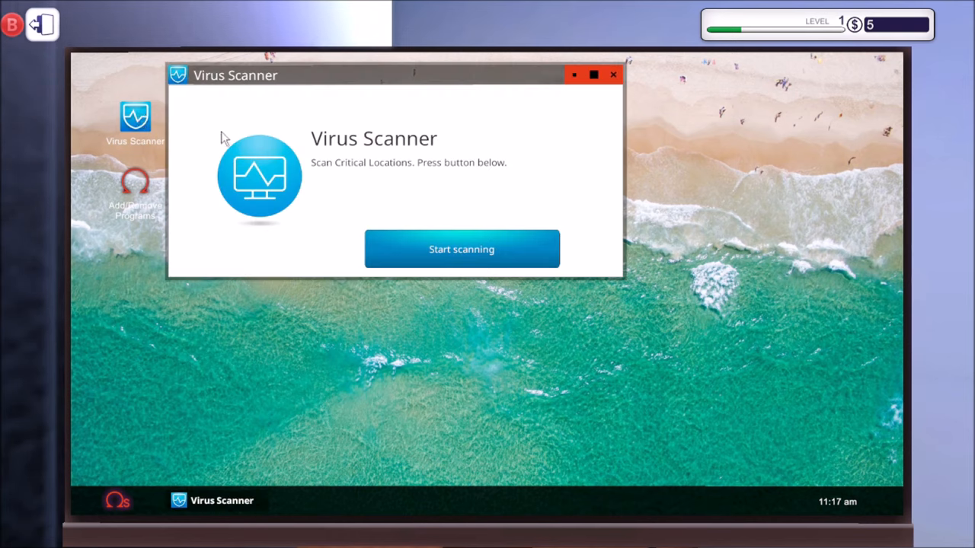
pyautogui.click(462, 249)
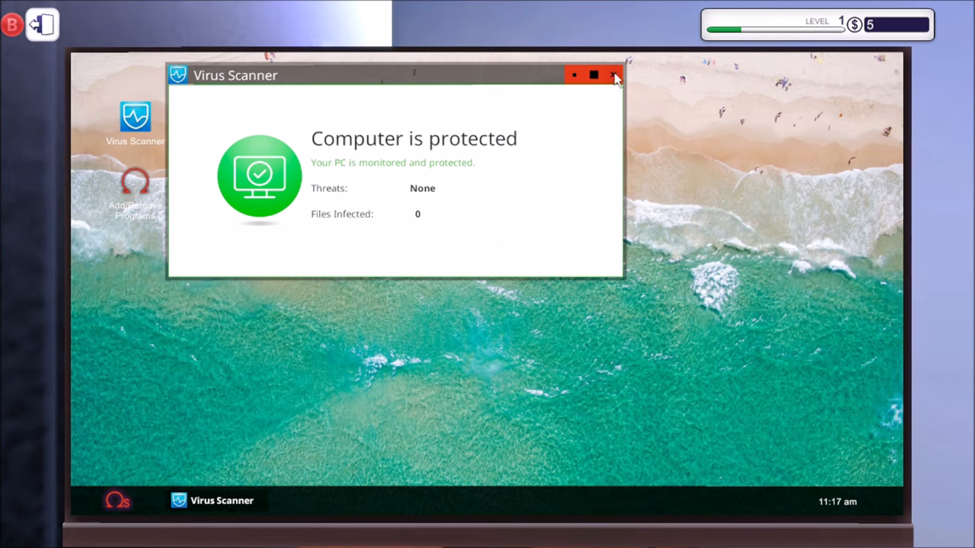
# - Close the scanner and collect Sherman's $100 dental job payment
pyautogui.click(615, 75)
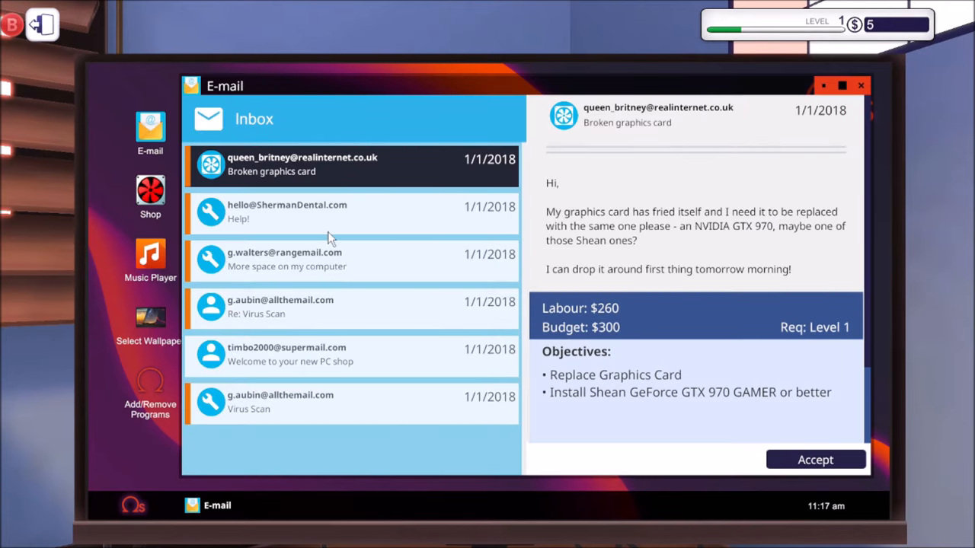
pyautogui.moveTo(551, 313)
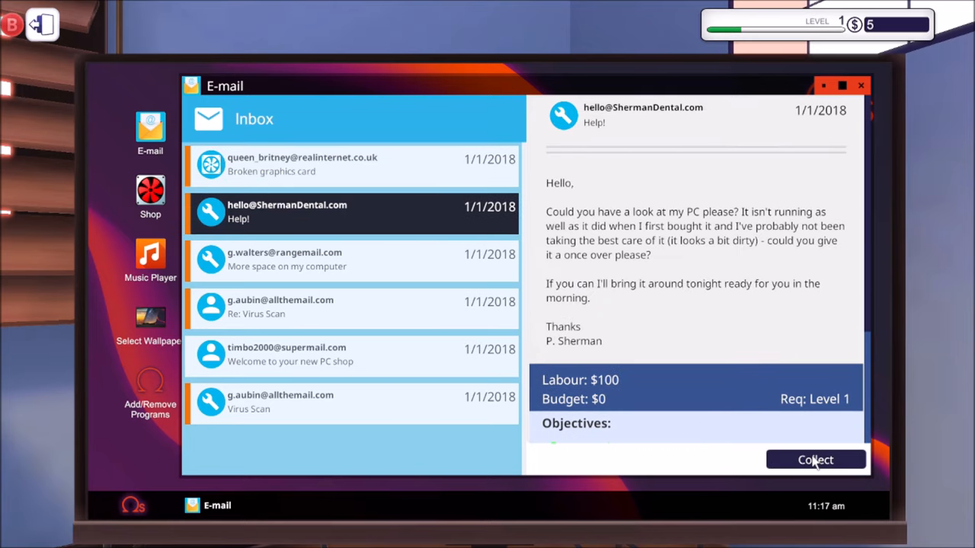
pyautogui.click(815, 460)
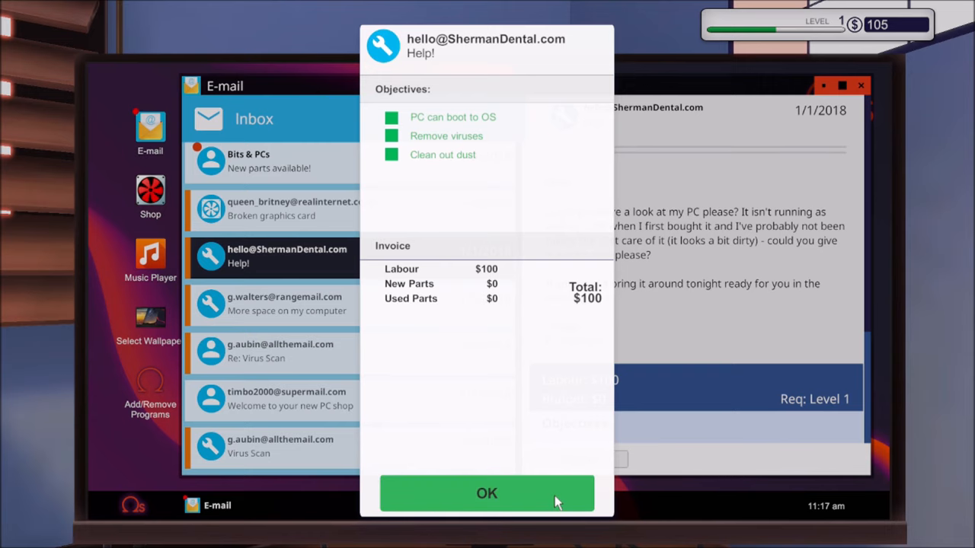
pyautogui.click(486, 493)
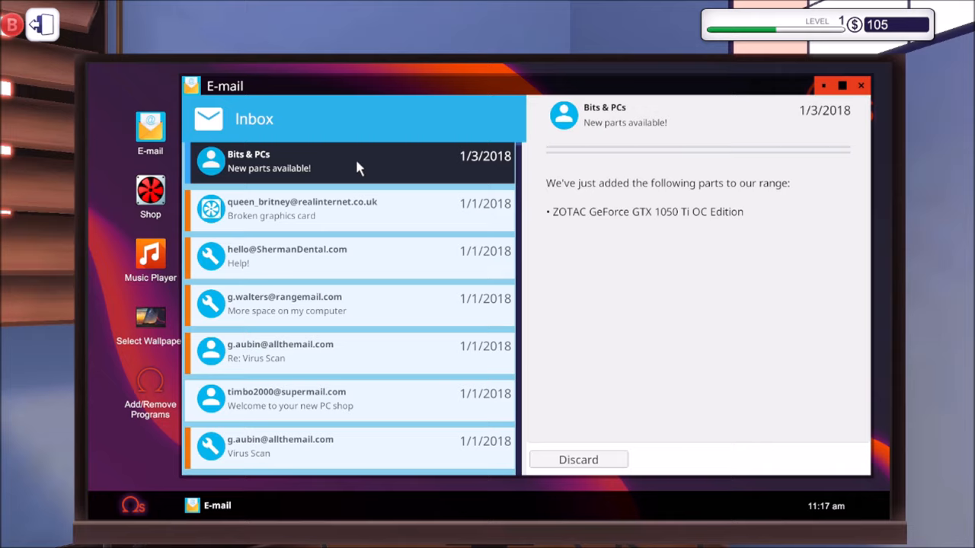
pyautogui.moveTo(363, 202)
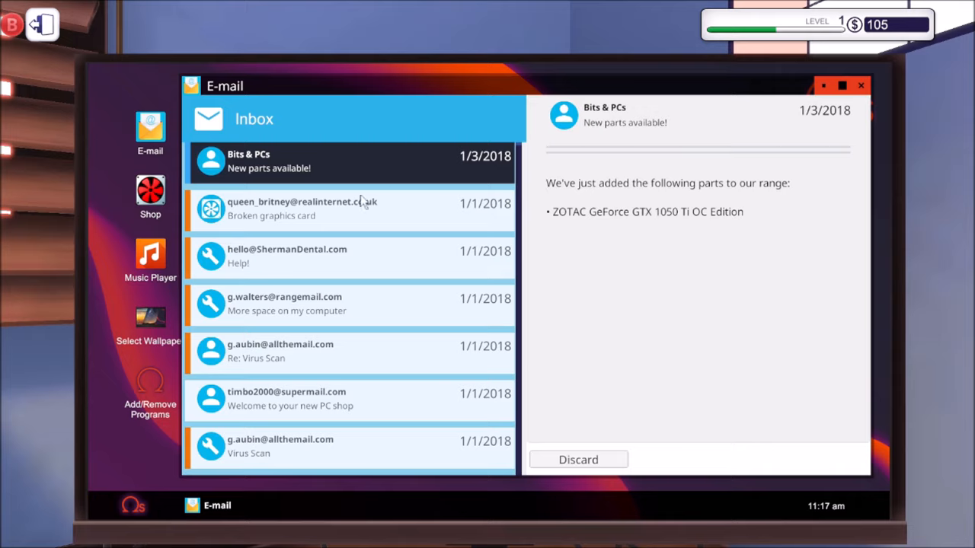
pyautogui.moveTo(680, 331)
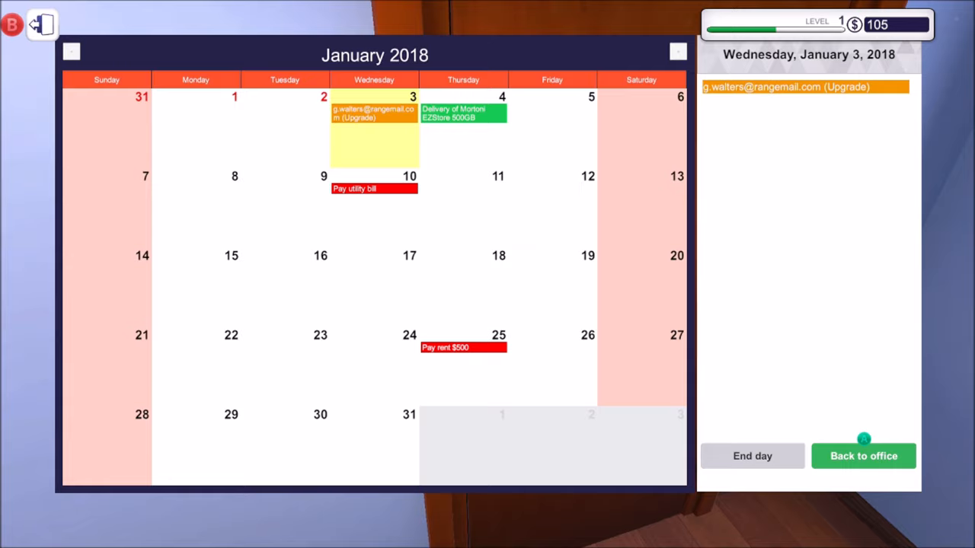
# - End the day, dismiss the parts-arrived notice, and pick up the delivery boxes
pyautogui.click(751, 455)
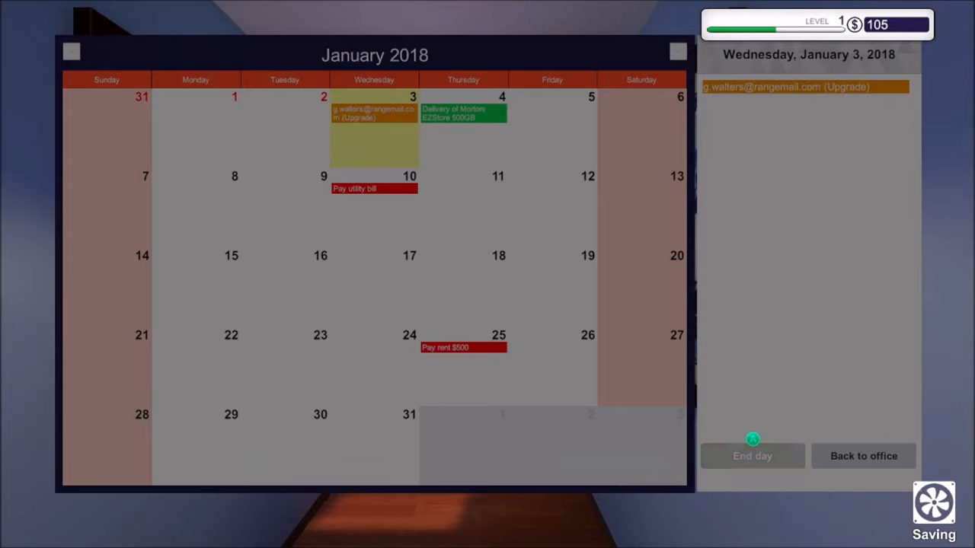
pyautogui.click(863, 455)
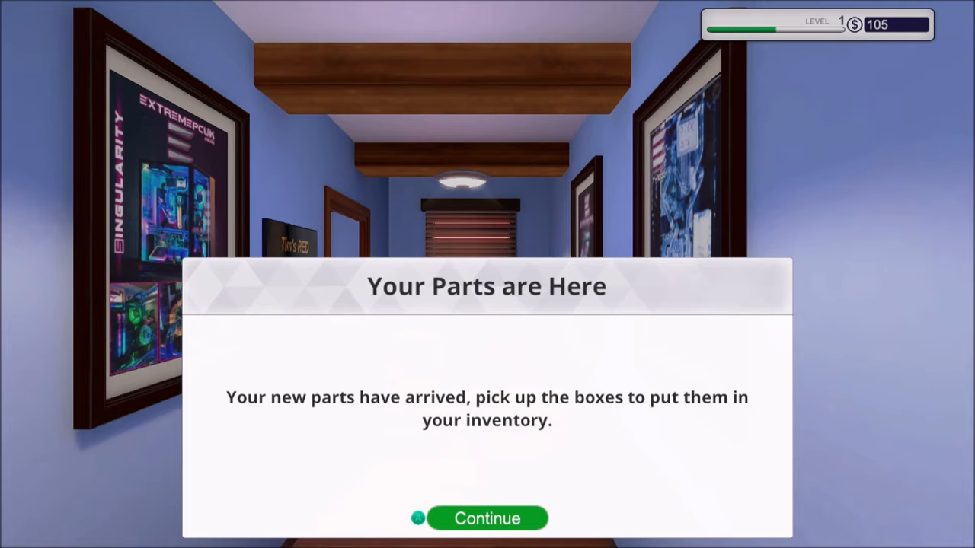
pyautogui.click(487, 518)
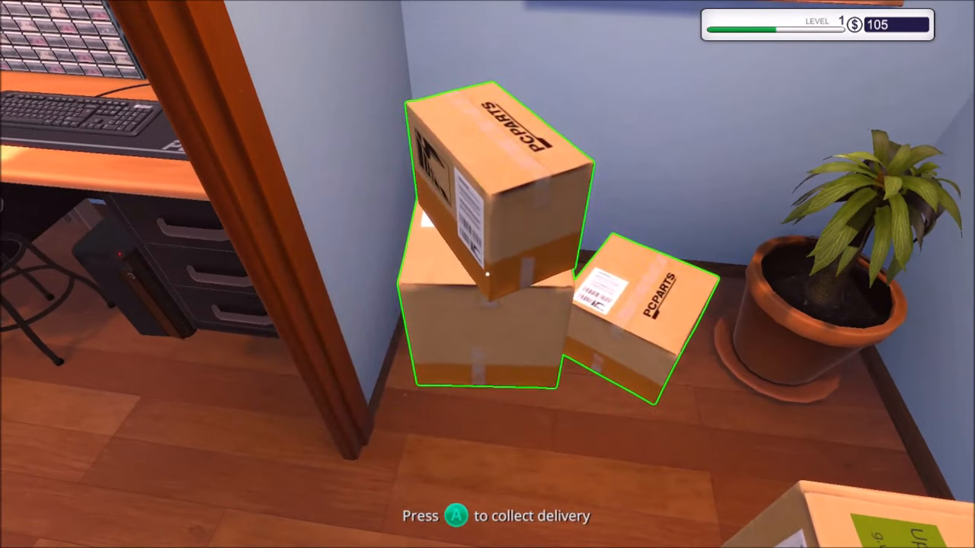
pyautogui.press('a')
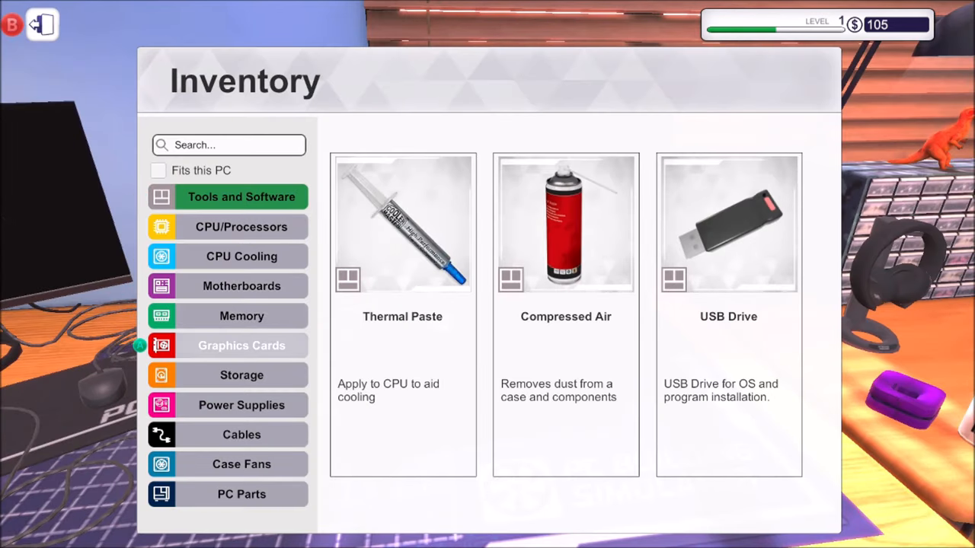
# - Select Gemma's upgrade PC from the inventory to place on the workbench
pyautogui.click(241, 375)
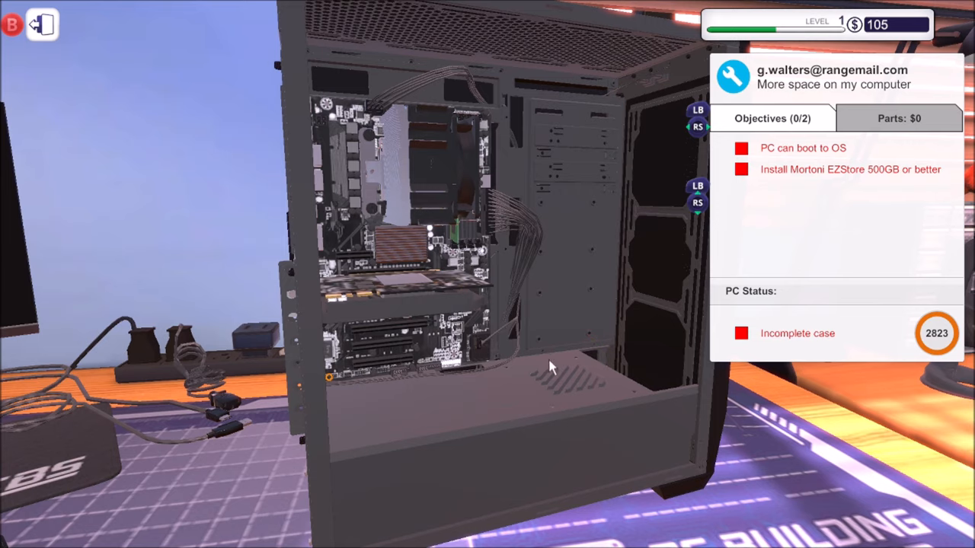
pyautogui.moveTo(330, 381)
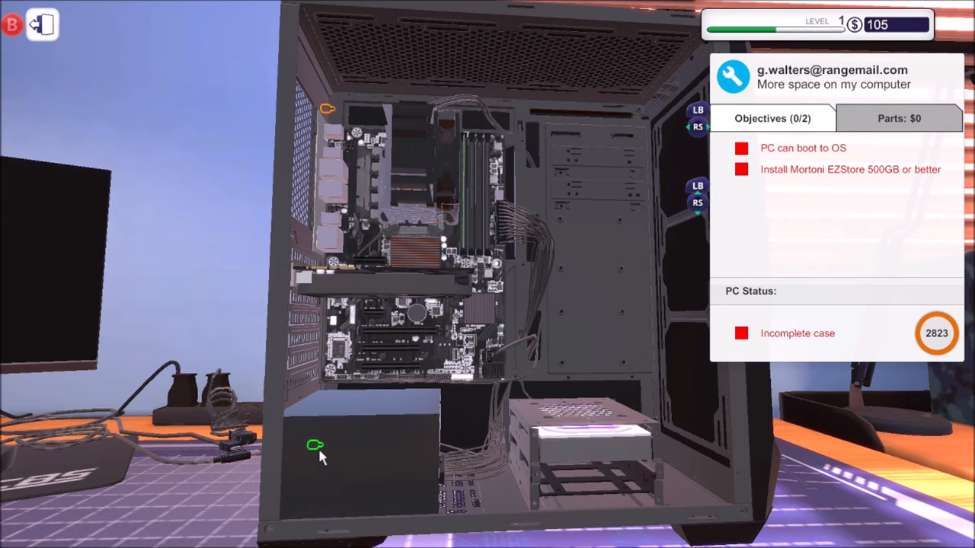
pyautogui.moveTo(328, 109)
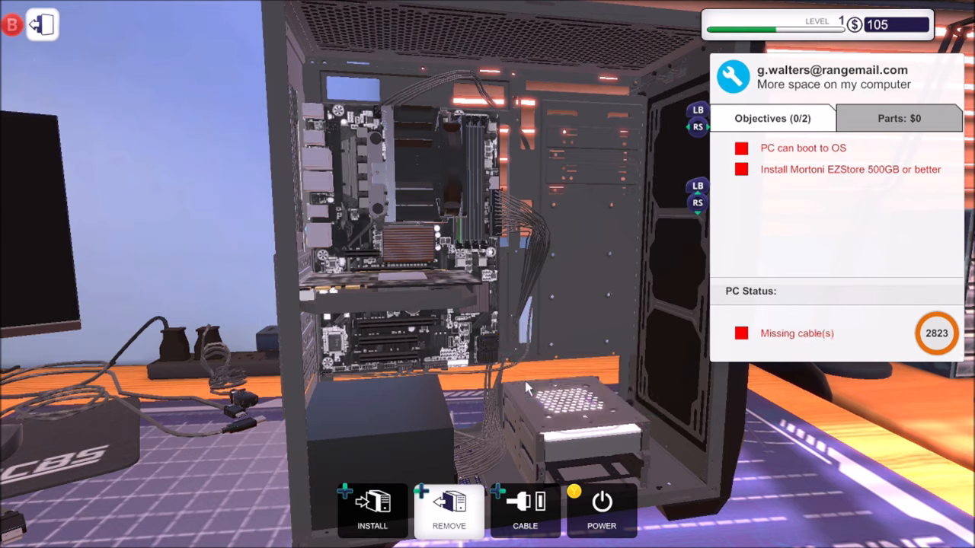
pyautogui.moveTo(530, 408)
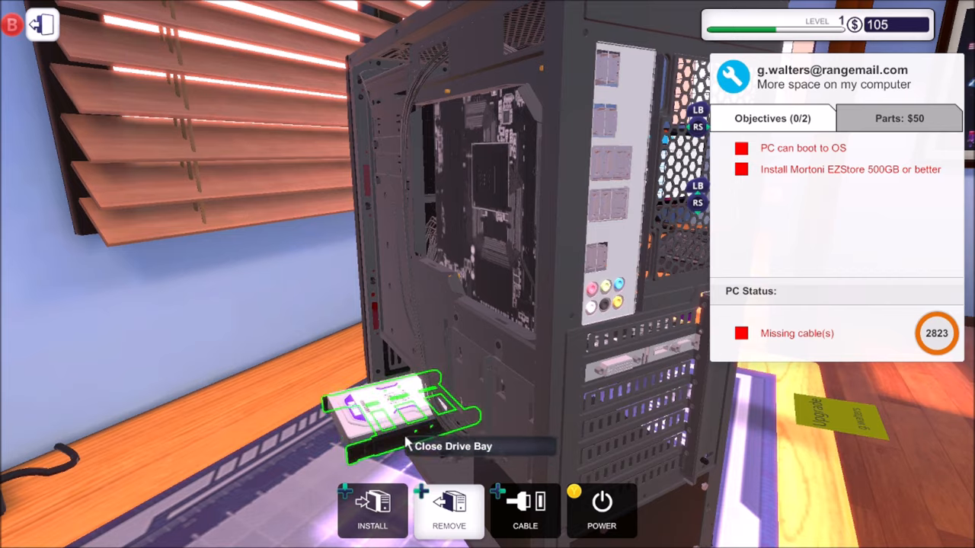
# - Close the drive bay, connect the Mortoni EZStore 500GB drive, and refit the PSU shroud
pyautogui.click(411, 422)
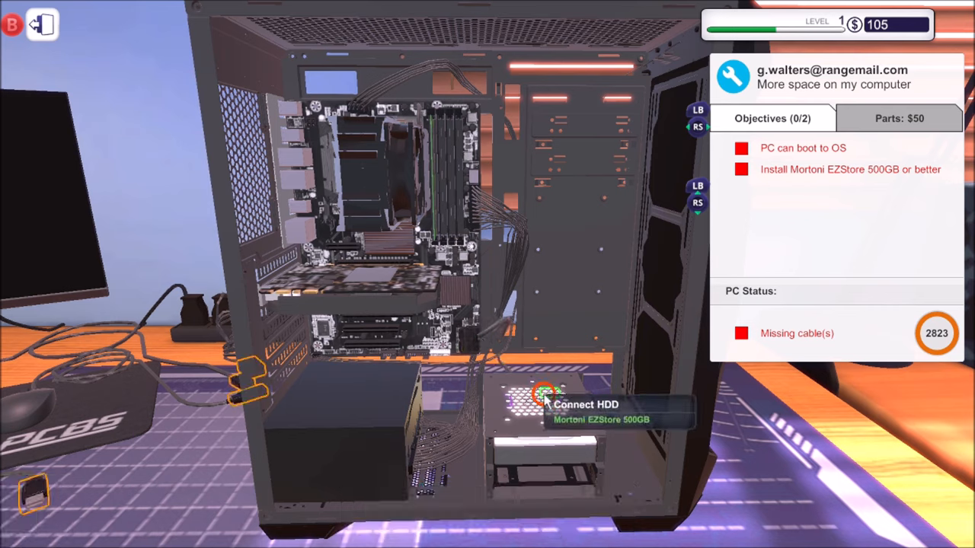
pyautogui.click(543, 392)
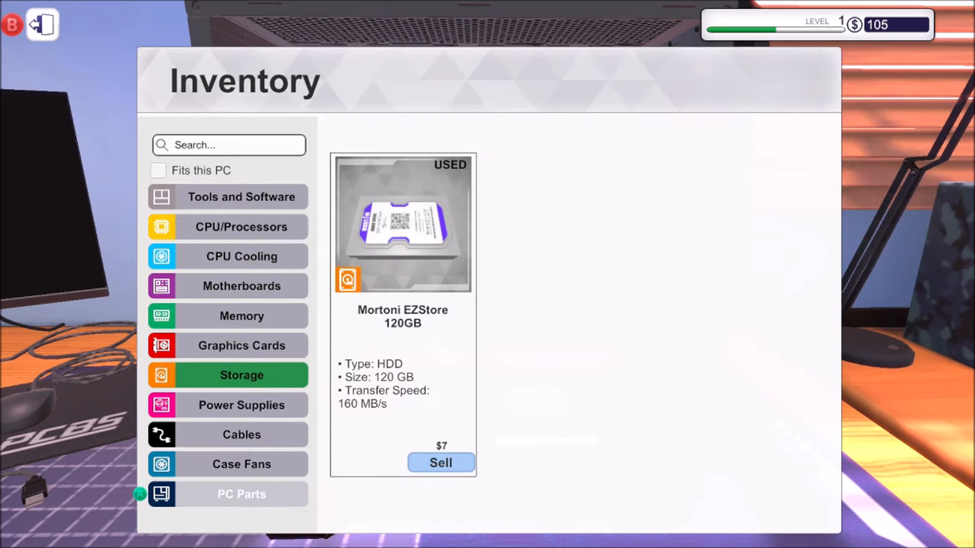
pyautogui.click(241, 494)
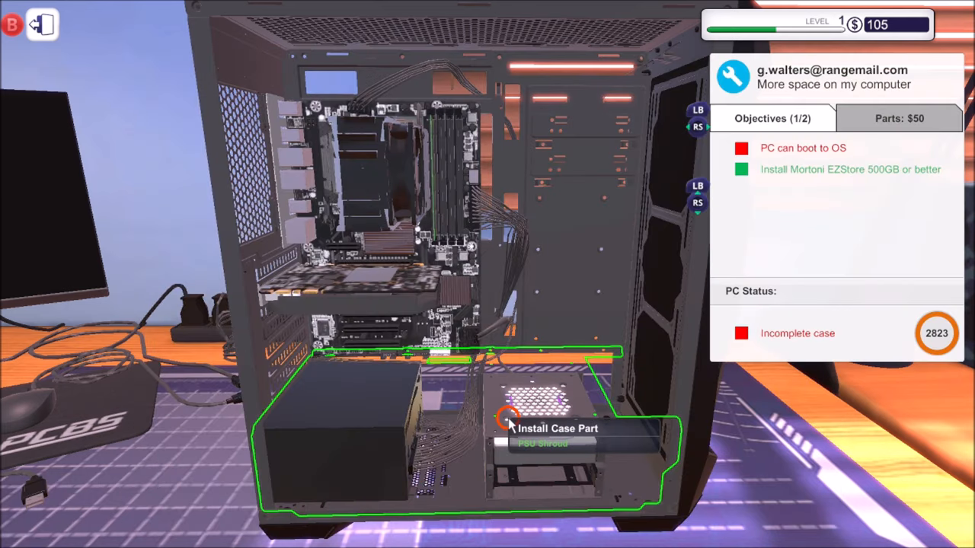
pyautogui.click(533, 428)
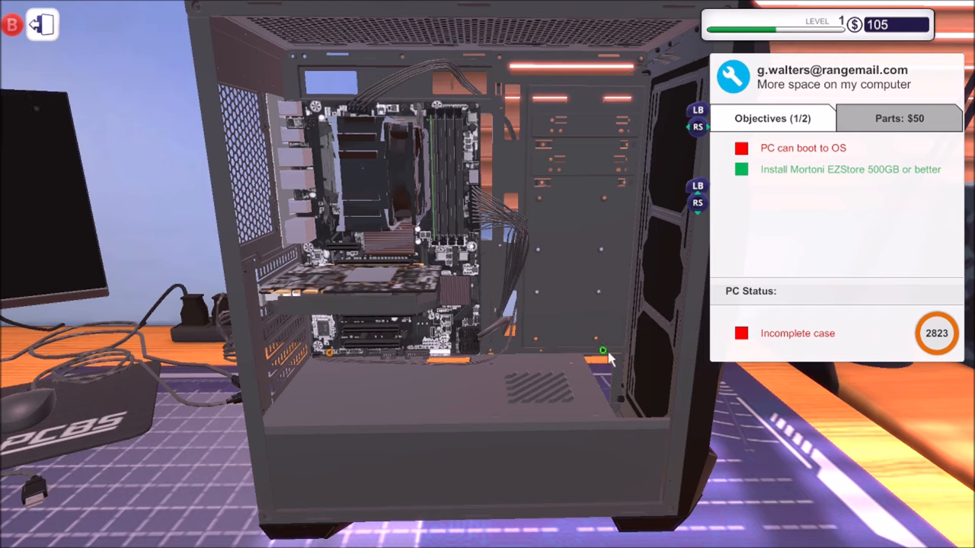
pyautogui.moveTo(331, 354)
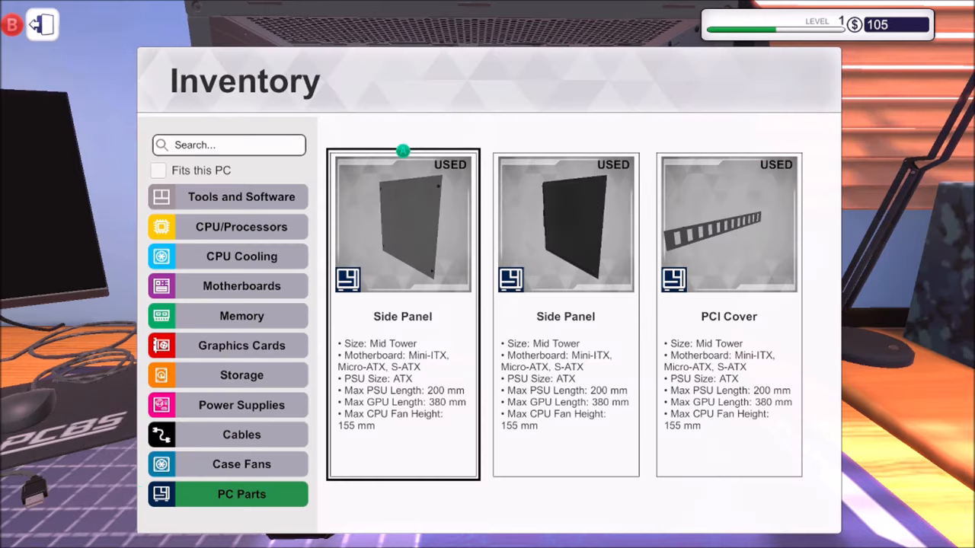
# - Fit the side panel from PC Parts back onto Gemma's case
pyautogui.click(402, 225)
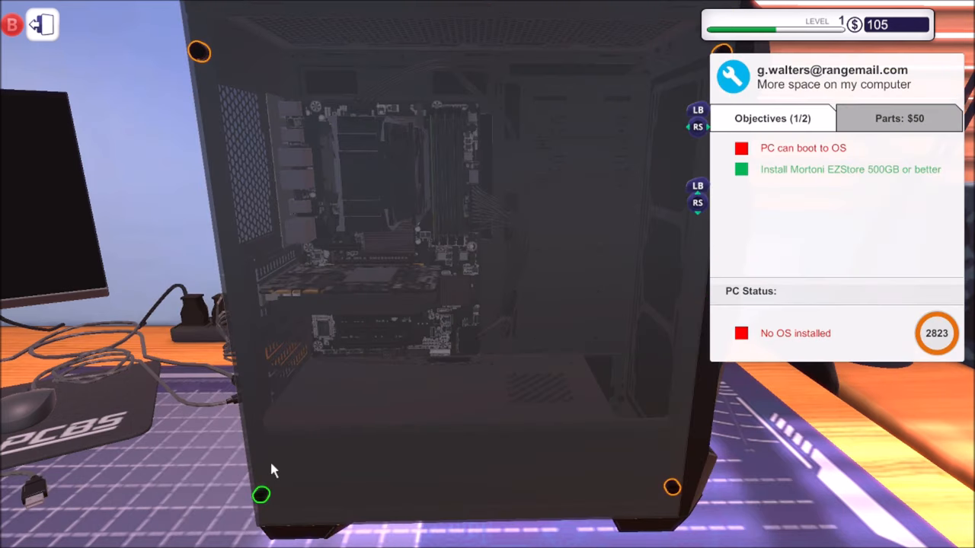
pyautogui.moveTo(261, 494)
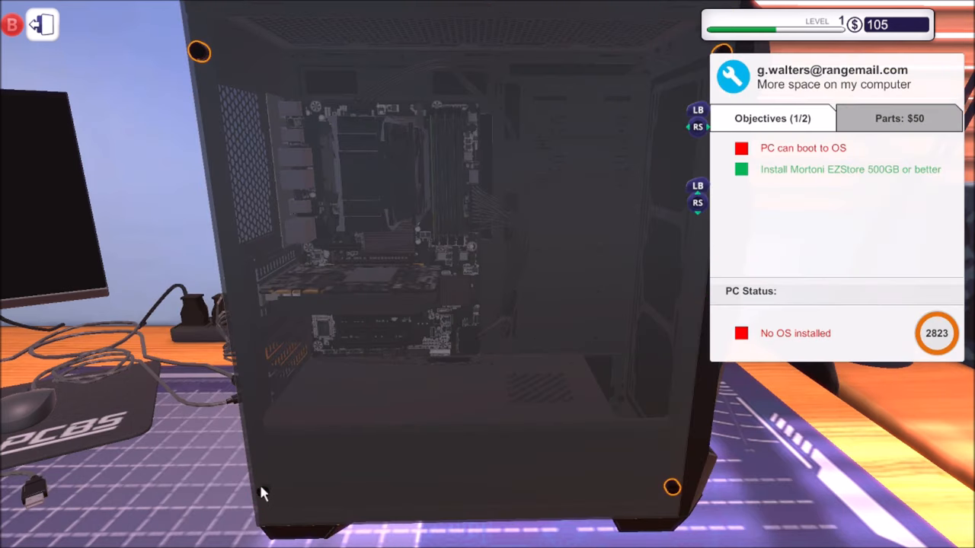
pyautogui.moveTo(202, 53)
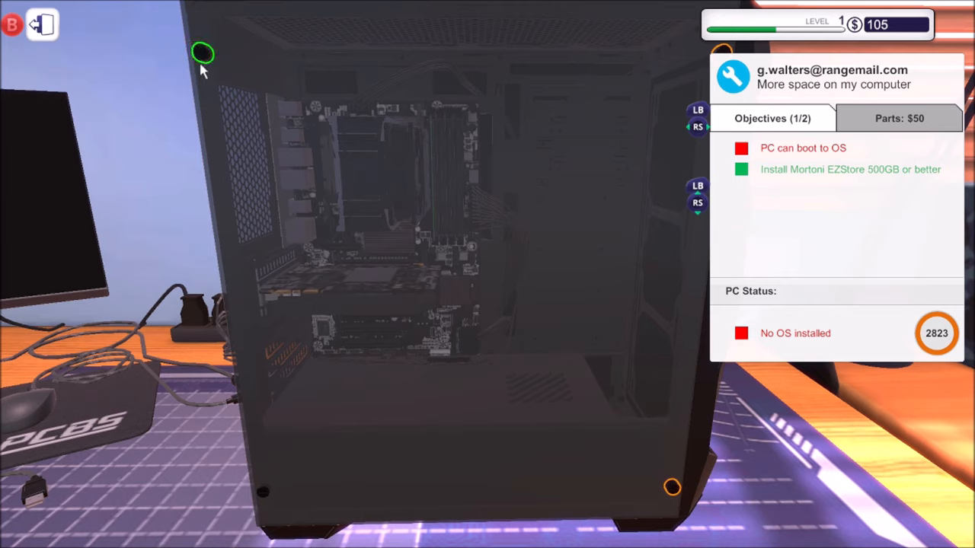
pyautogui.moveTo(678, 89)
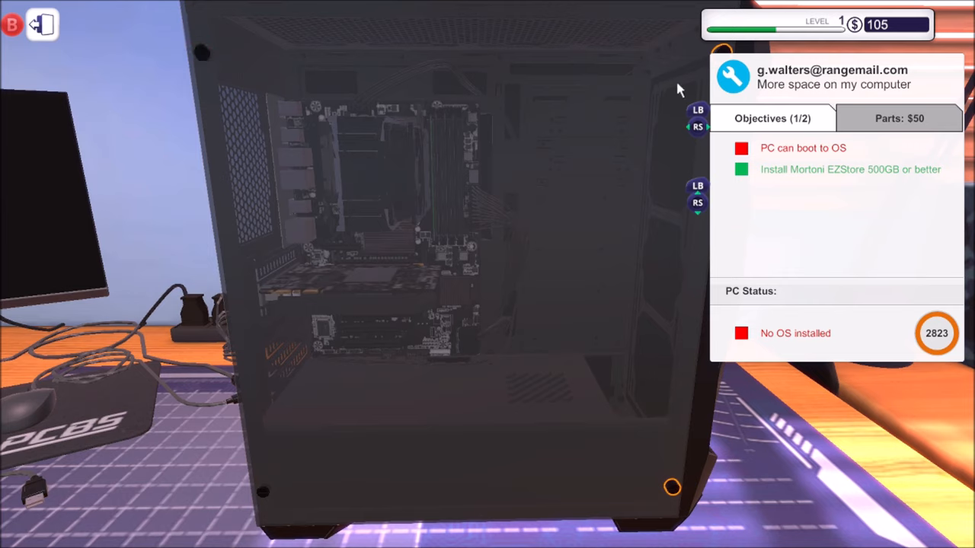
pyautogui.moveTo(680, 303)
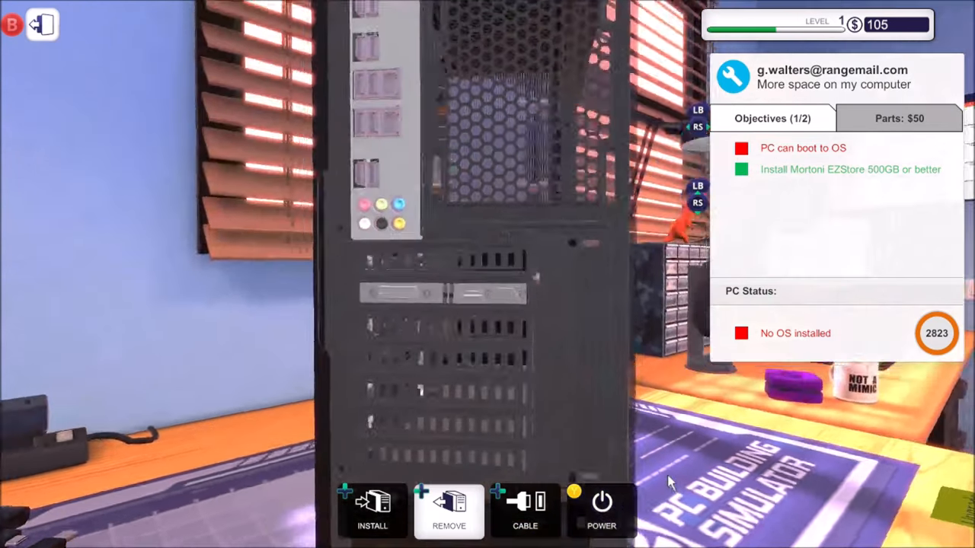
pyautogui.click(372, 510)
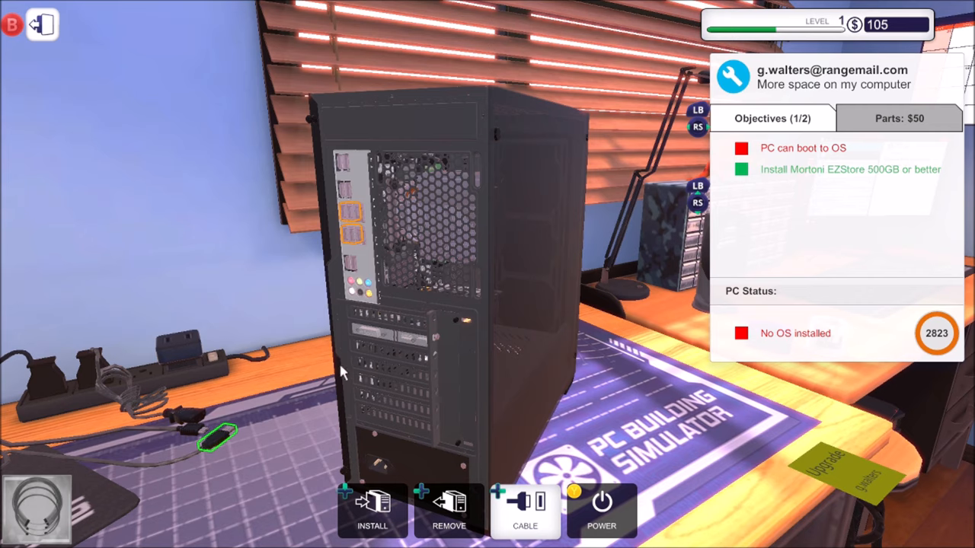
pyautogui.moveTo(221, 438); pyautogui.dragTo(343, 244)
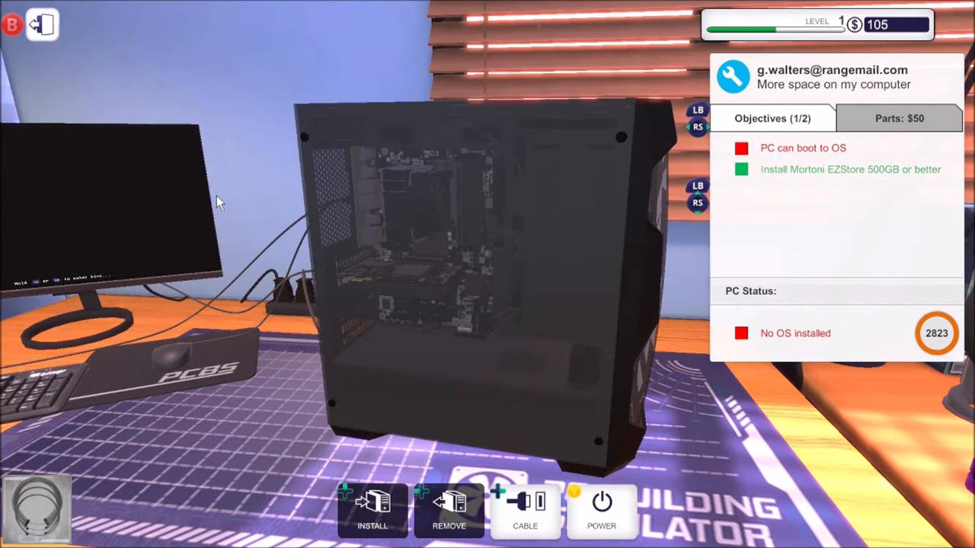
pyautogui.click(601, 511)
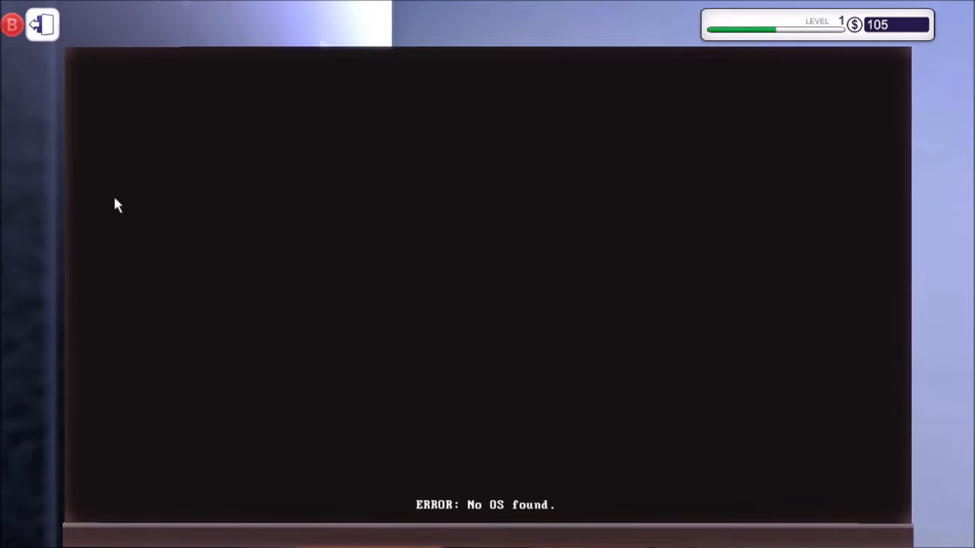
pyautogui.moveTo(341, 348)
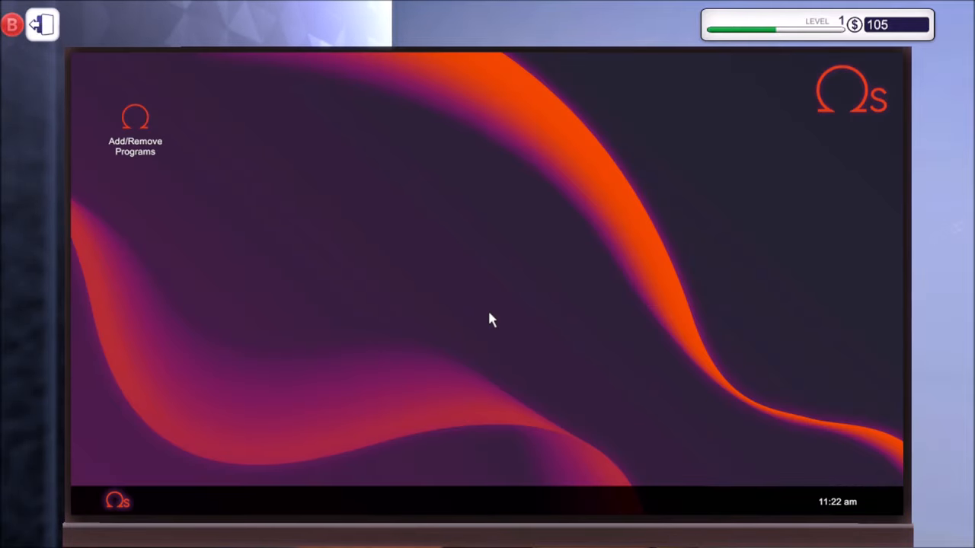
pyautogui.moveTo(351, 282)
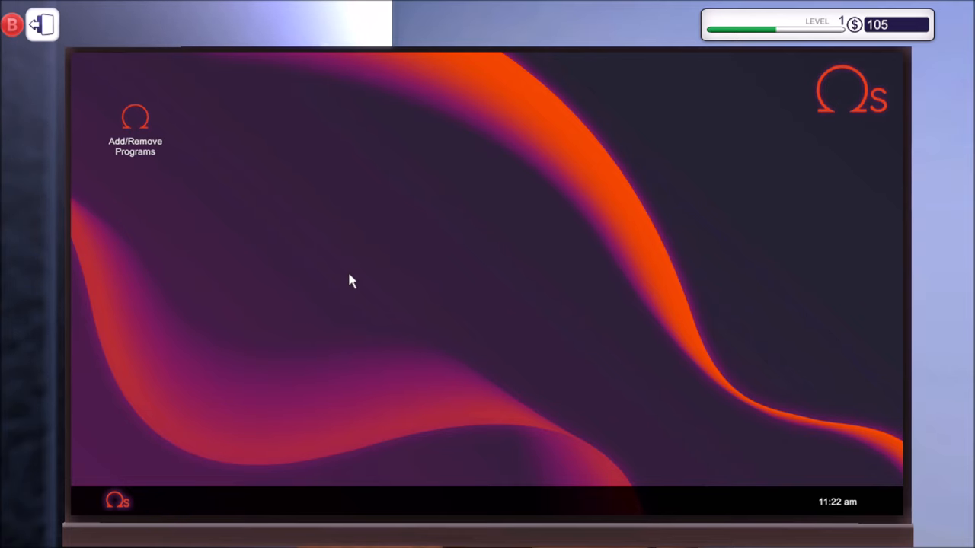
pyautogui.moveTo(655, 406)
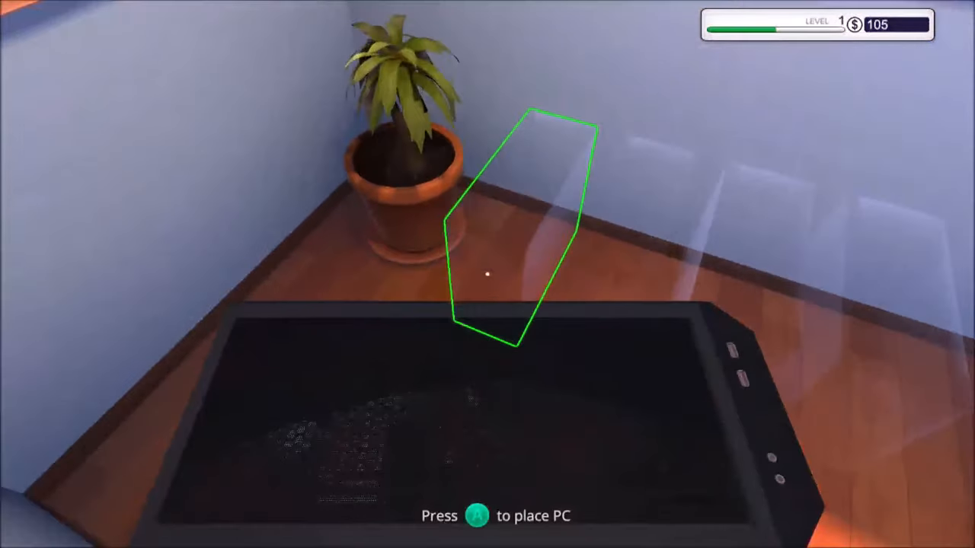
# - Place the finished PC, collect the $330 storage job, and dismiss the invoice
pyautogui.press('a')
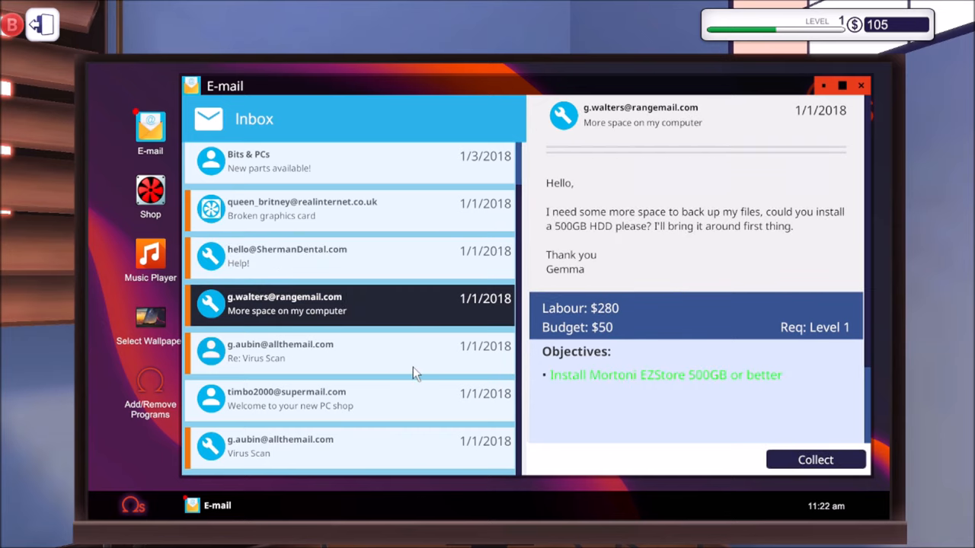
pyautogui.click(815, 460)
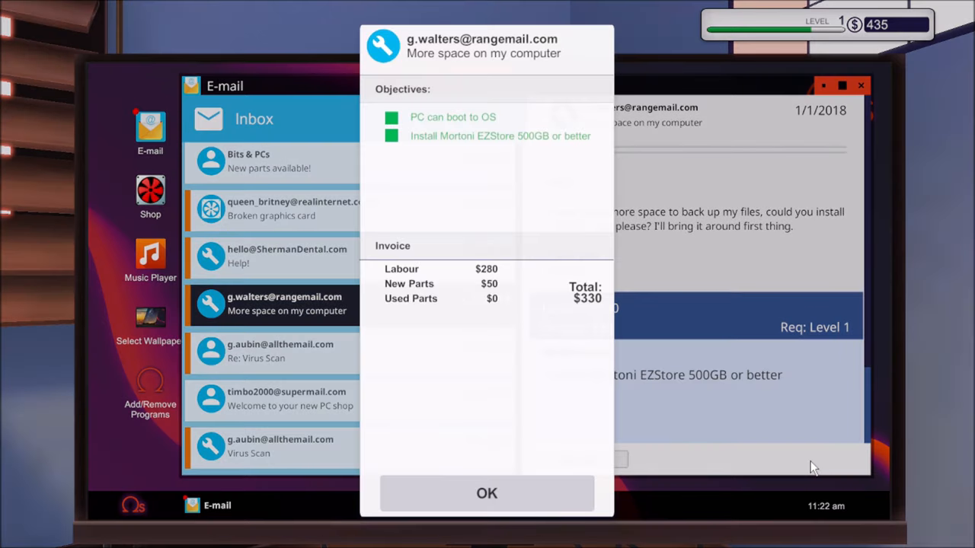
pyautogui.click(486, 493)
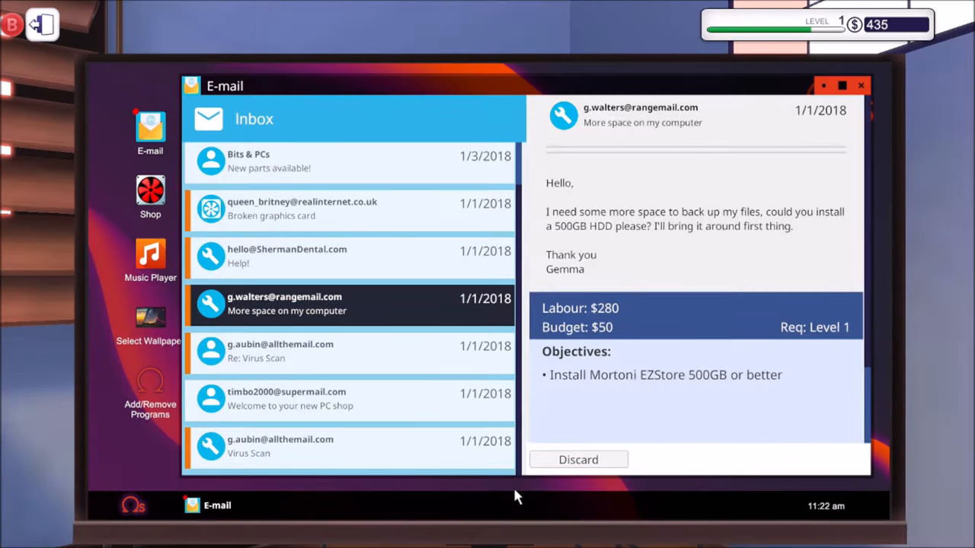
pyautogui.moveTo(381, 285)
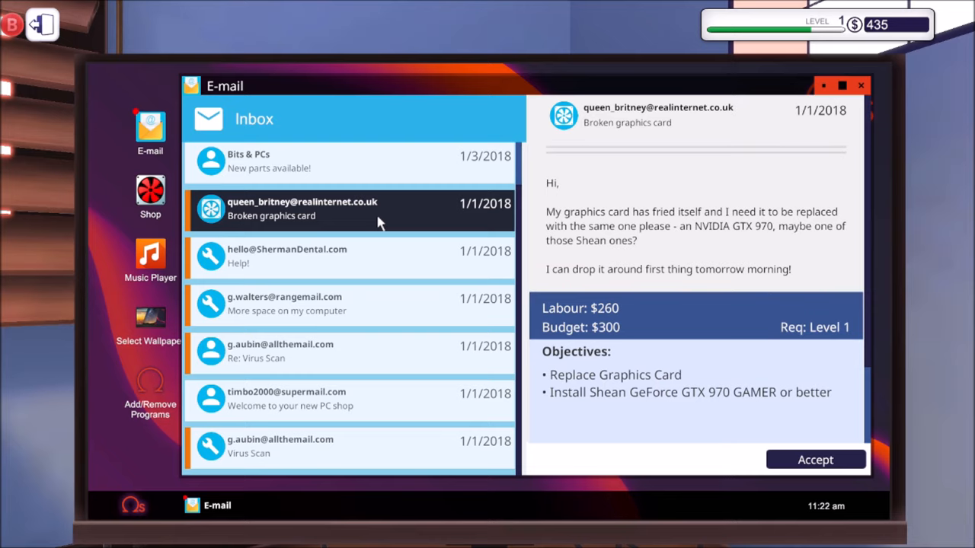
pyautogui.moveTo(634, 381)
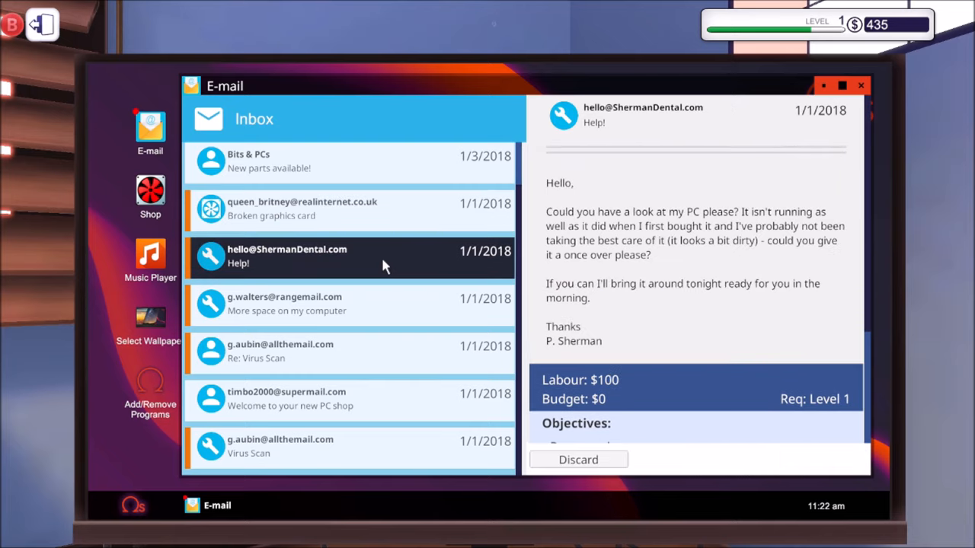
pyautogui.moveTo(590, 295)
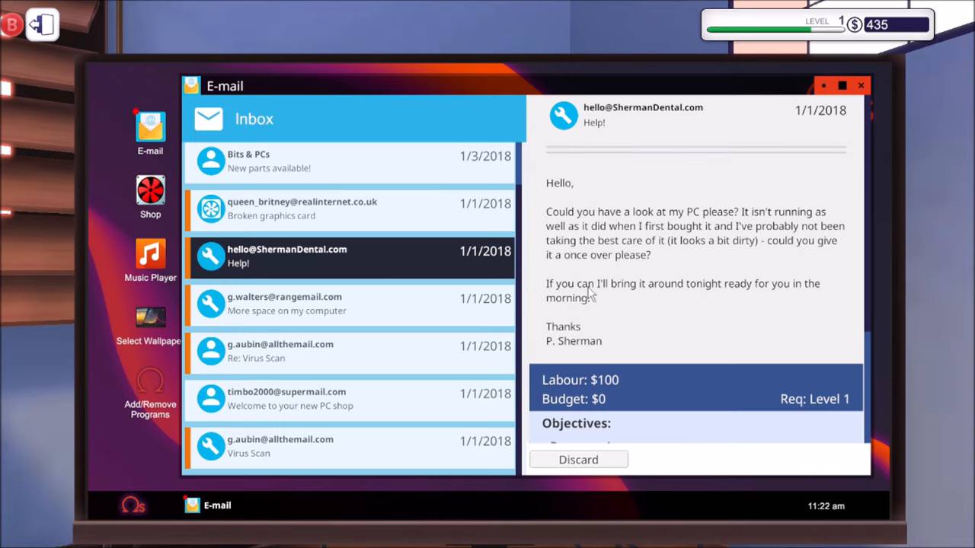
# - Discard the welcome, virus scan and thank-you reply emails
pyautogui.scroll(-3)
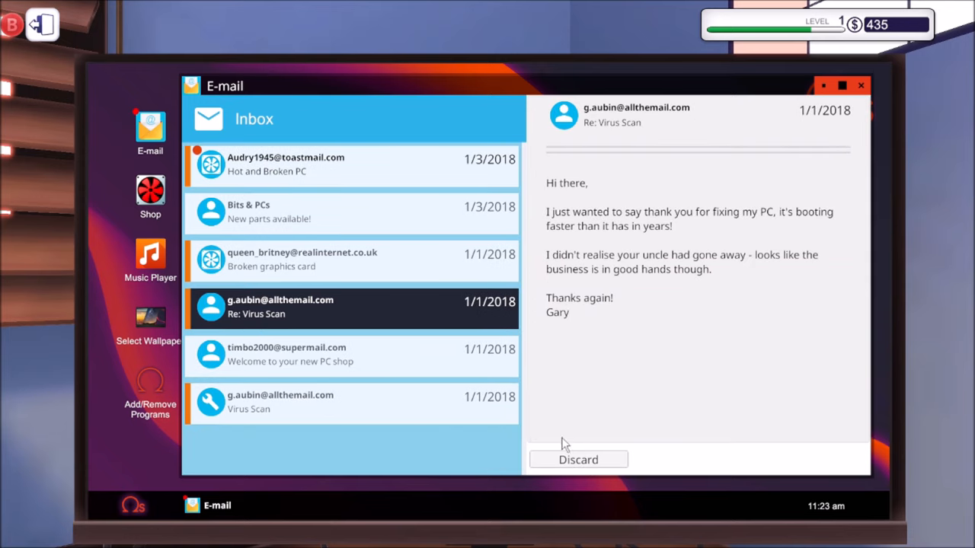
pyautogui.click(350, 354)
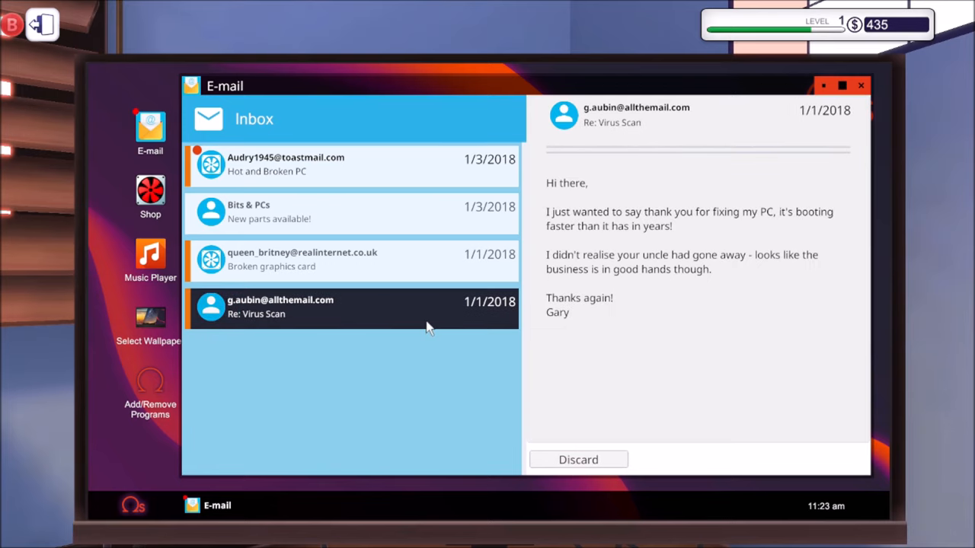
pyautogui.click(350, 259)
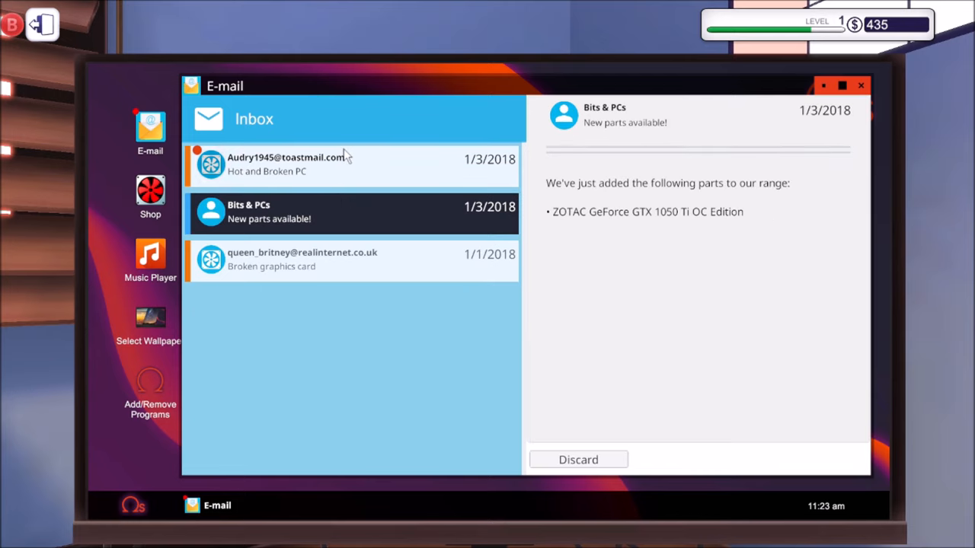
# - Accept Audry's Hot and Broken PC job needing a new air cooler and dust cleaning
pyautogui.click(350, 164)
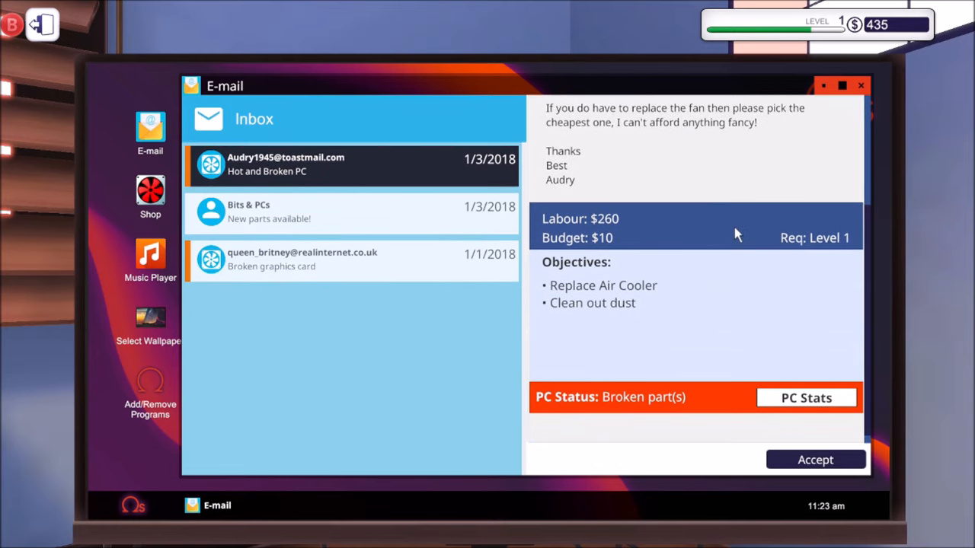
pyautogui.click(815, 459)
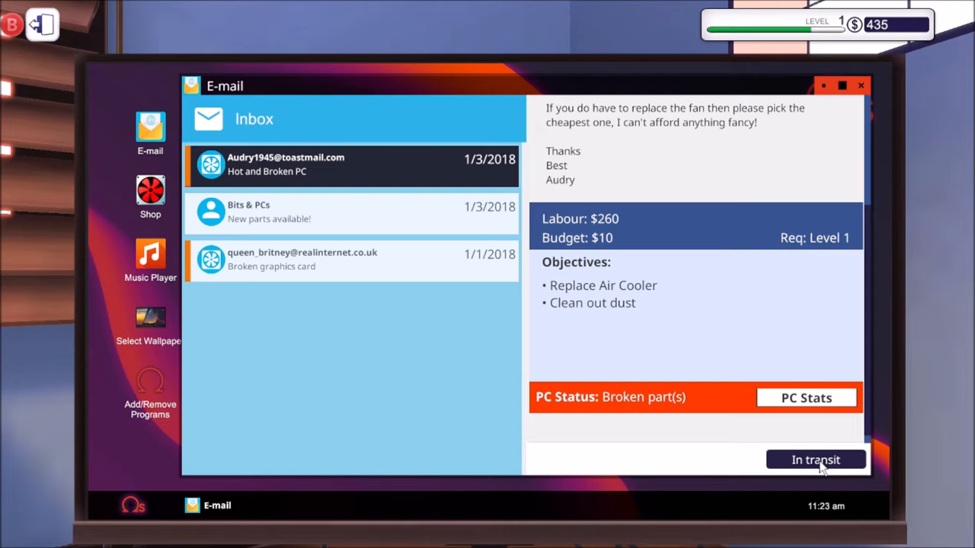
pyautogui.moveTo(402, 255)
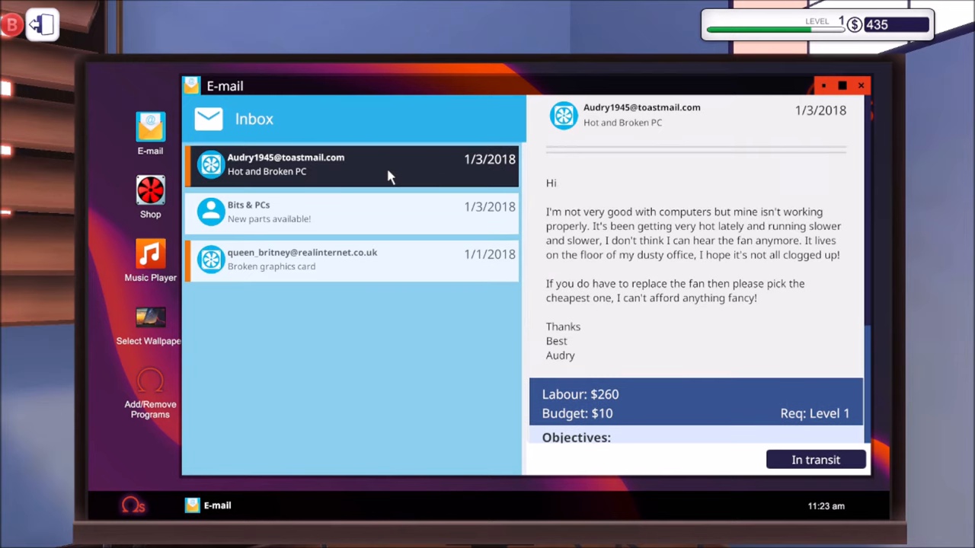
pyautogui.scroll(-3)
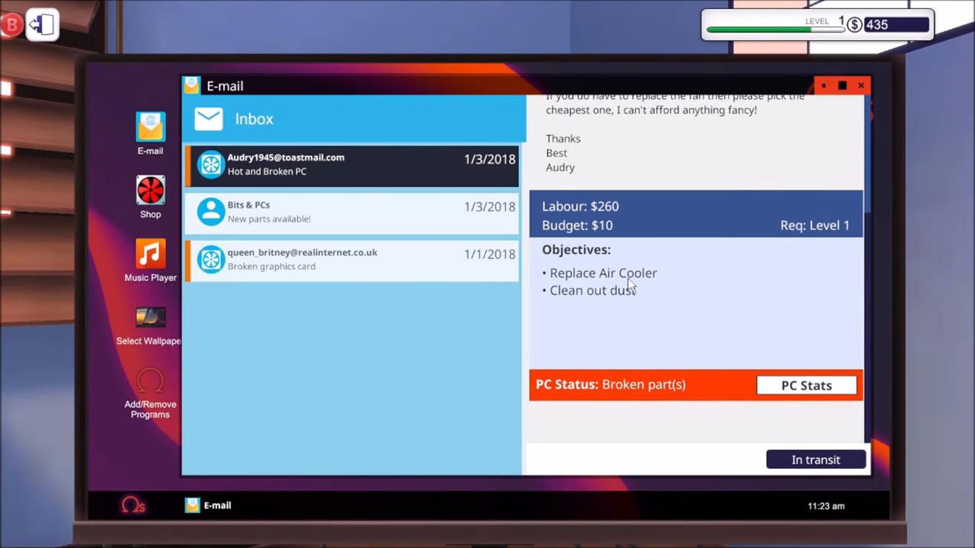
pyautogui.moveTo(631, 298)
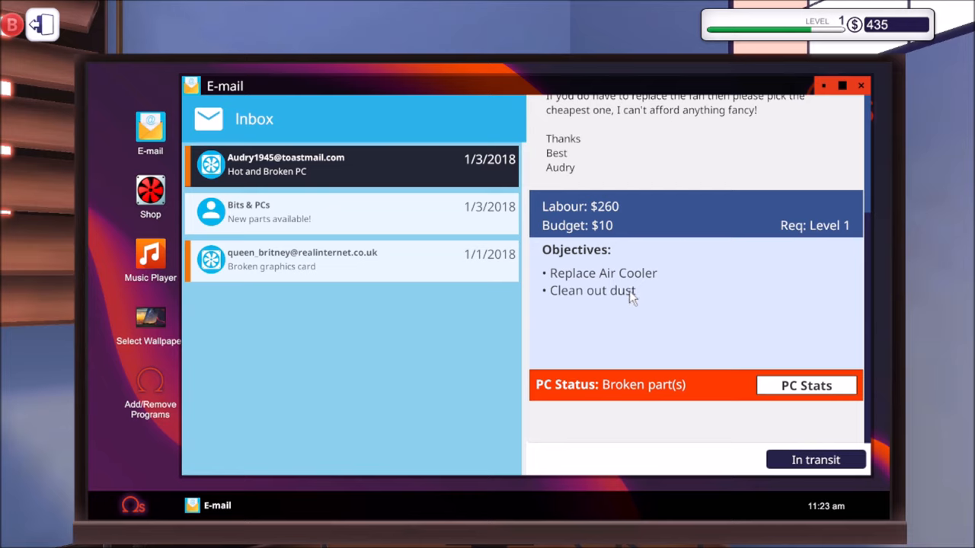
pyautogui.moveTo(523, 265)
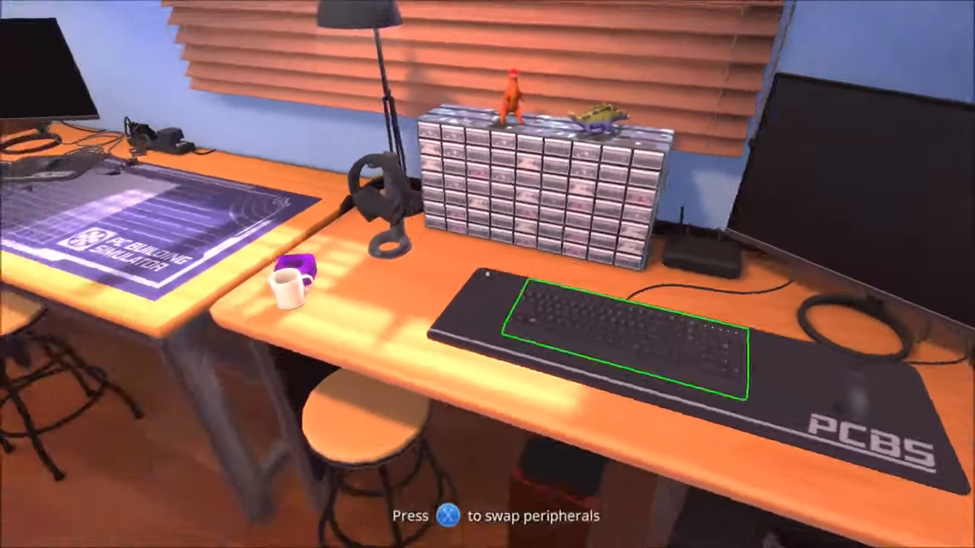
pyautogui.moveTo(487, 275)
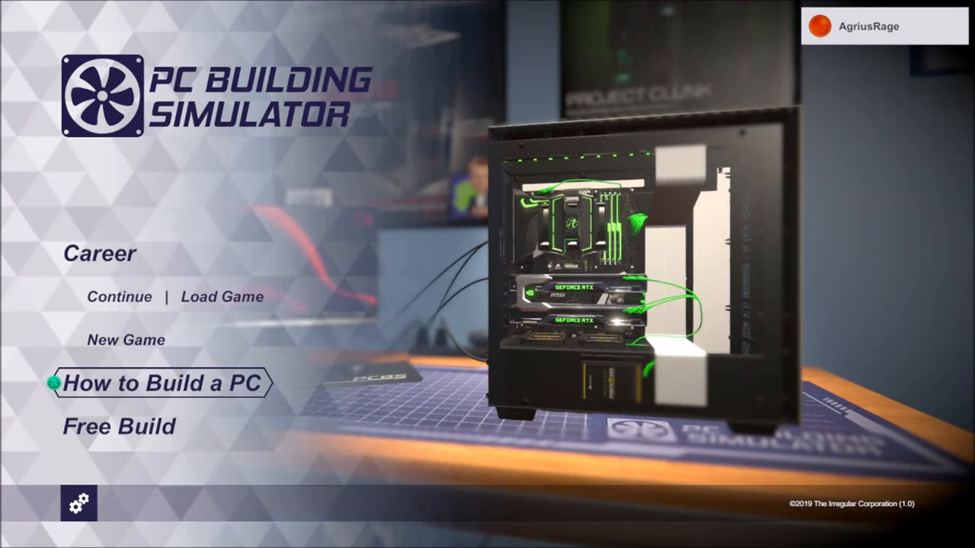
pyautogui.click(79, 503)
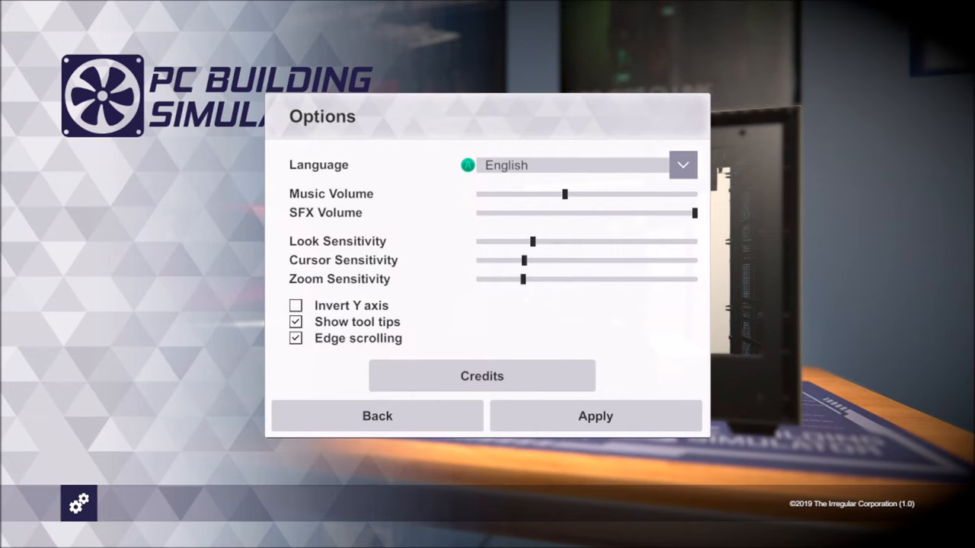
pyautogui.click(682, 165)
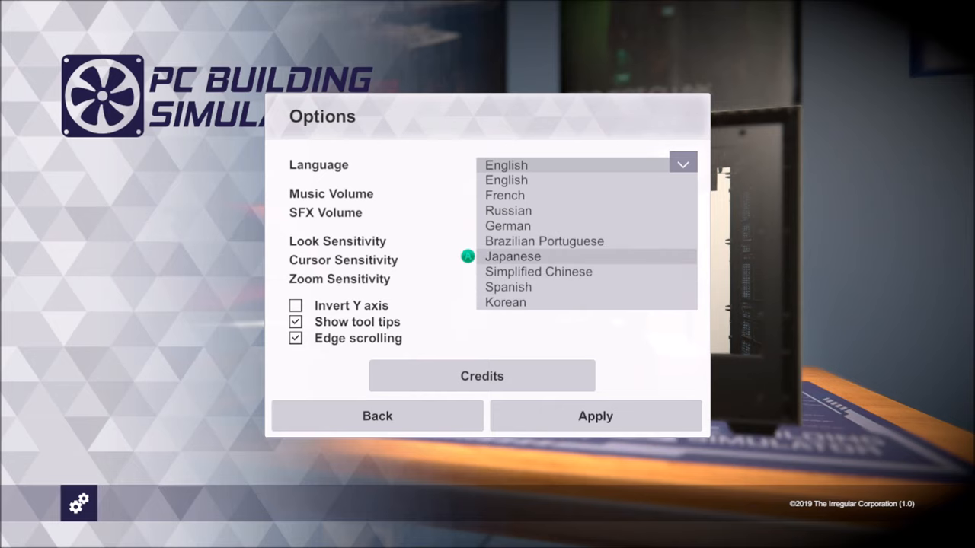
pyautogui.click(505, 166)
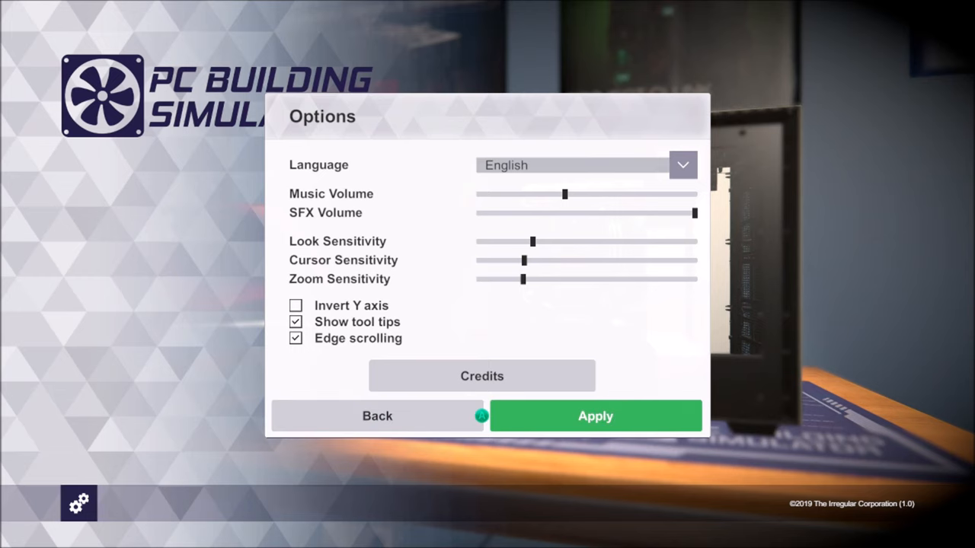
pyautogui.click(377, 416)
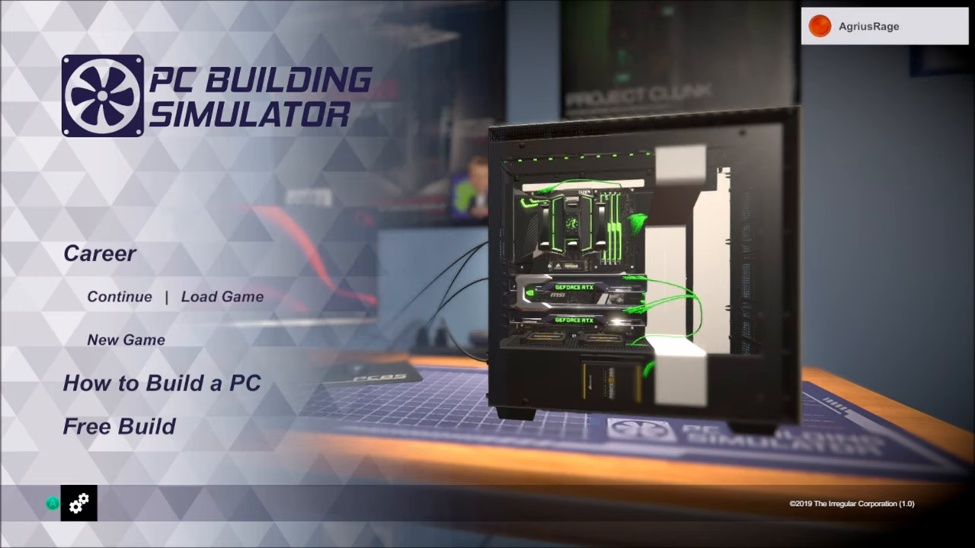